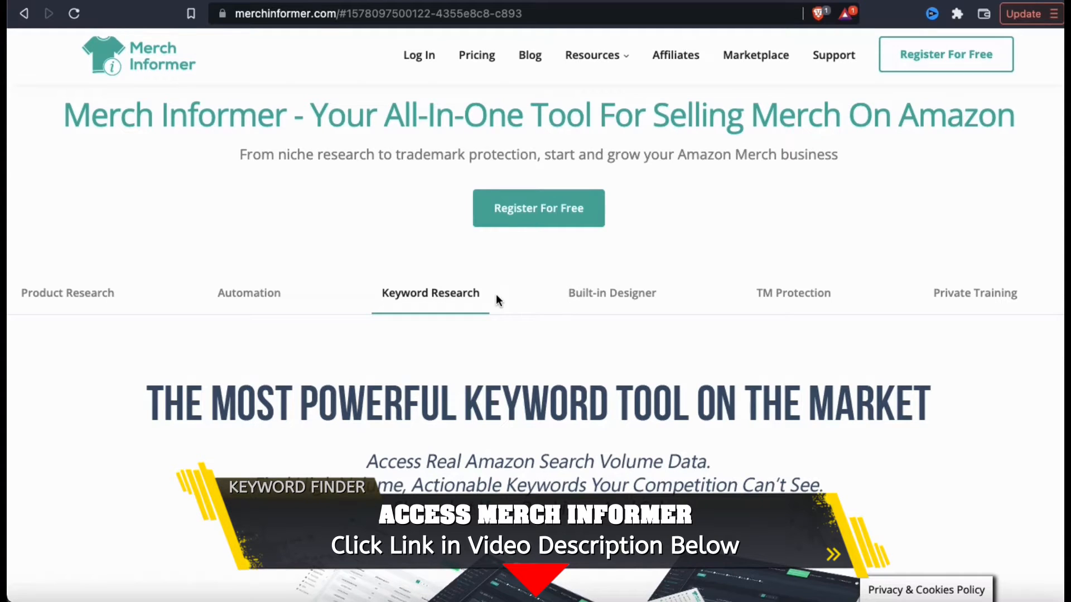
mouse_move(418, 55)
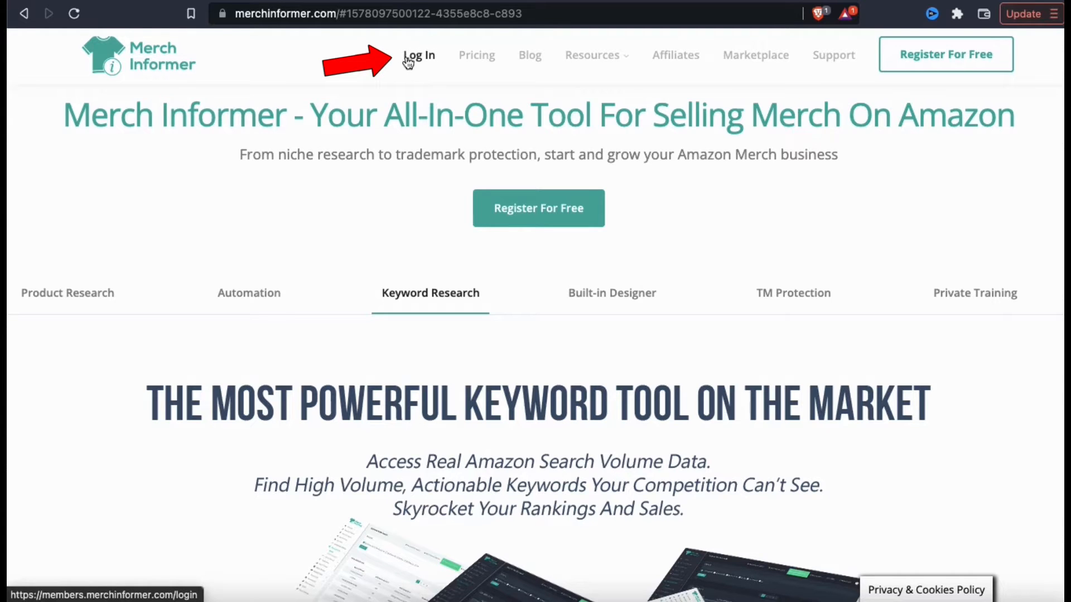
Go from the Merch Informer homepage to the members login page
left_click(419, 56)
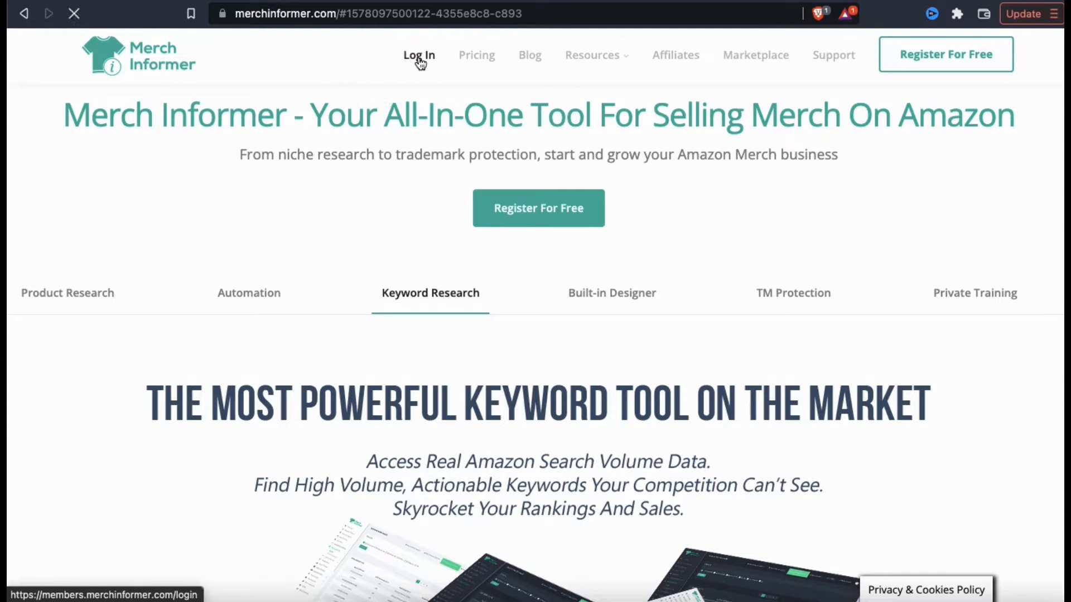
left_click(418, 55)
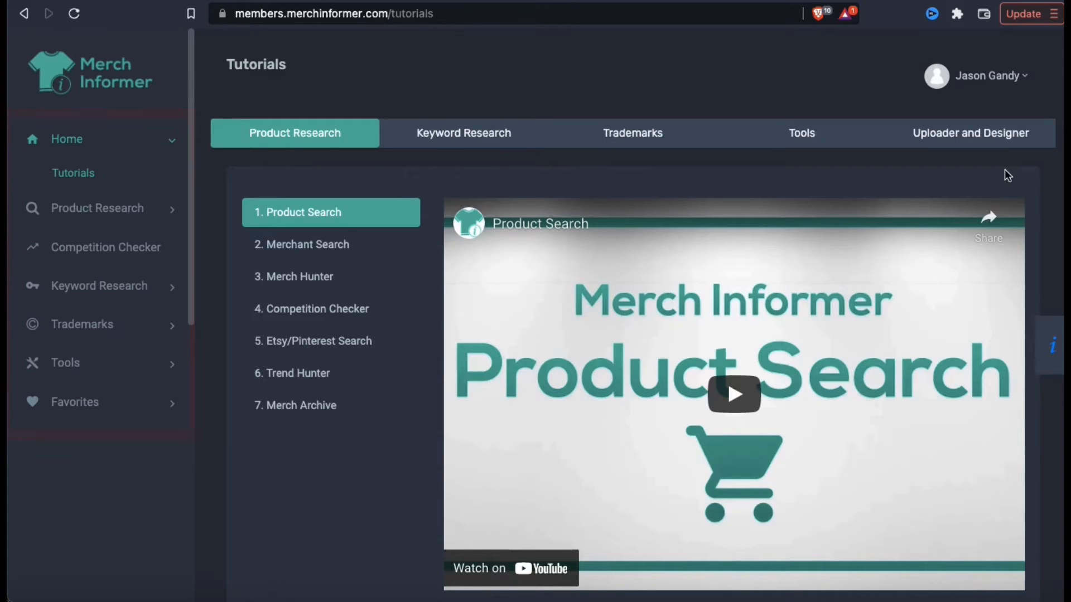
mouse_move(432, 202)
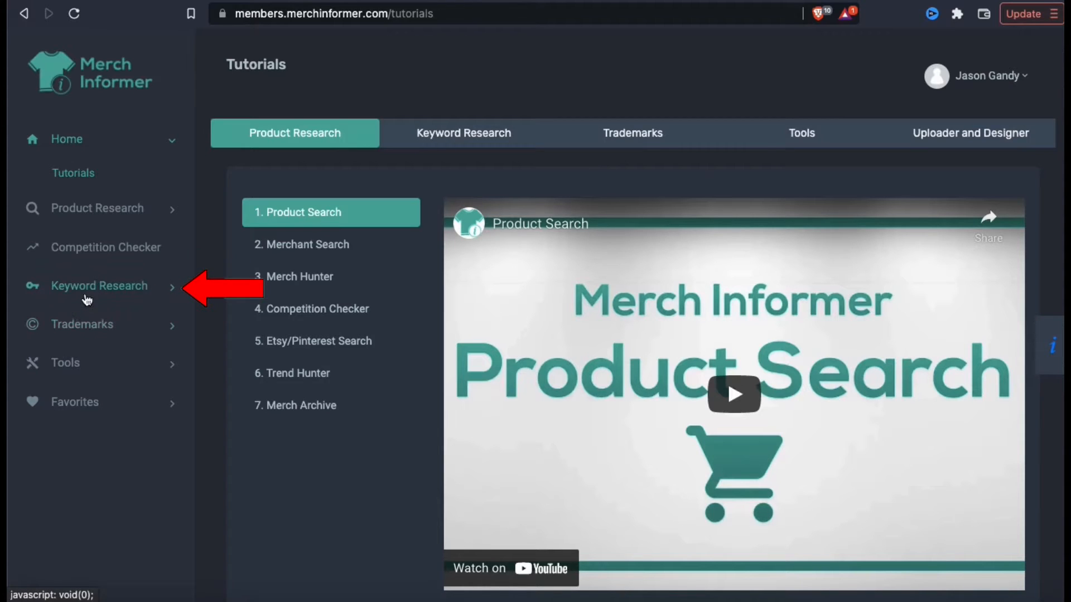
Expand Keyword Research in the members sidebar and choose Keyword Finder
left_click(99, 286)
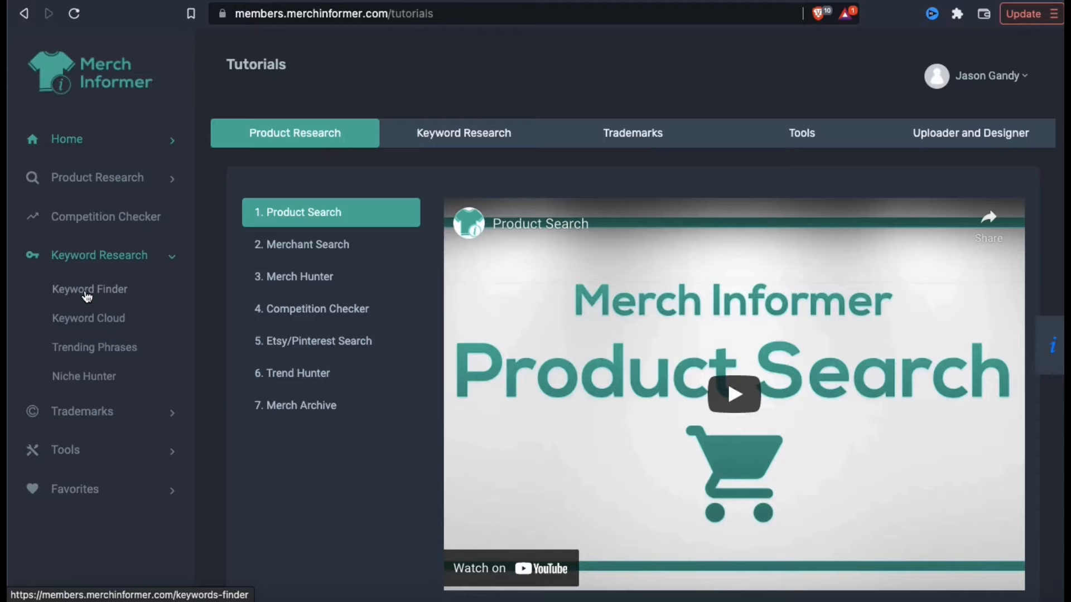
mouse_move(120, 288)
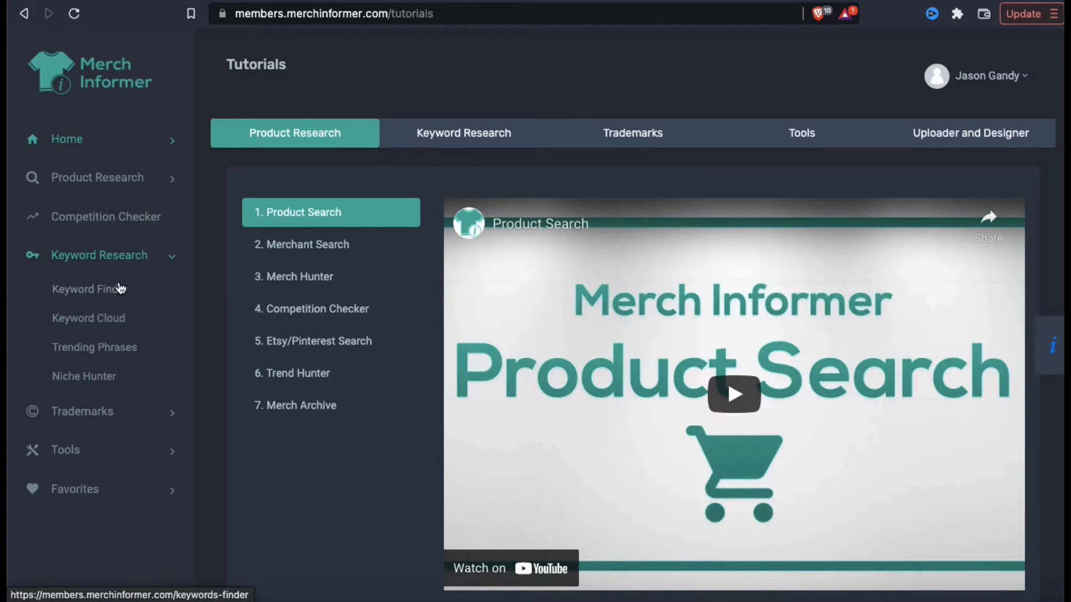
mouse_move(93, 299)
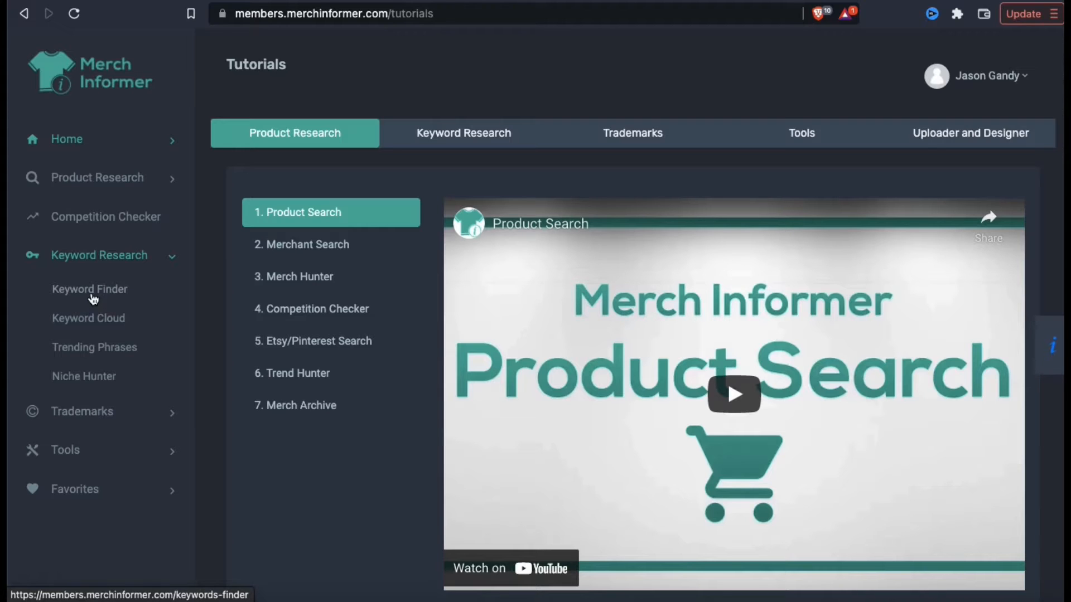
left_click(89, 289)
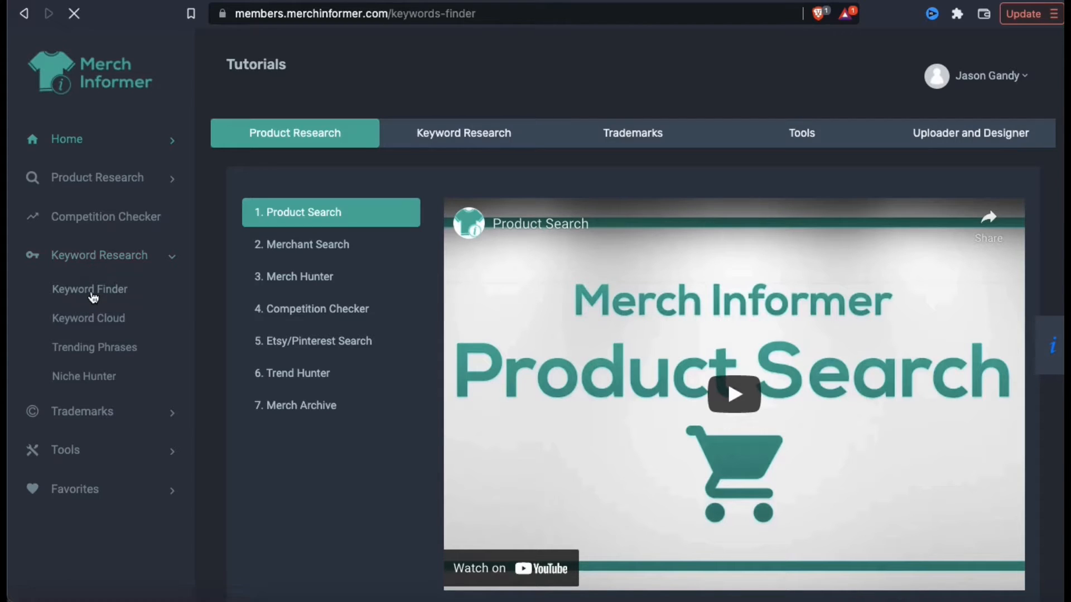
Try an empty Keyword Finder search and review the Source choices, leaving Amazon US
left_click(90, 289)
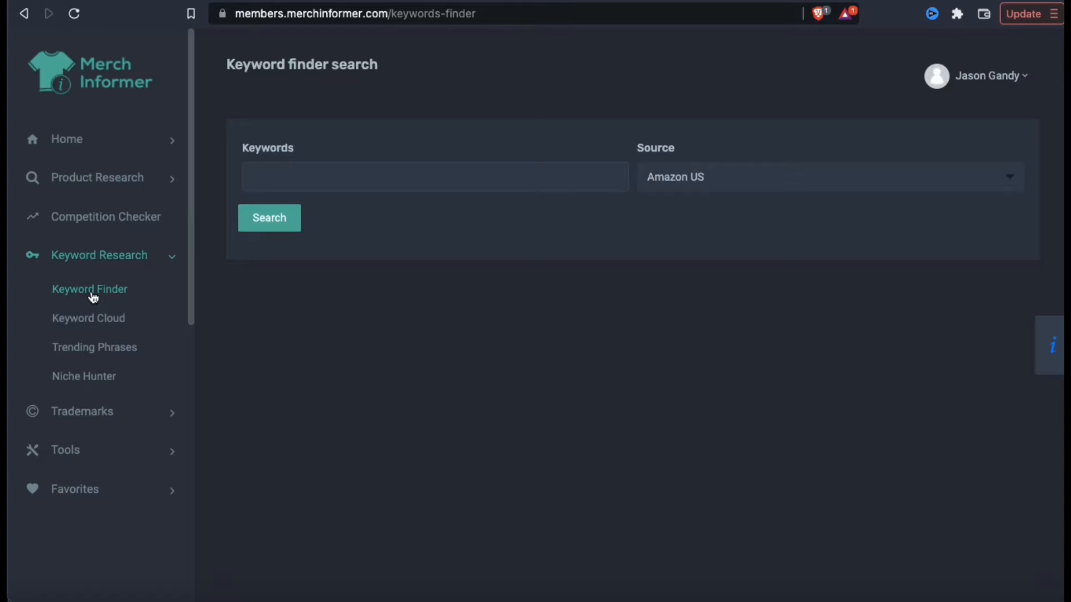
mouse_move(283, 210)
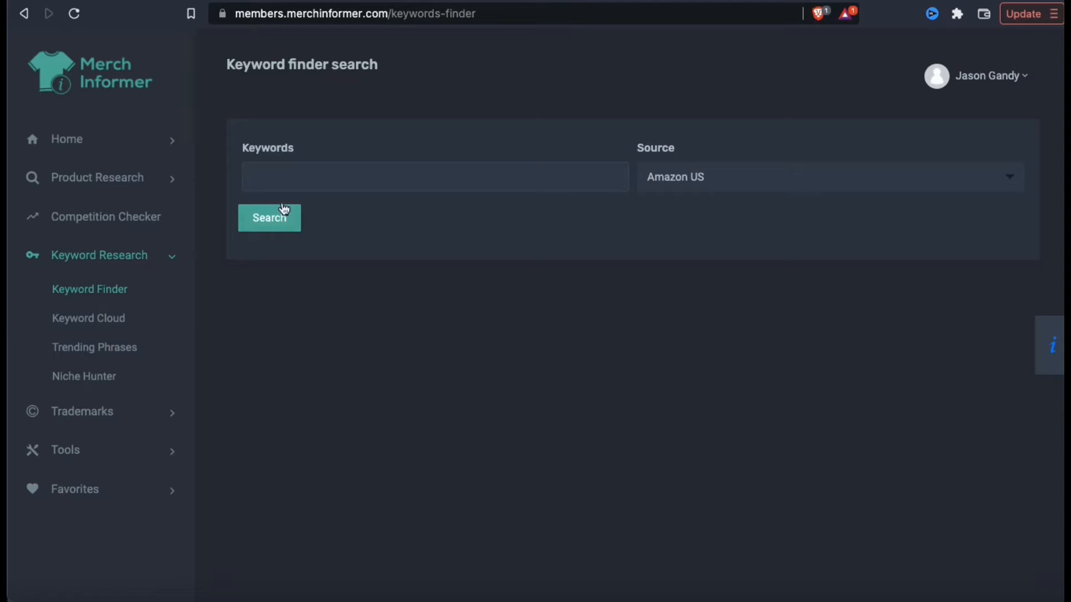
left_click(269, 218)
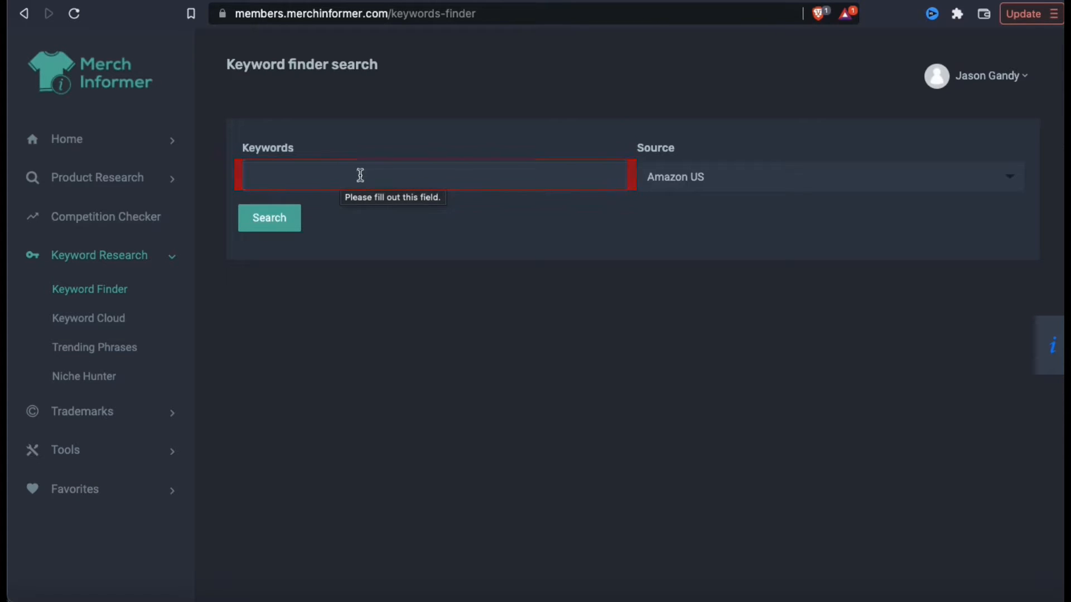
mouse_move(914, 195)
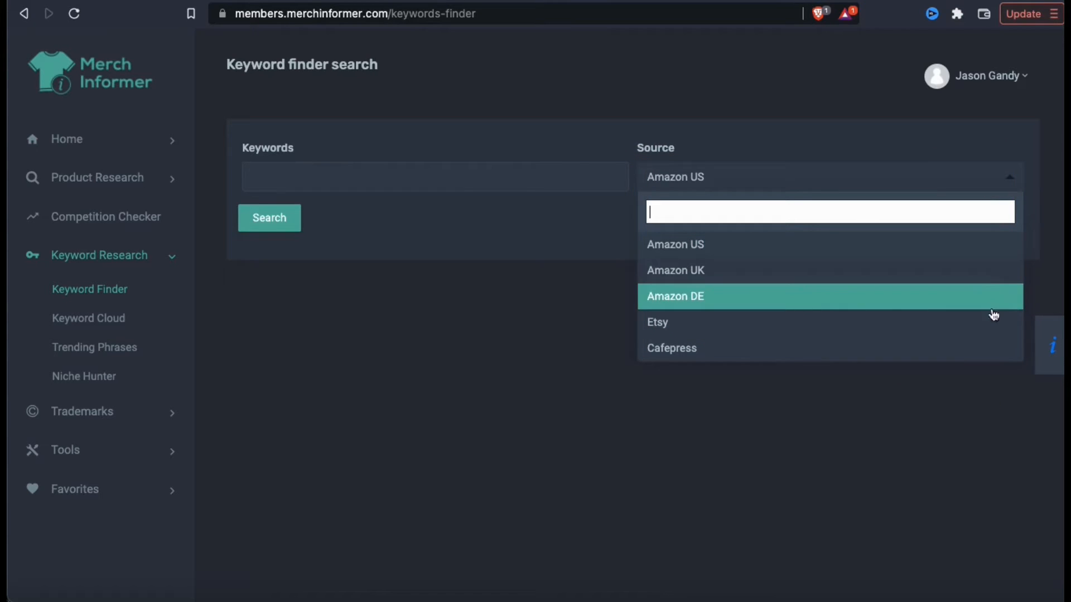
mouse_move(994, 348)
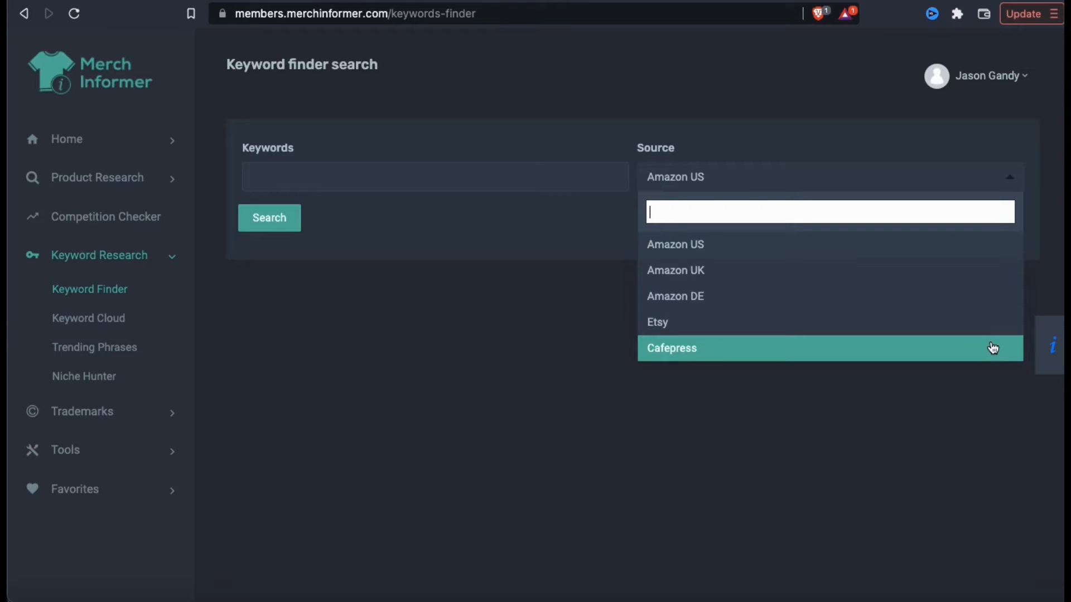
mouse_move(996, 382)
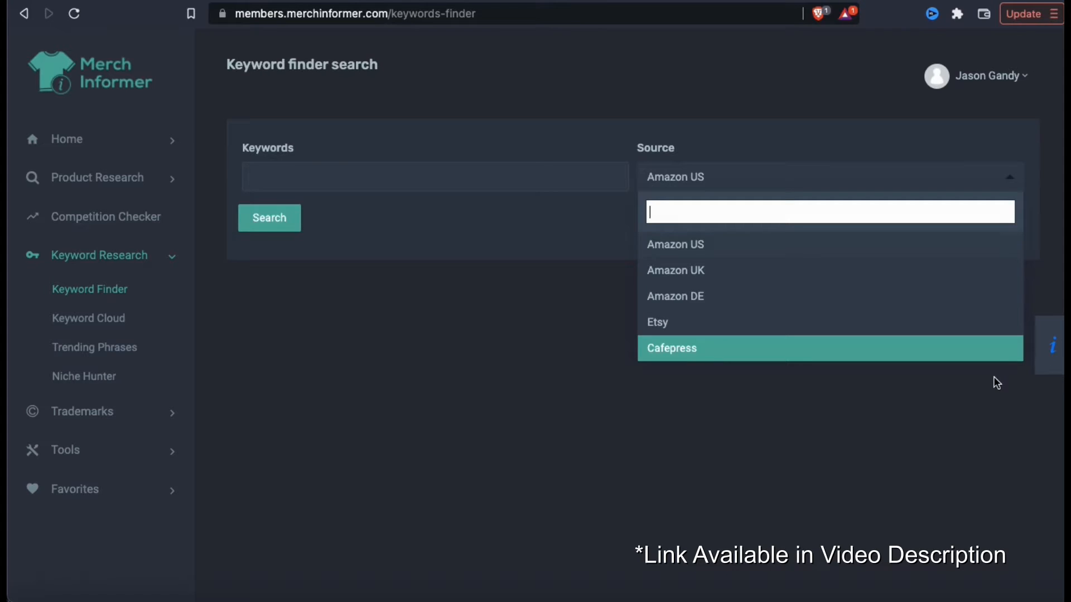
left_click(675, 244)
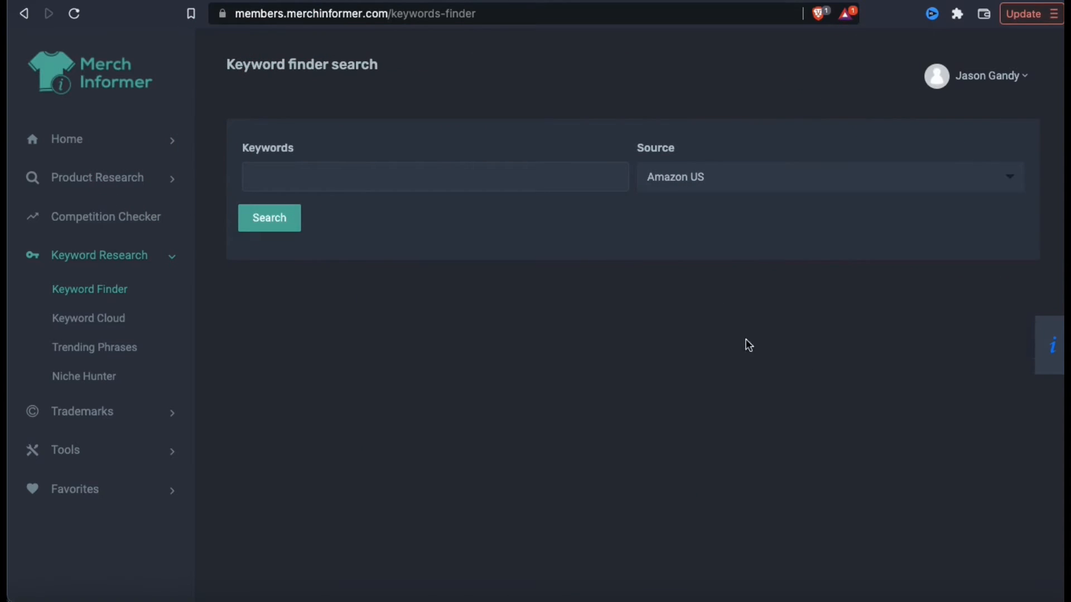
Search the keyword puppy on Amazon US and get related phrases with volume, CPC and competition
type("pupp")
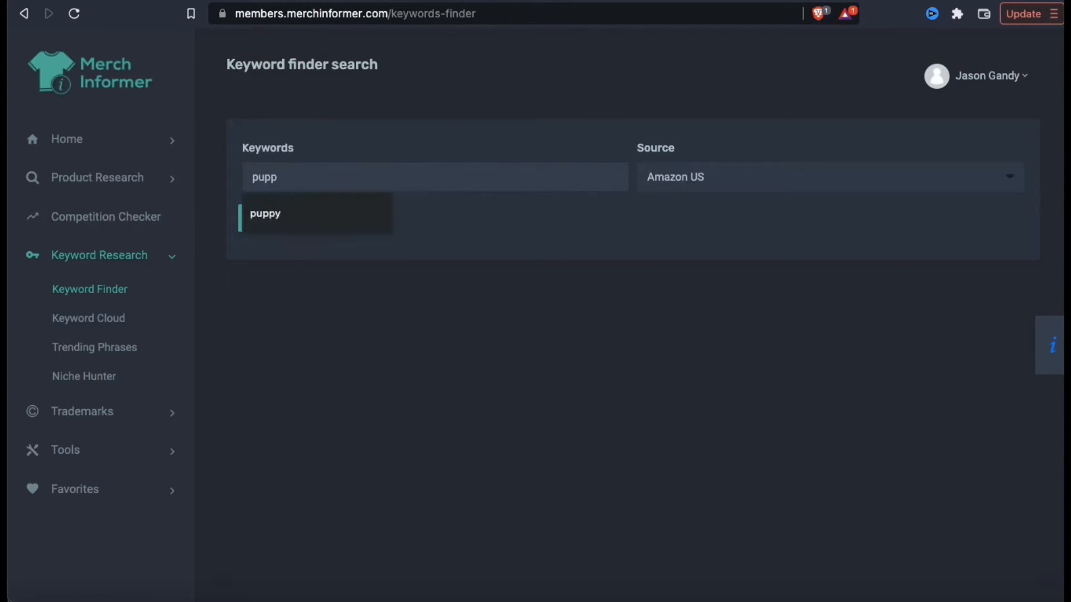
left_click(266, 213)
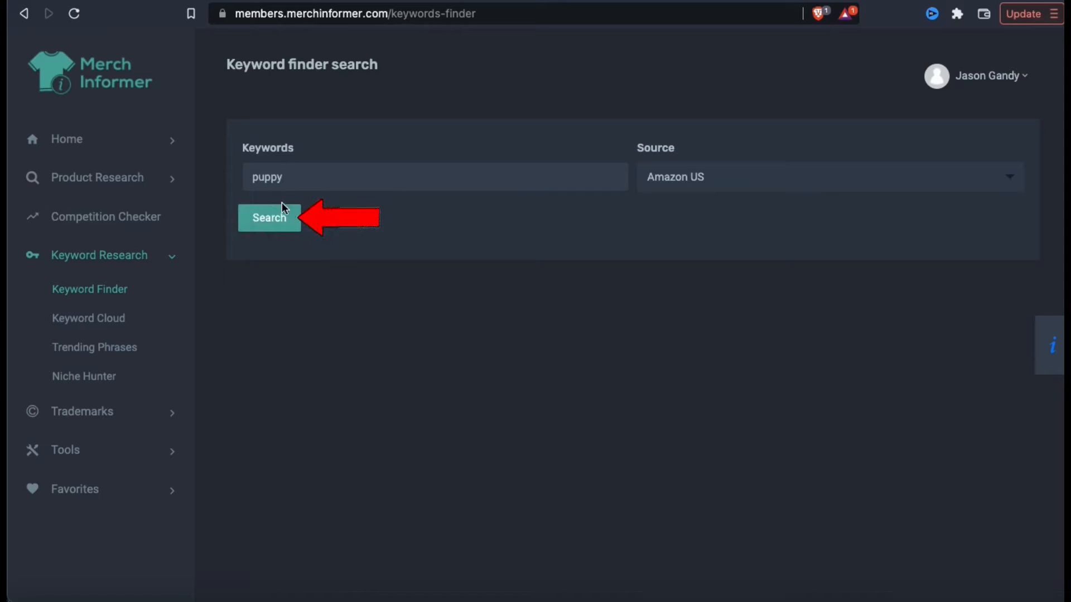
left_click(269, 221)
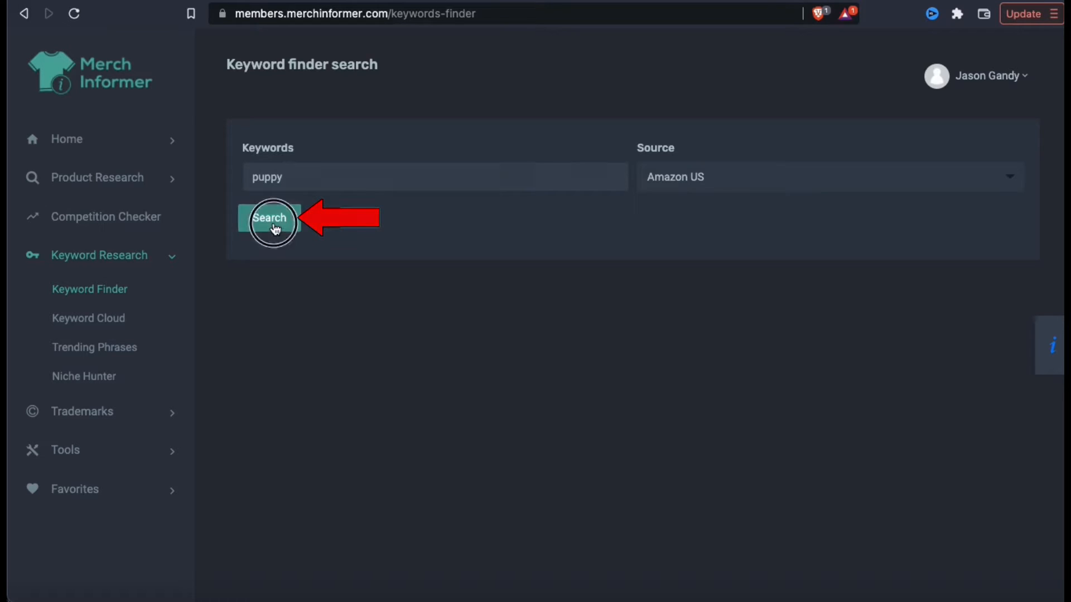
left_click(268, 217)
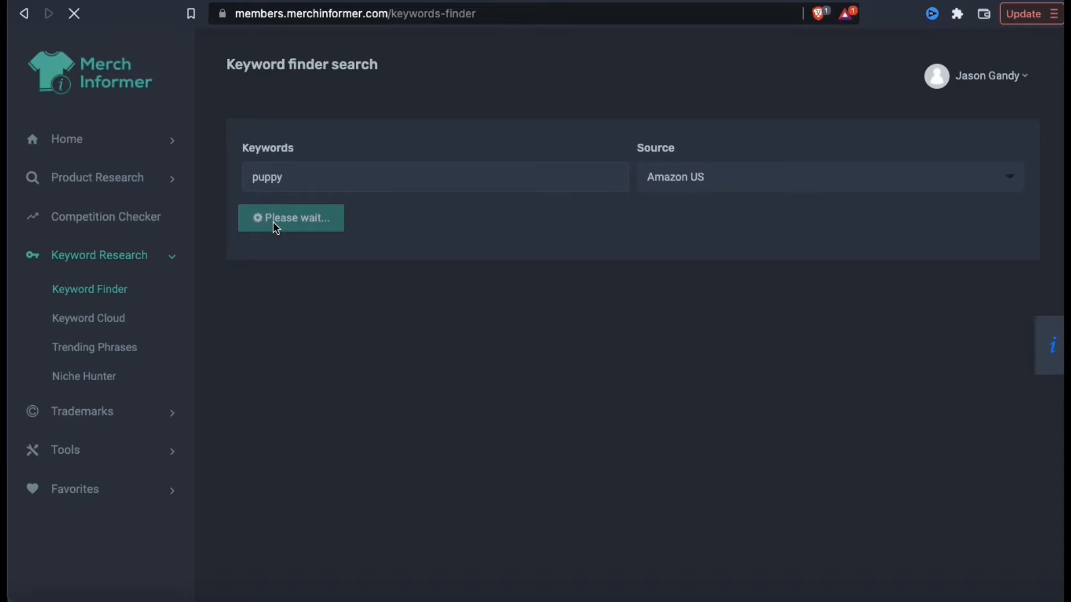
left_click(290, 217)
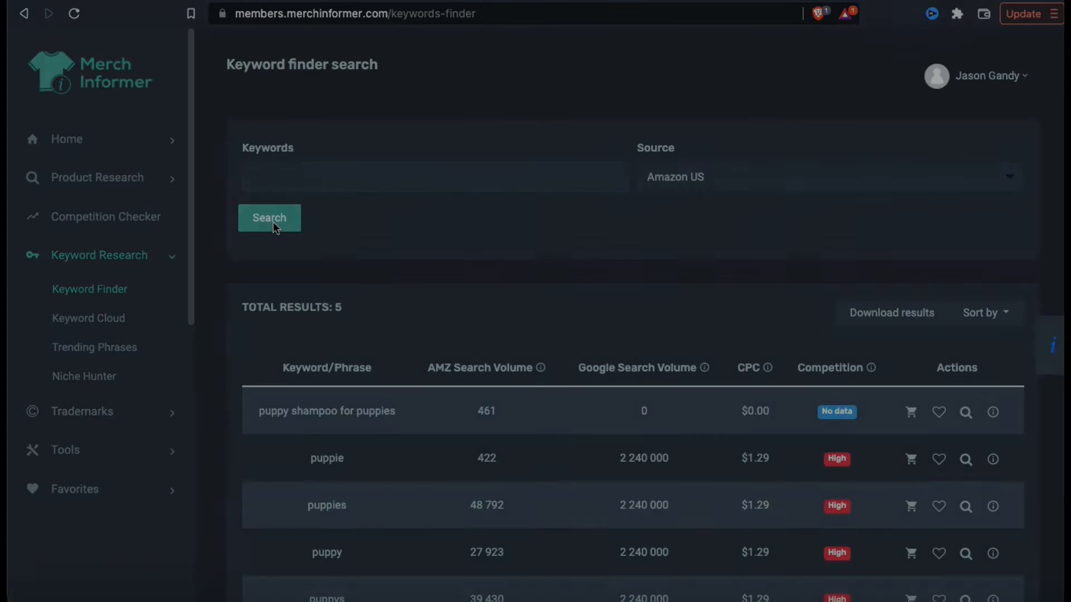
Rerun the puppy search to load all 285 results and scan the results table
left_click(268, 217)
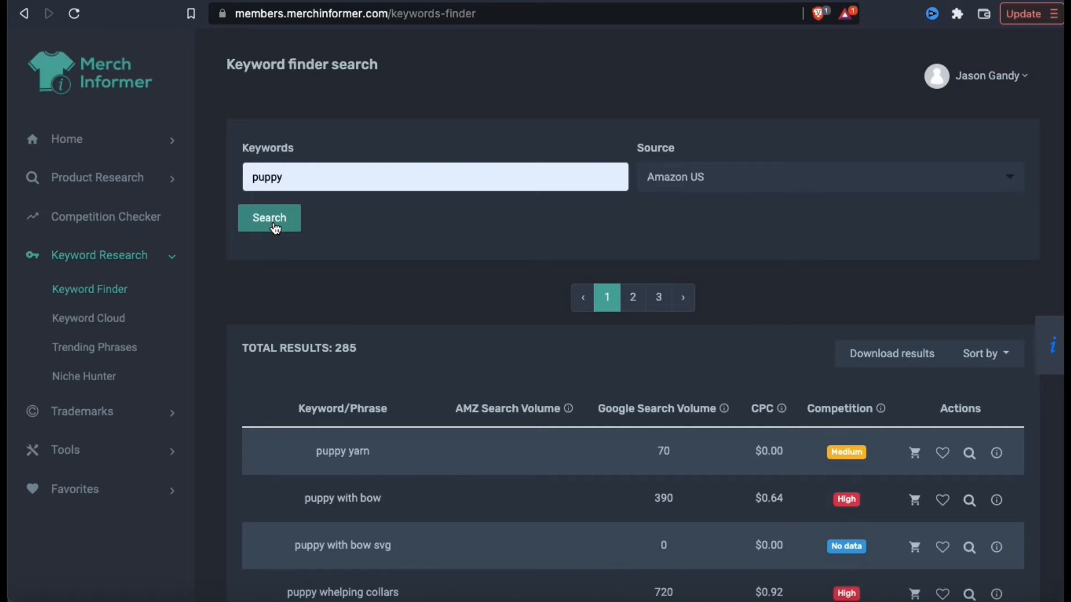
mouse_move(330, 297)
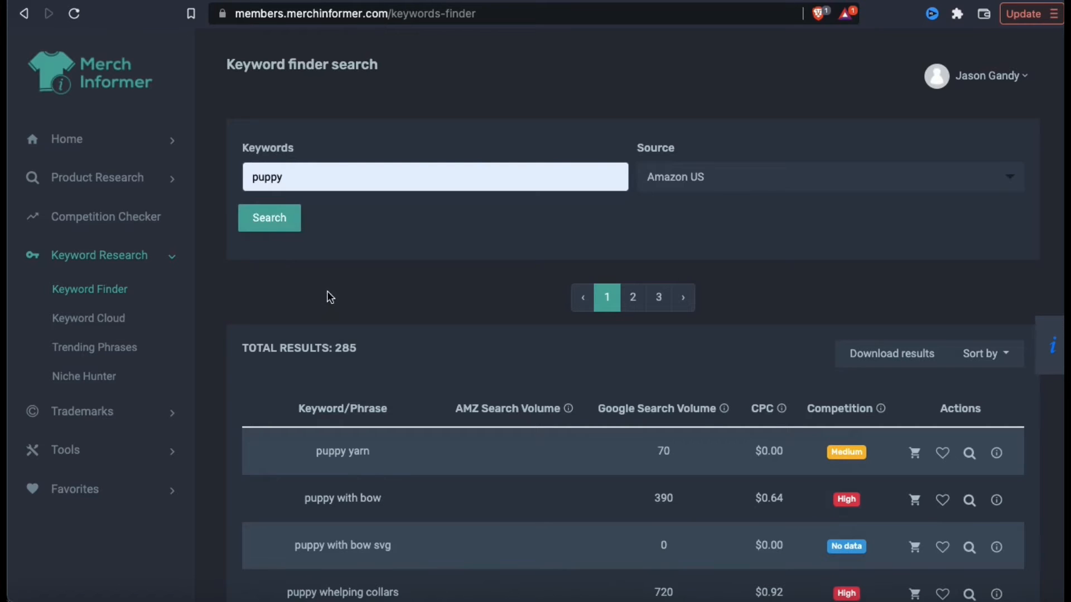
scroll("down", 3)
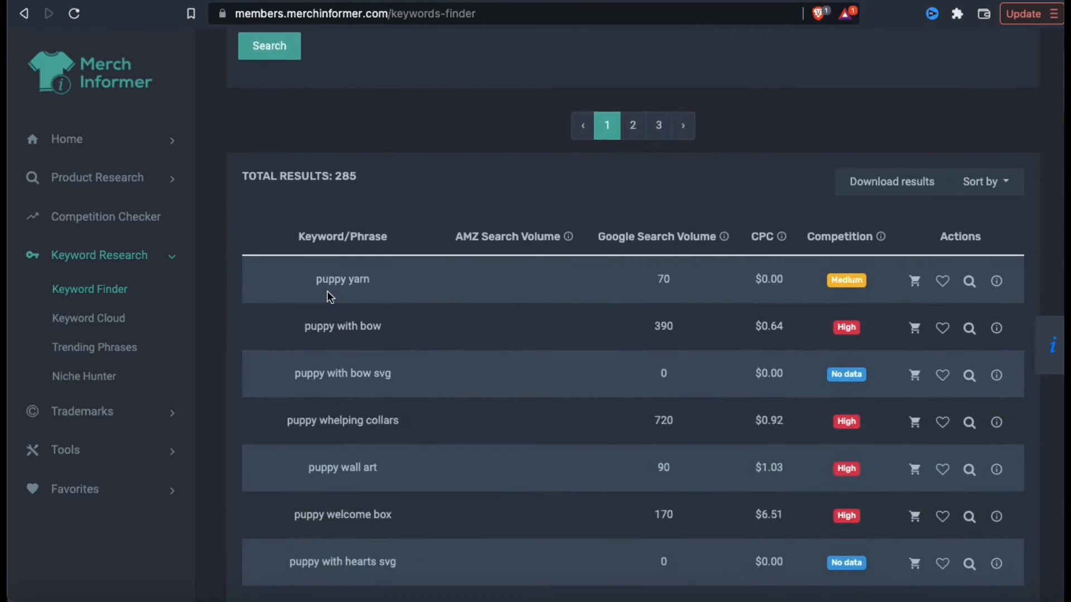
scroll("down", 3)
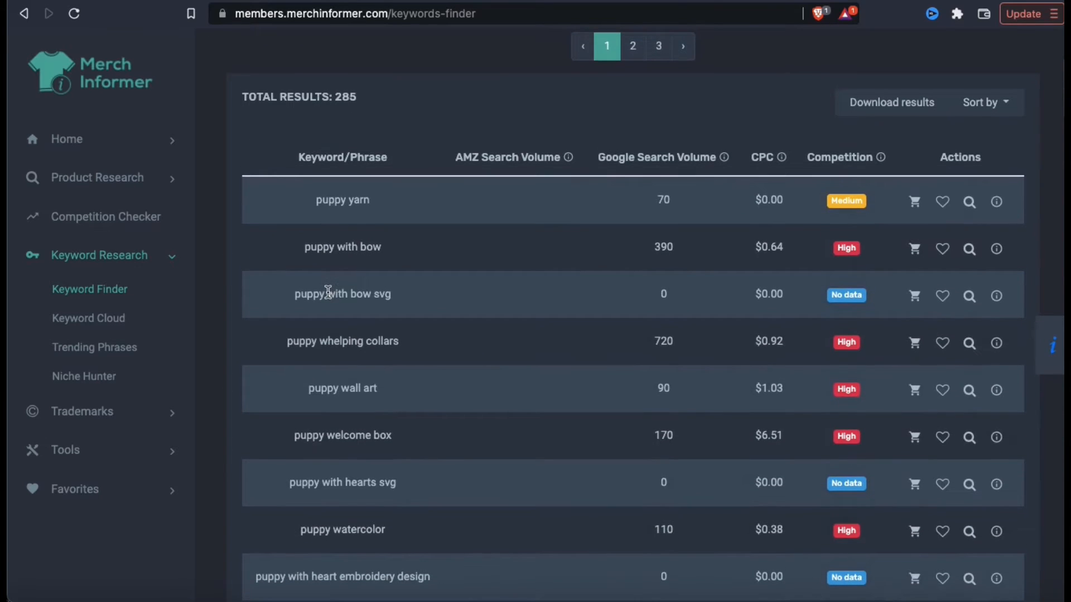
mouse_move(330, 121)
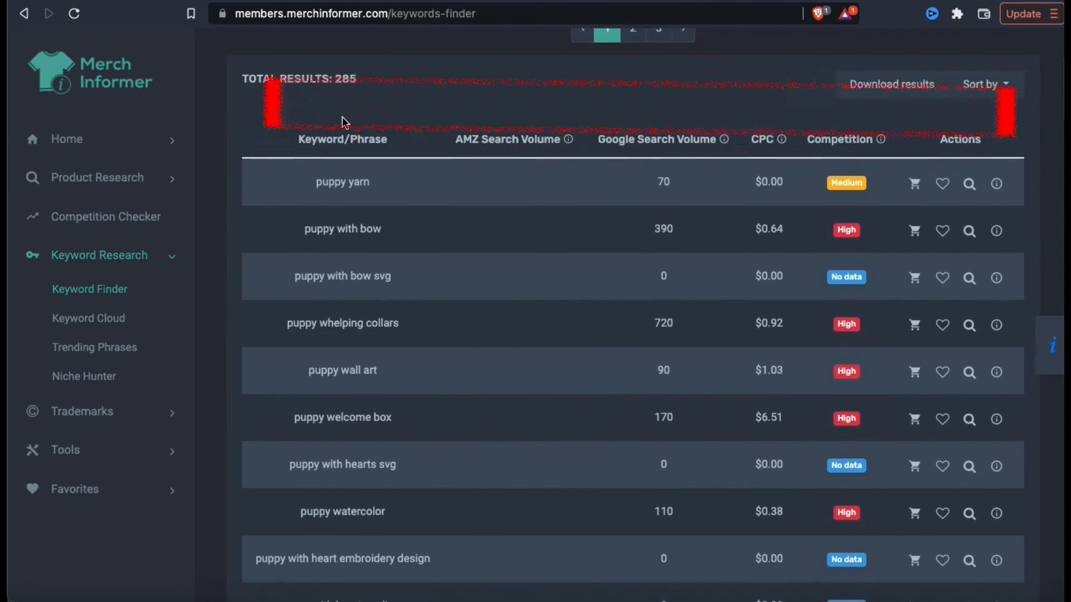
scroll("up", 3)
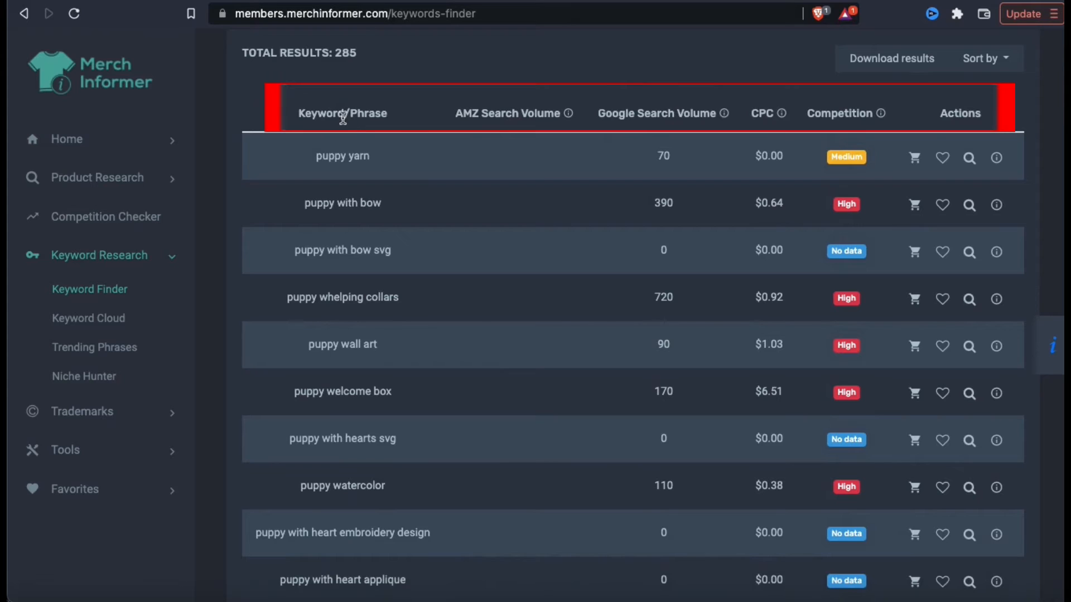
mouse_move(351, 130)
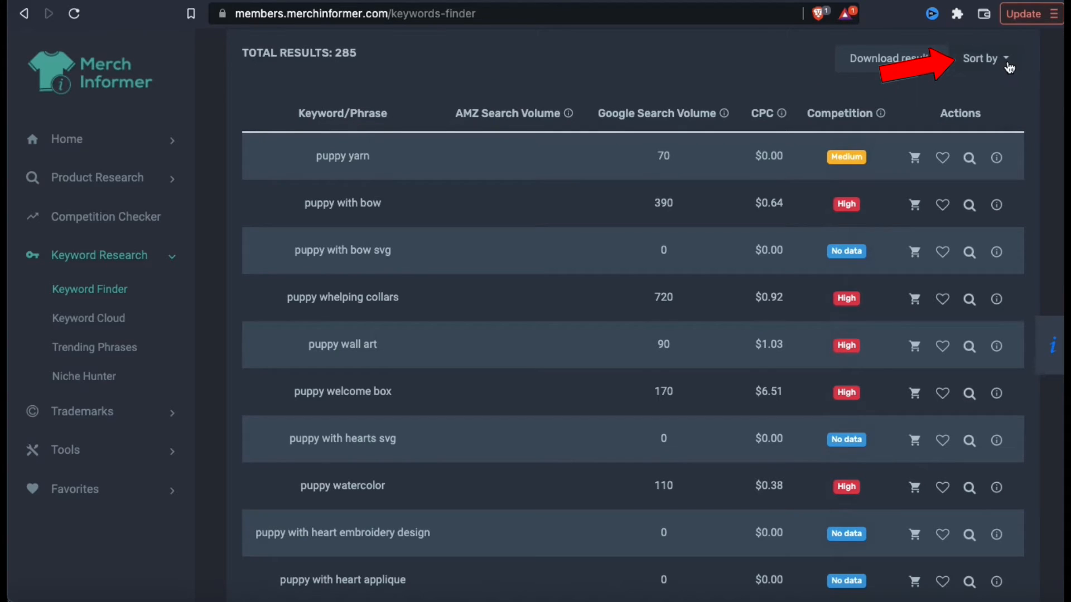
left_click(984, 58)
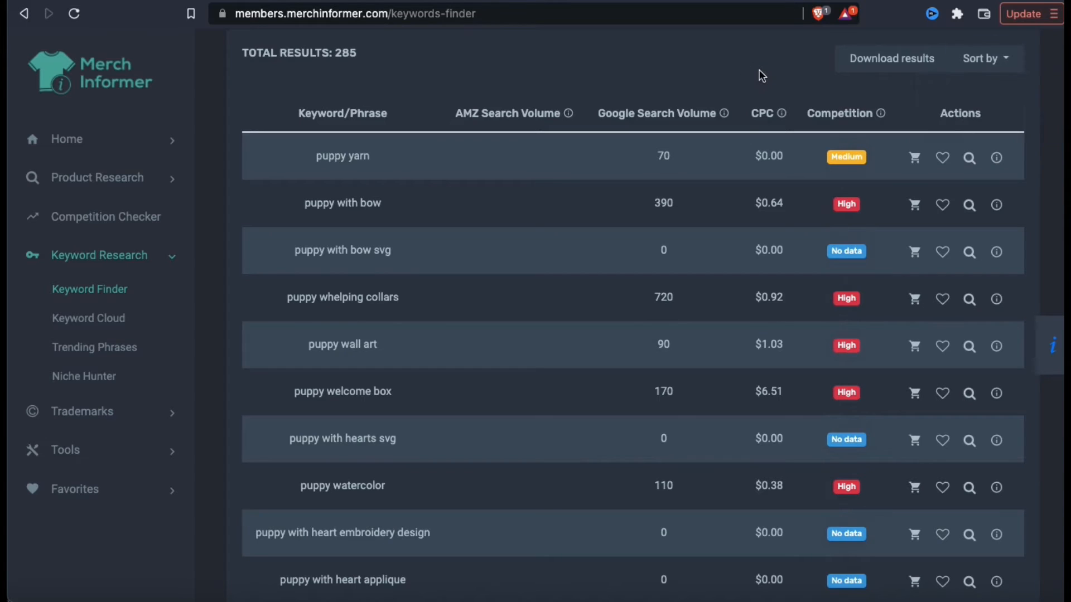
mouse_move(731, 148)
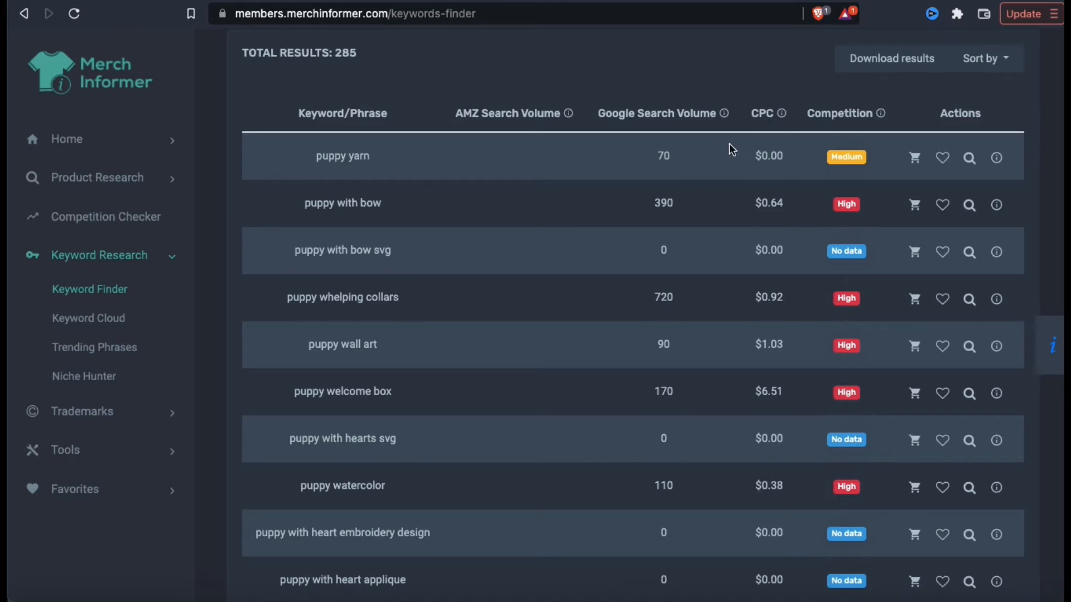
scroll("down", 3)
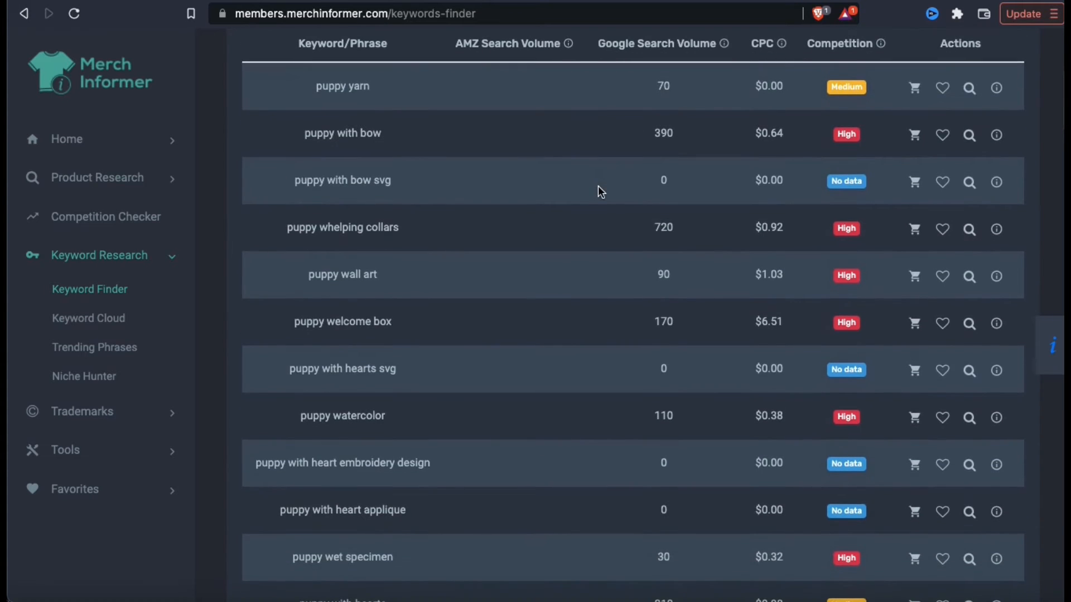
scroll("down", 3)
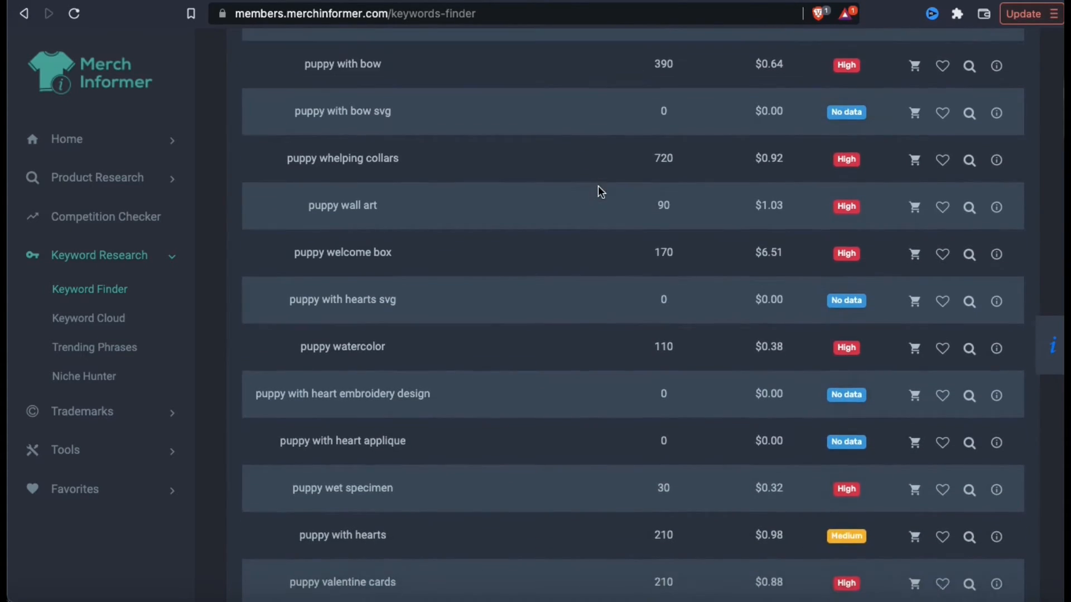
scroll("down", 3)
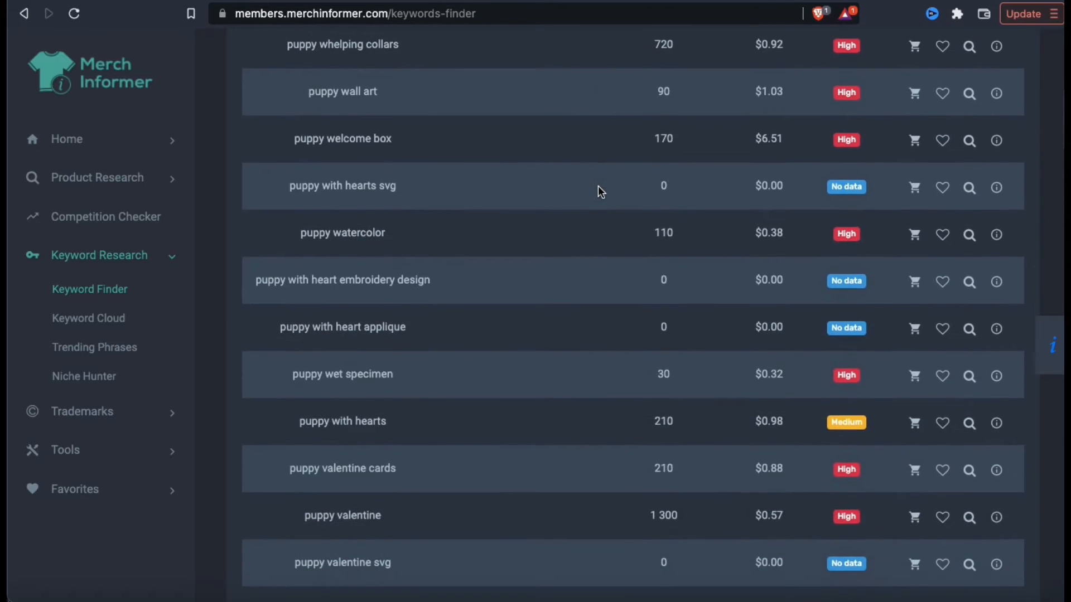
scroll("down", 3)
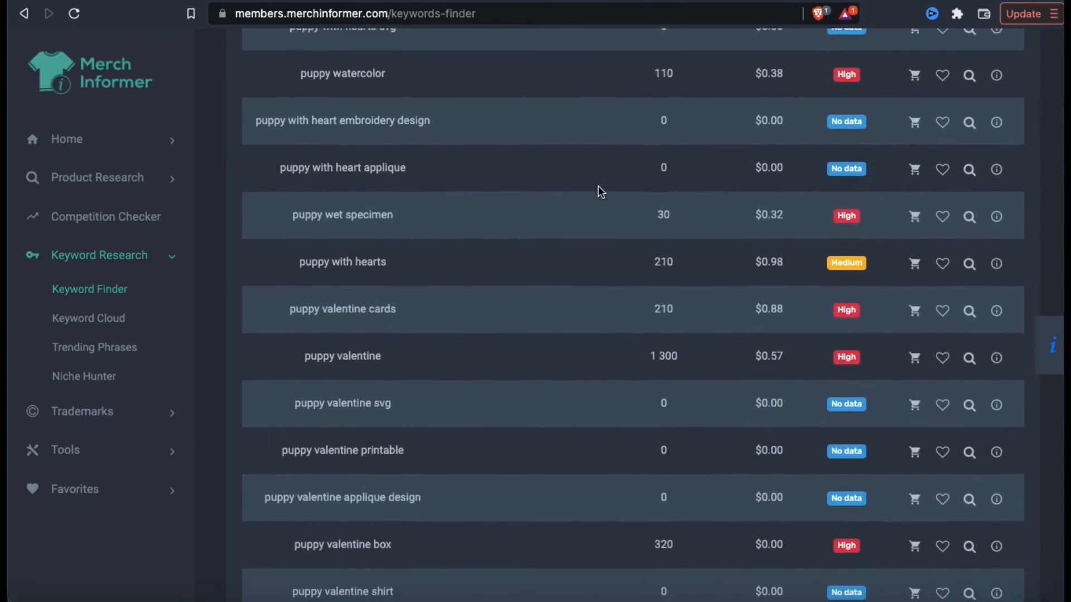
scroll("down", 3)
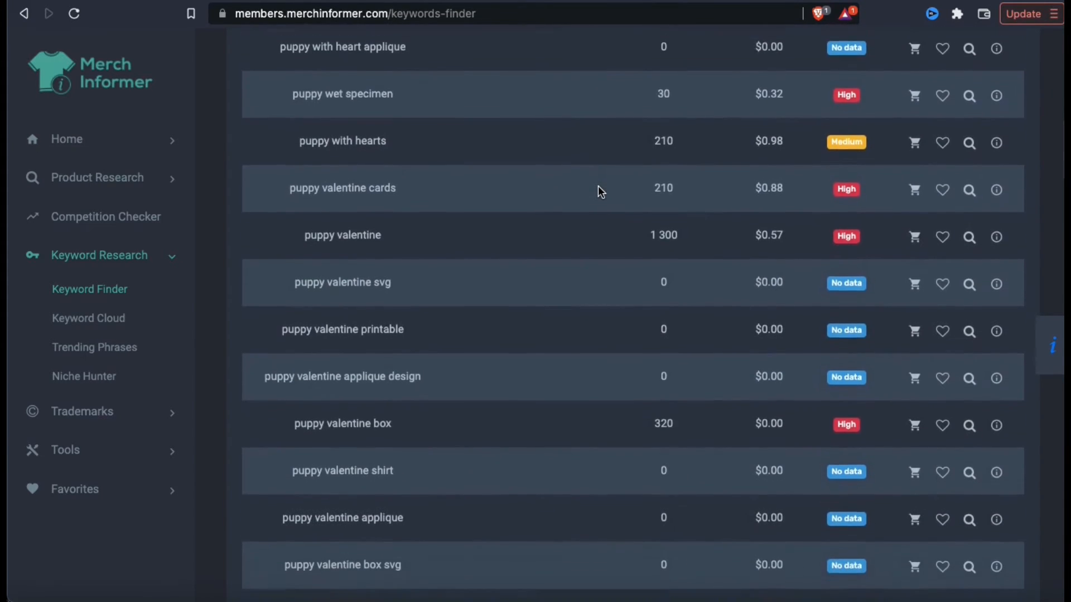
scroll("down", 3)
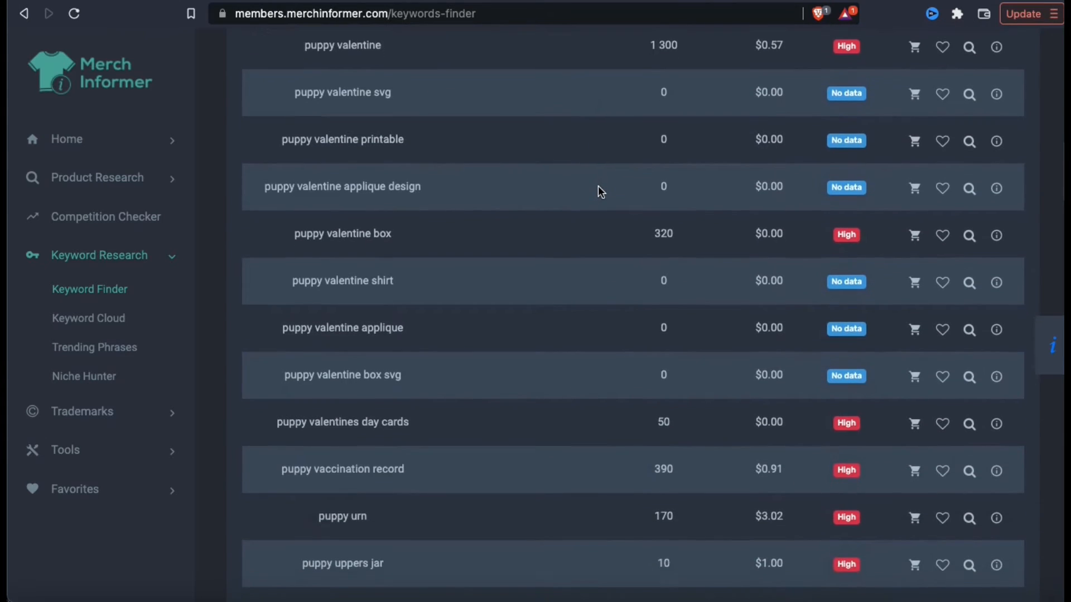
scroll("down", 3)
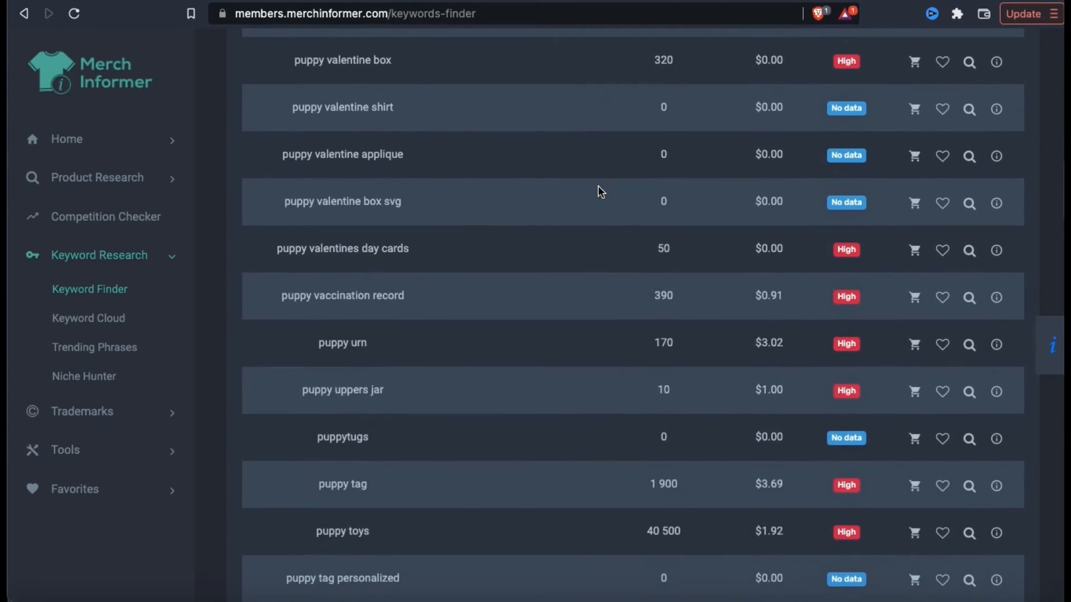
scroll("down", 3)
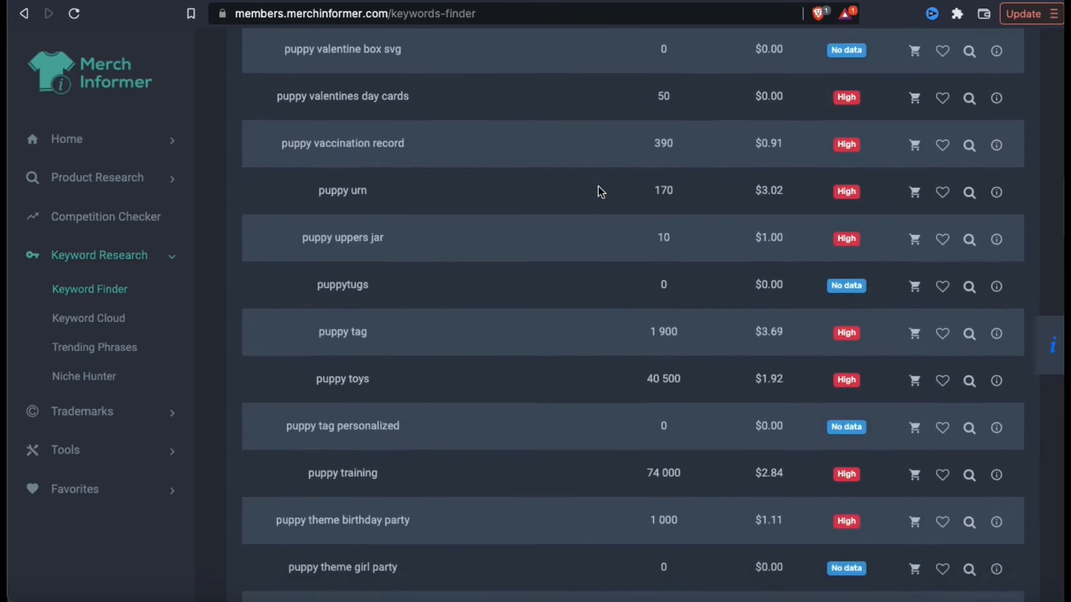
scroll("down", 3)
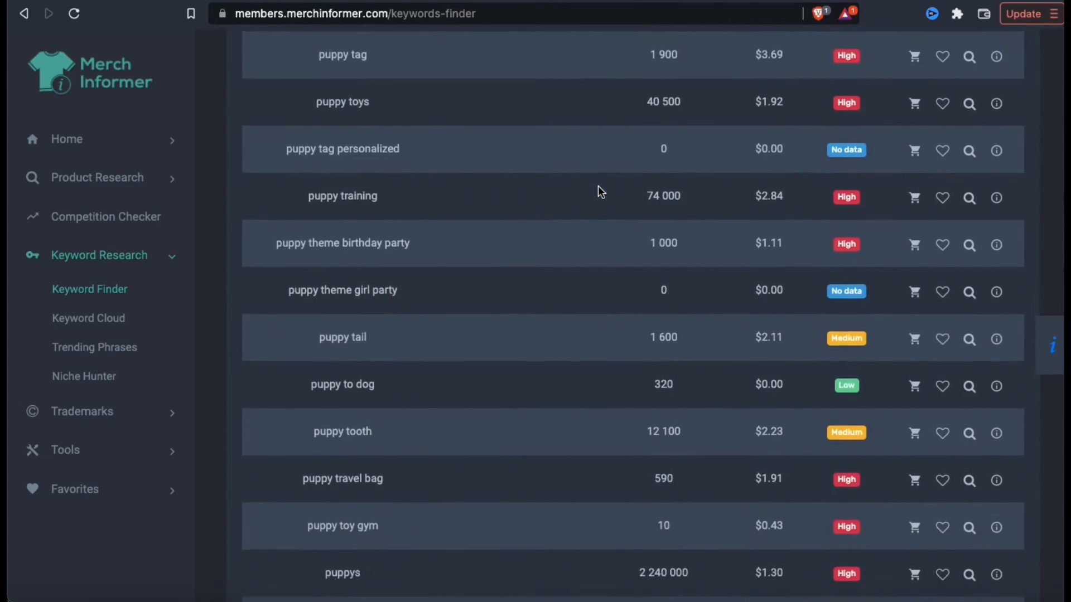
scroll("down", 3)
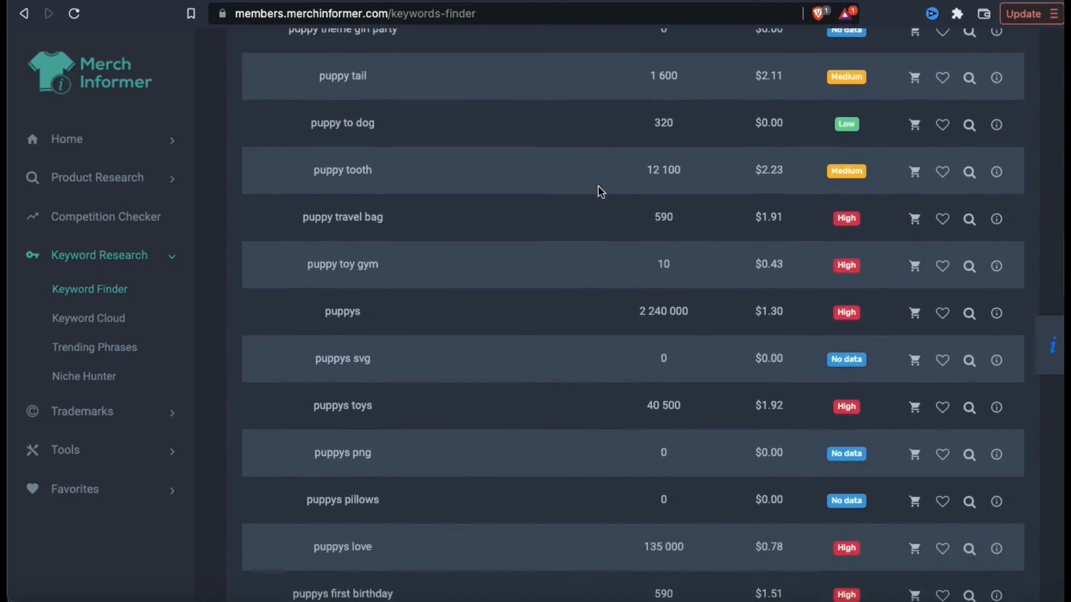
scroll("down", 3)
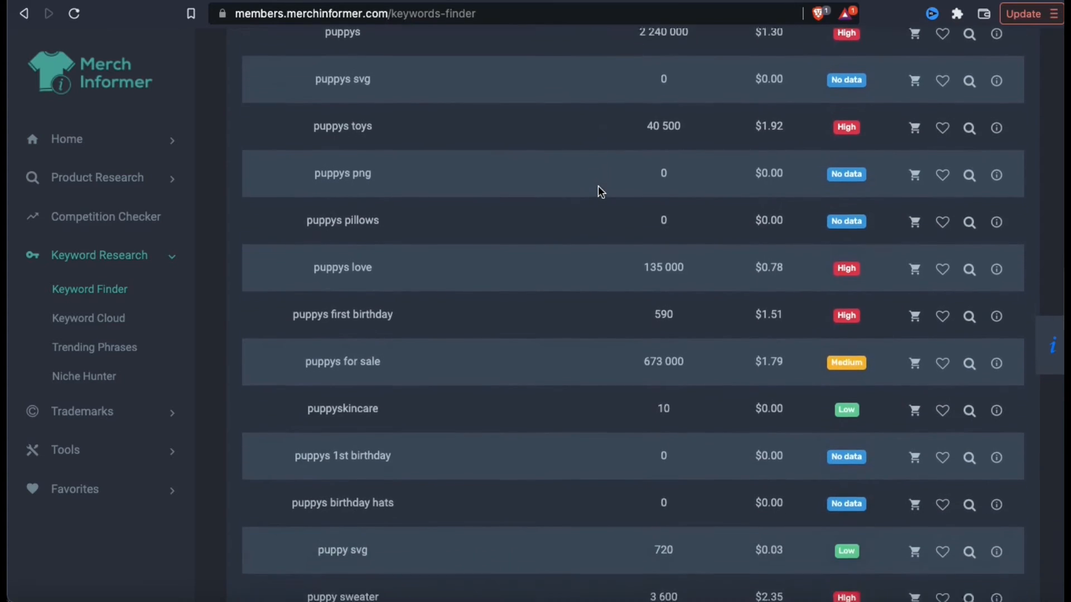
scroll("down", 3)
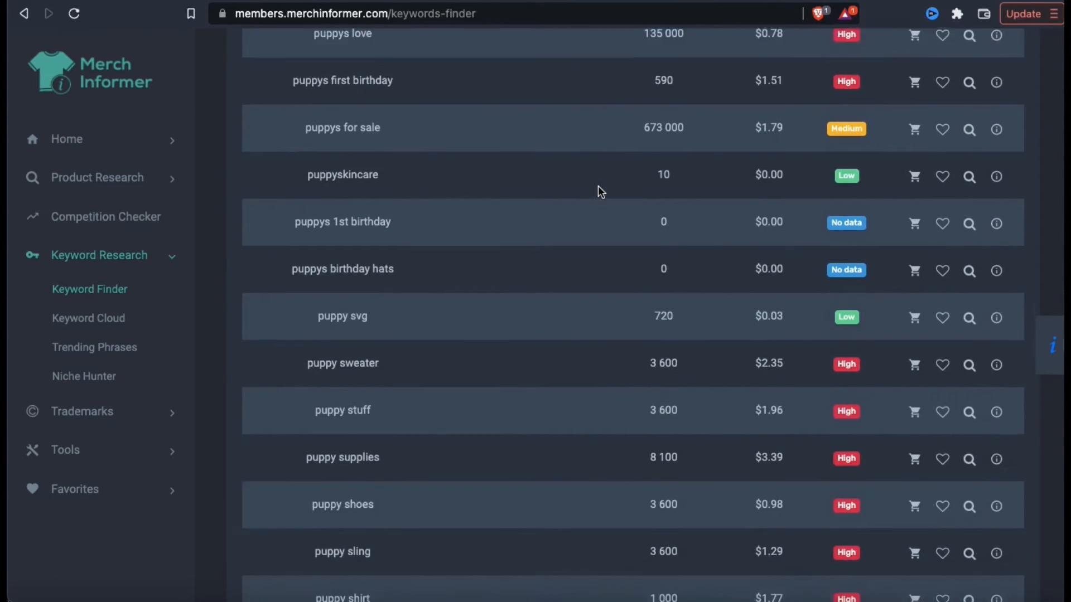
scroll("down", 3)
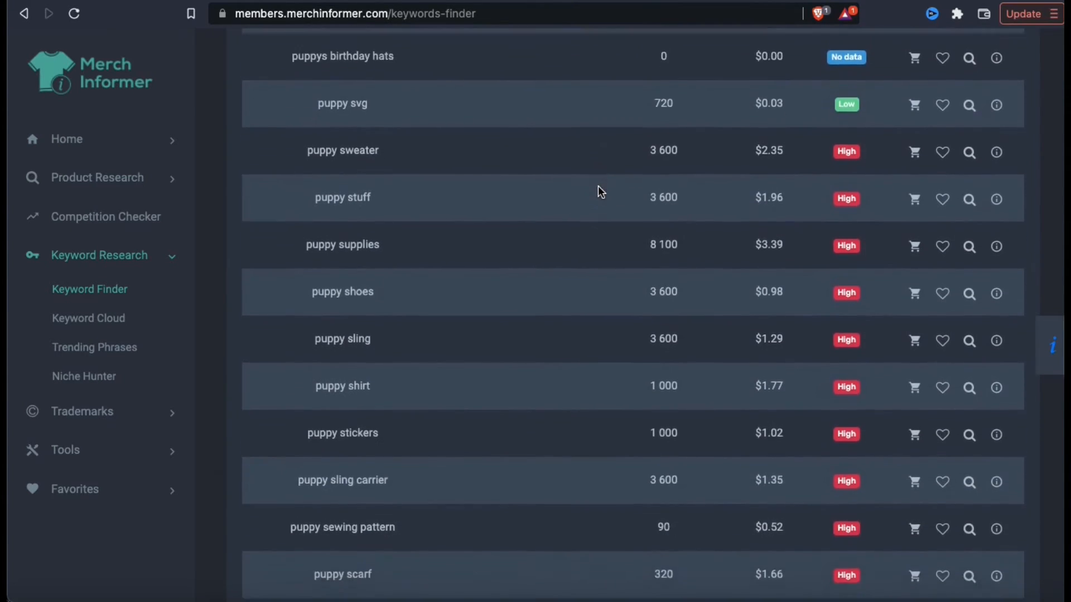
scroll("down", 3)
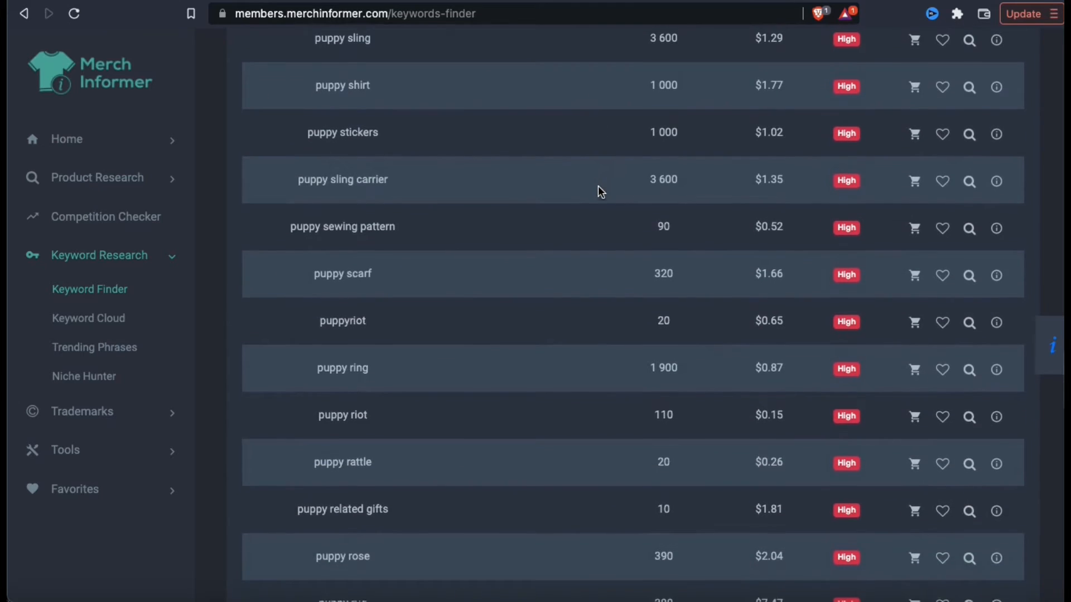
scroll("down", 3)
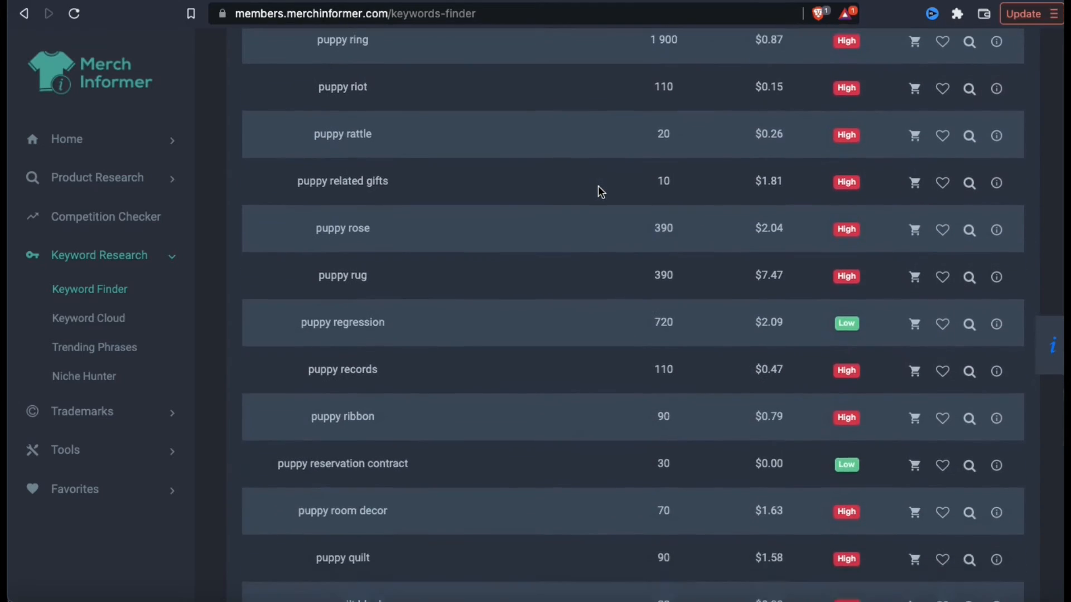
scroll("down", 3)
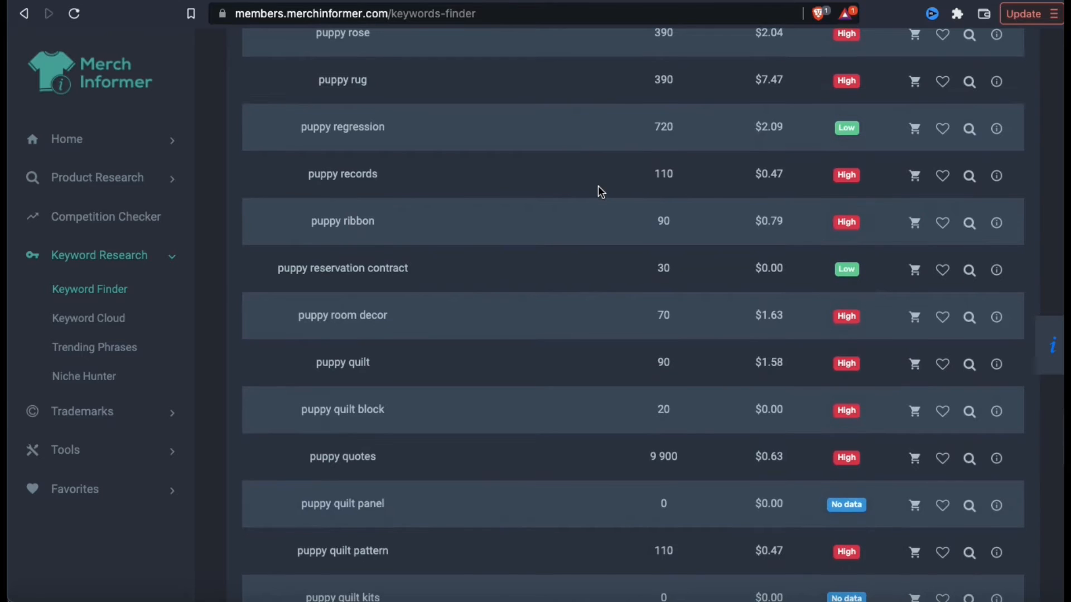
scroll("down", 3)
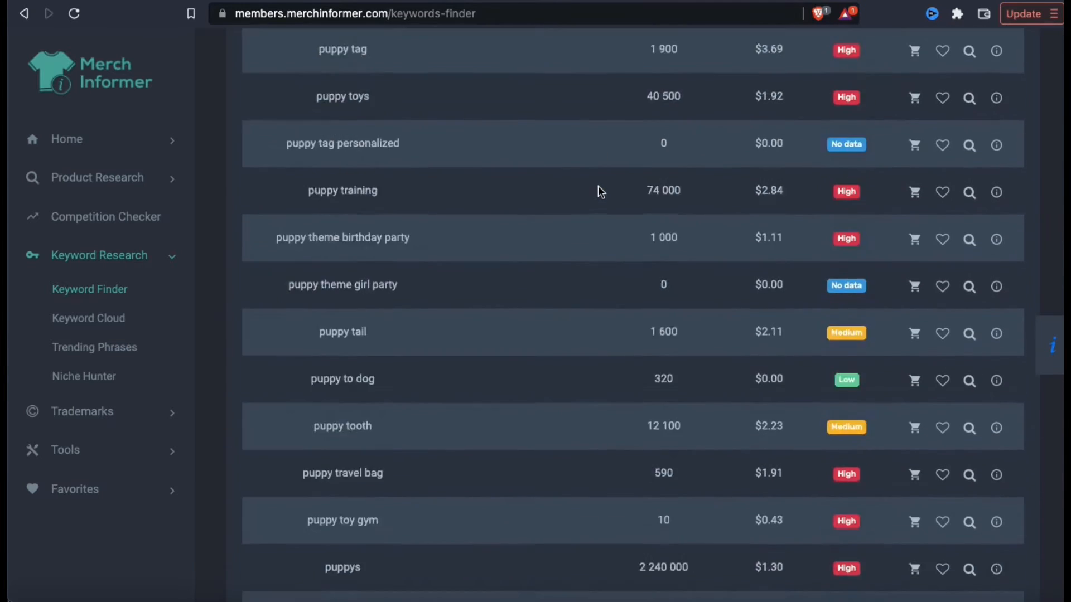
scroll("down", 3)
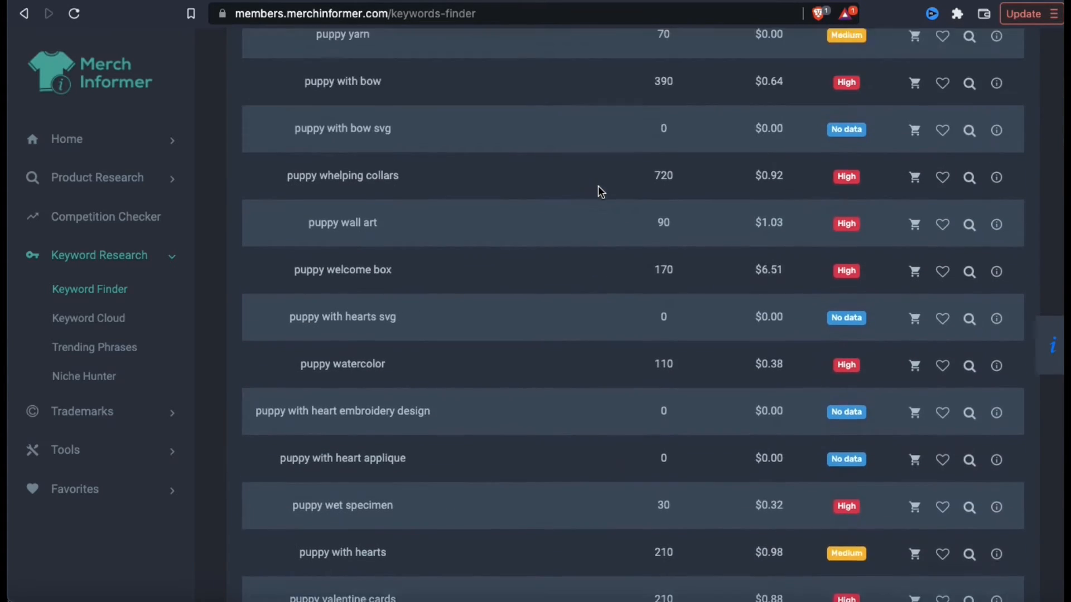
scroll("up", 3)
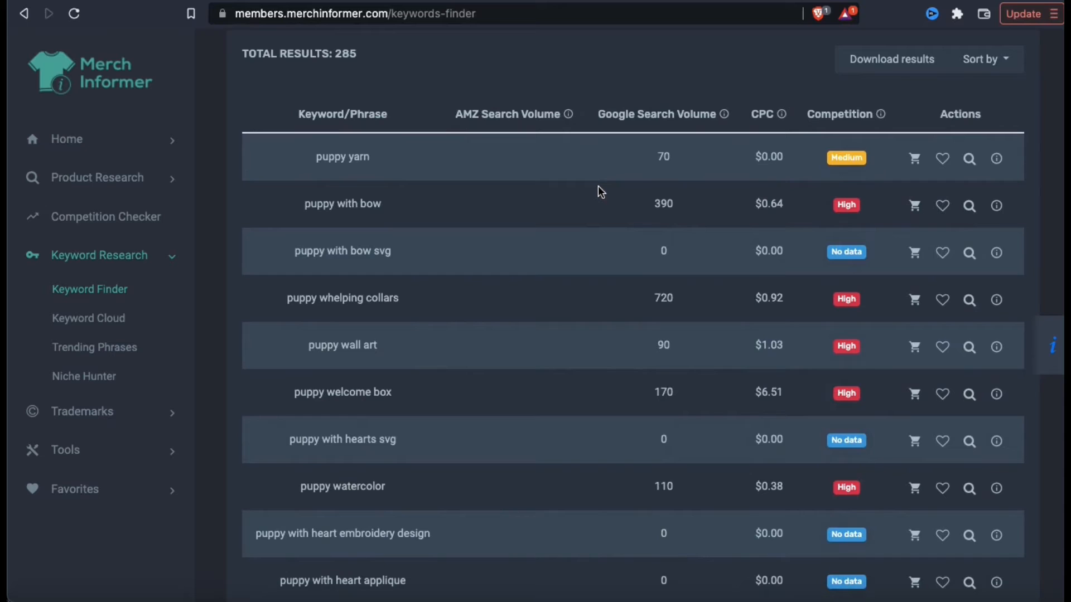
mouse_move(673, 188)
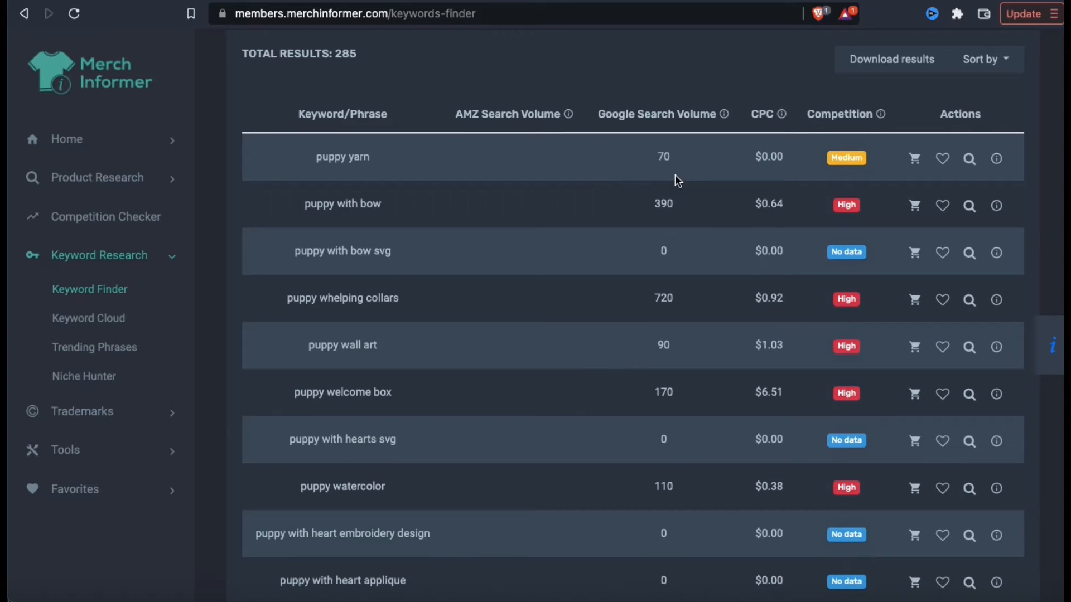
mouse_move(678, 216)
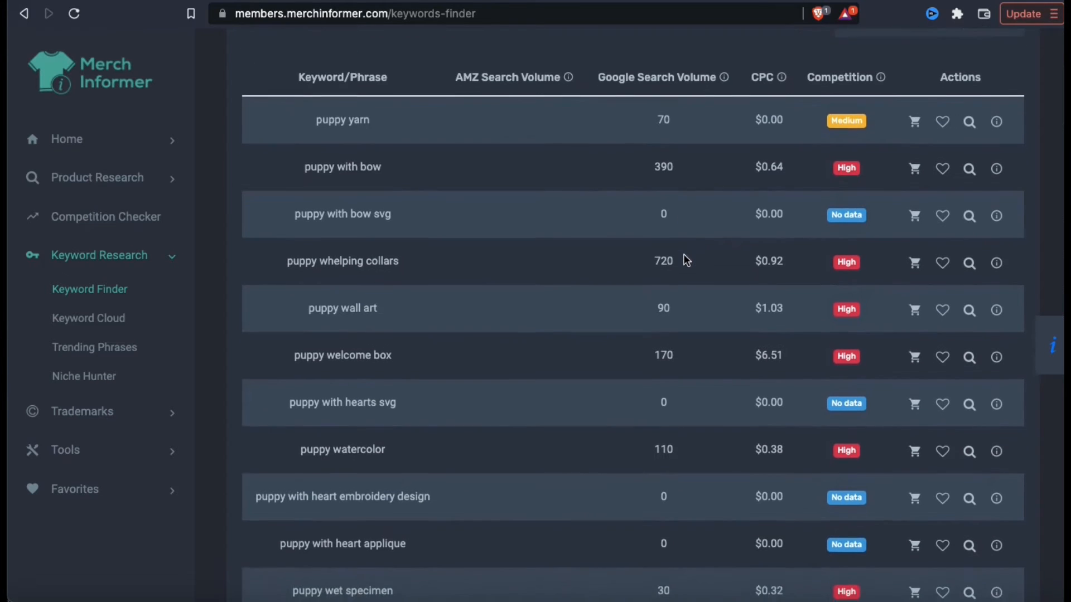
scroll("down", 3)
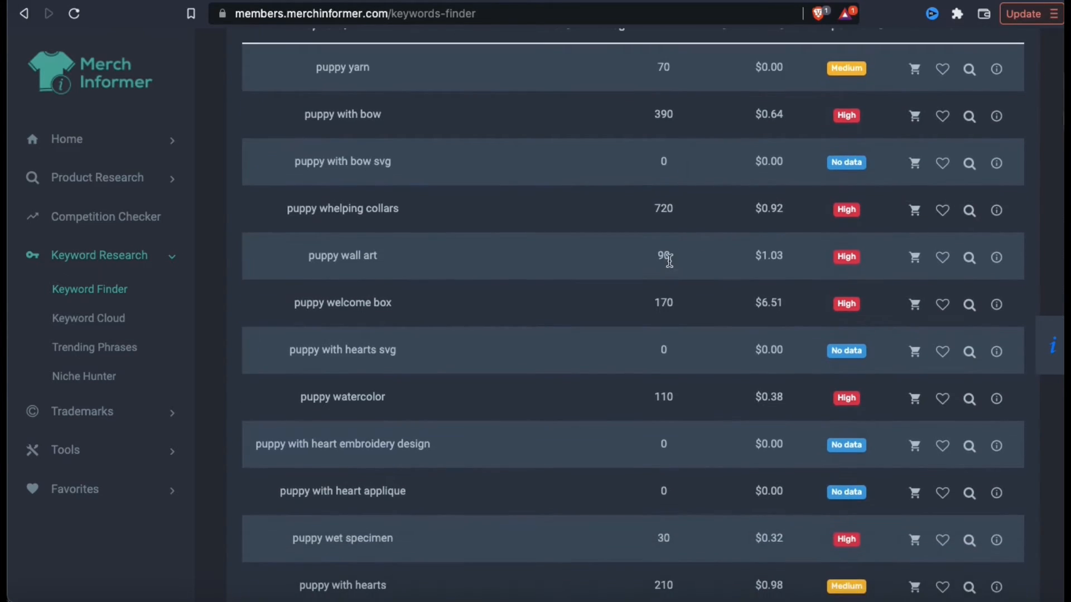
scroll("down", 3)
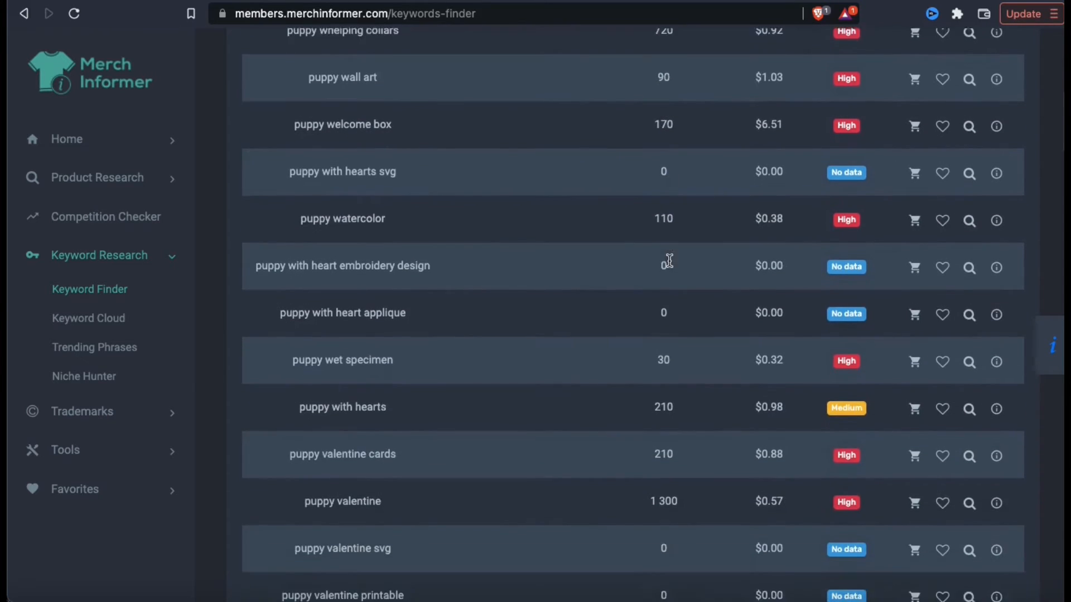
scroll("down", 3)
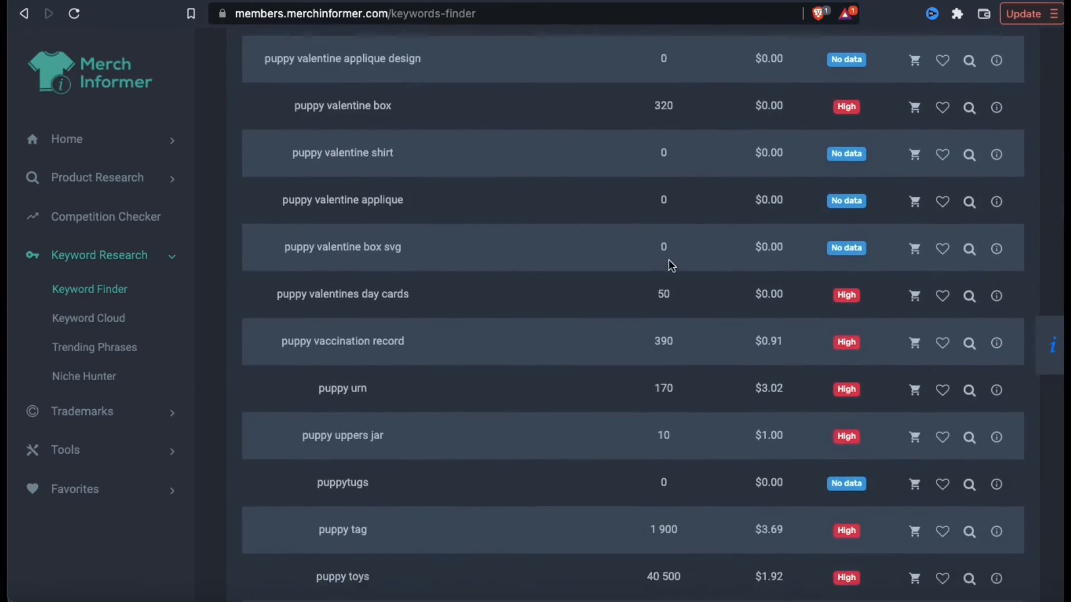
scroll("down", 3)
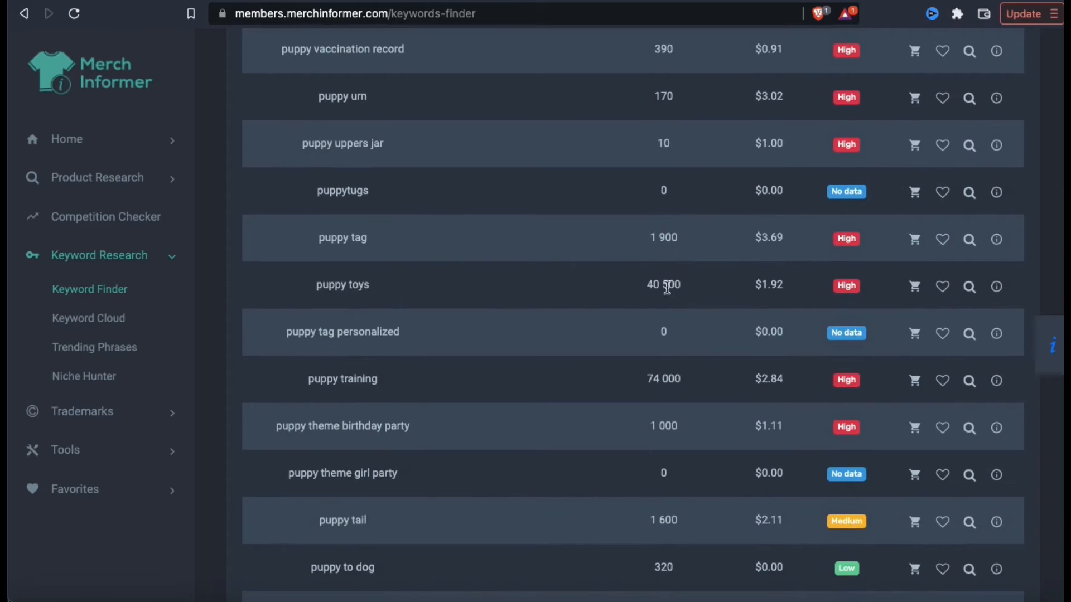
mouse_move(668, 304)
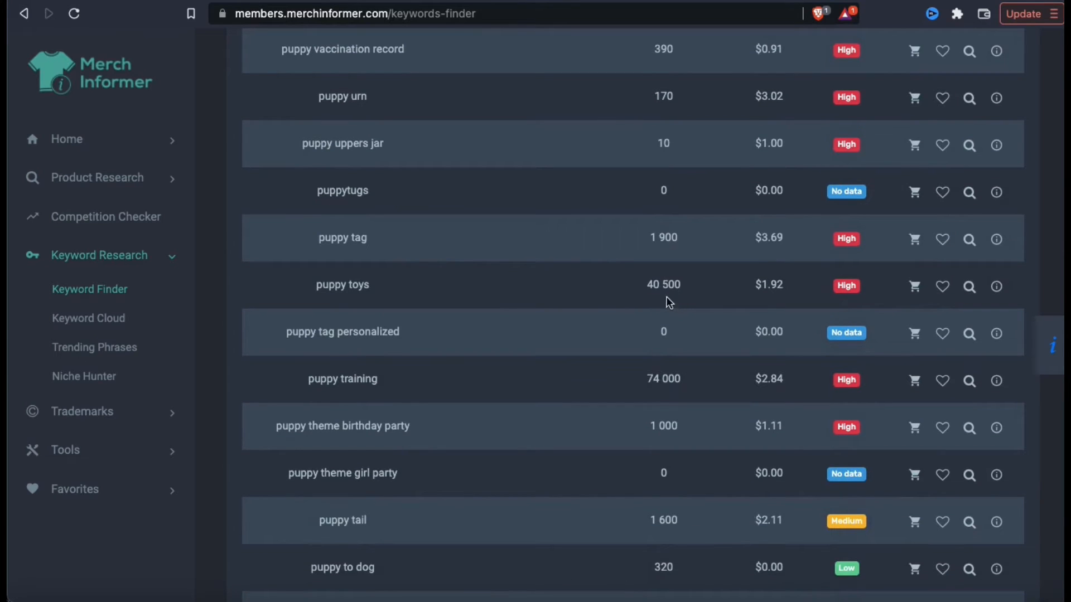
mouse_move(681, 398)
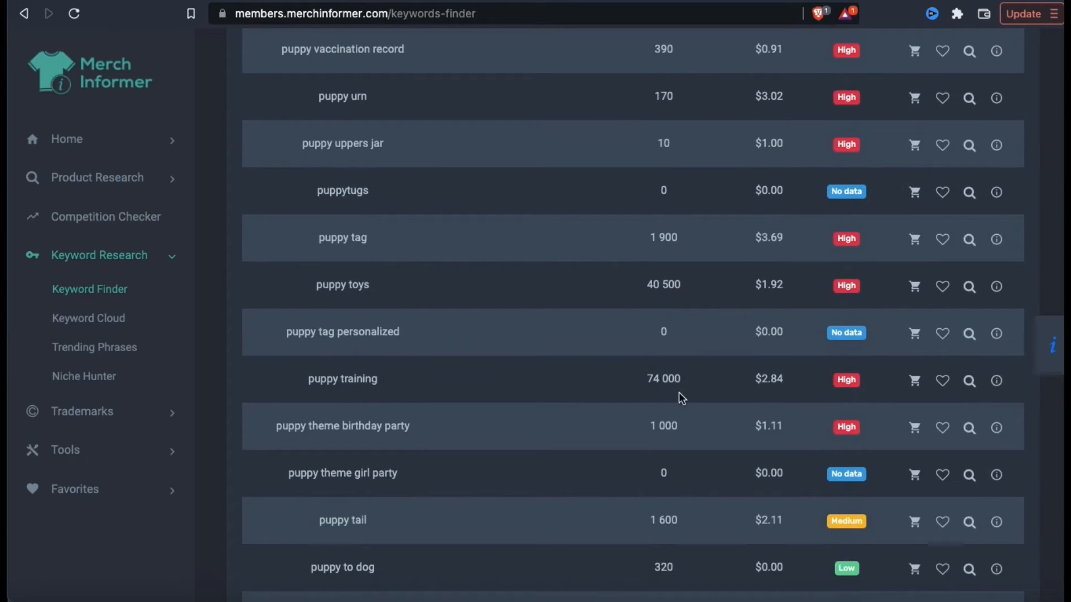
mouse_move(675, 394)
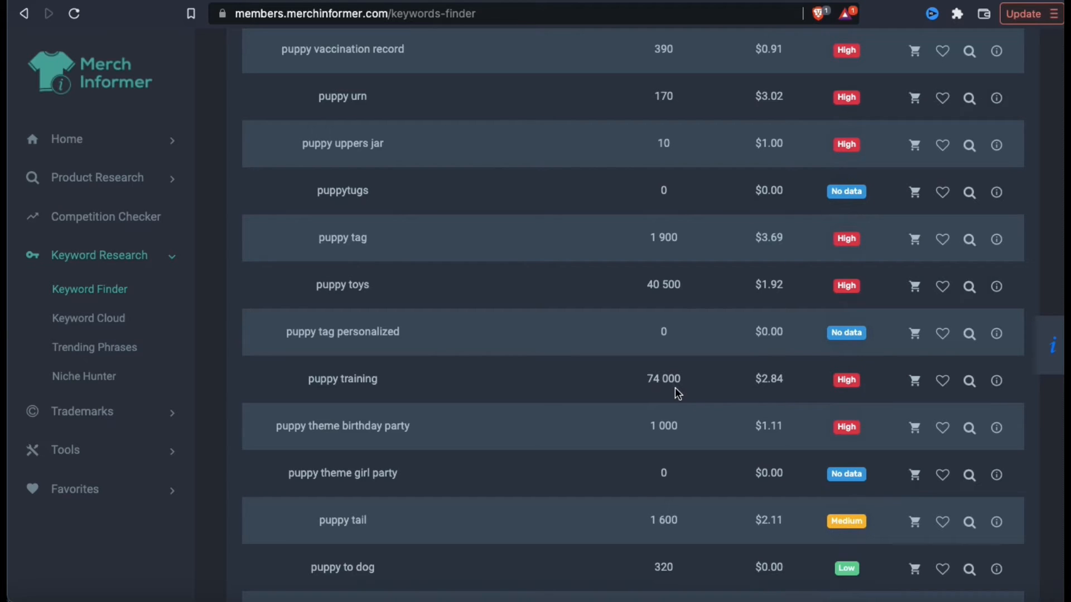
scroll("up", 3)
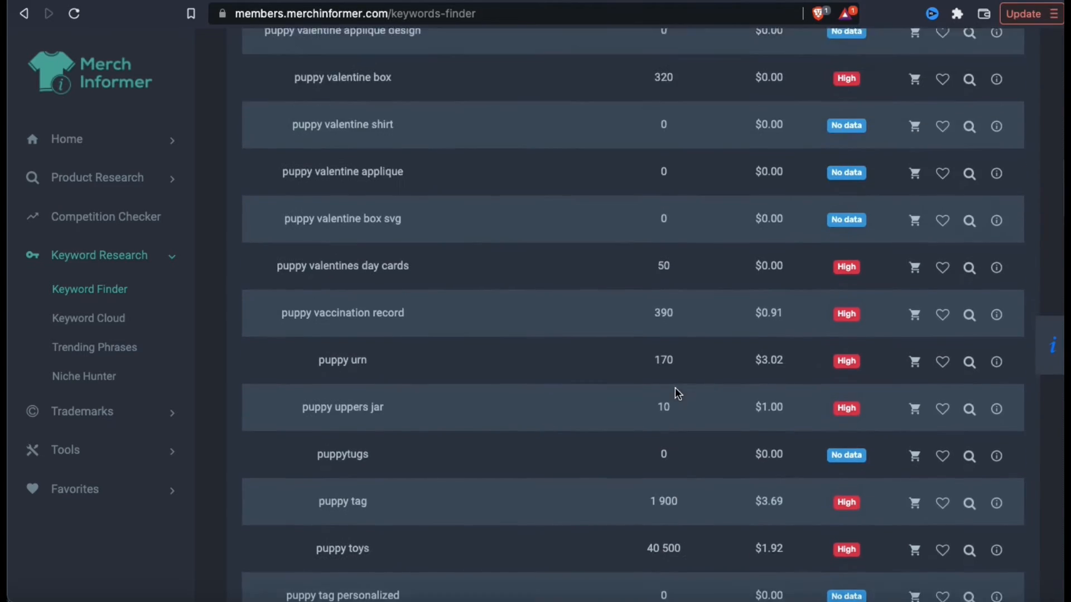
scroll("up", 3)
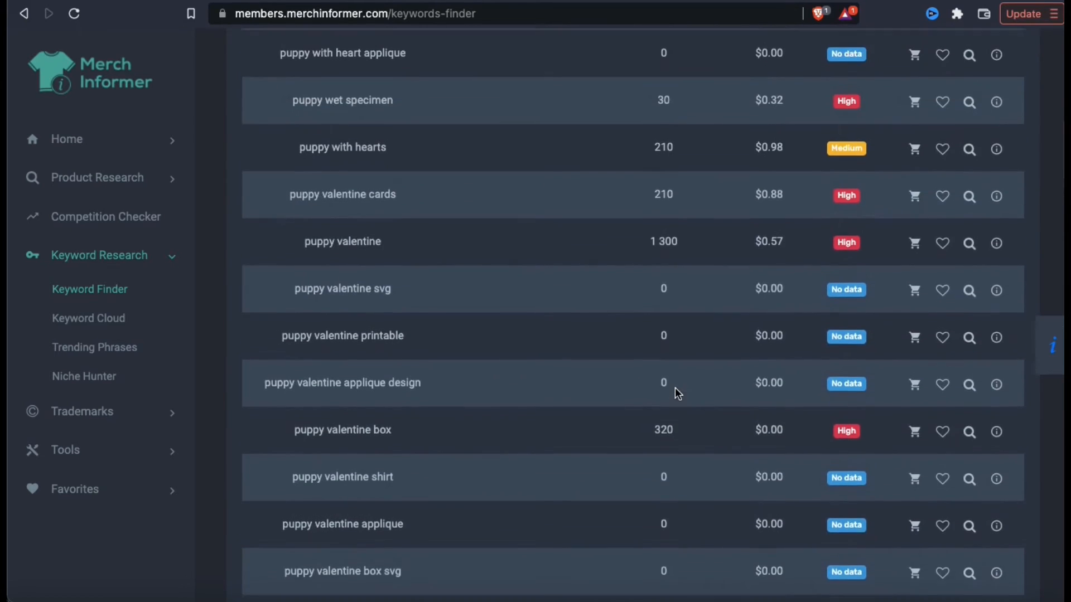
scroll("up", 3)
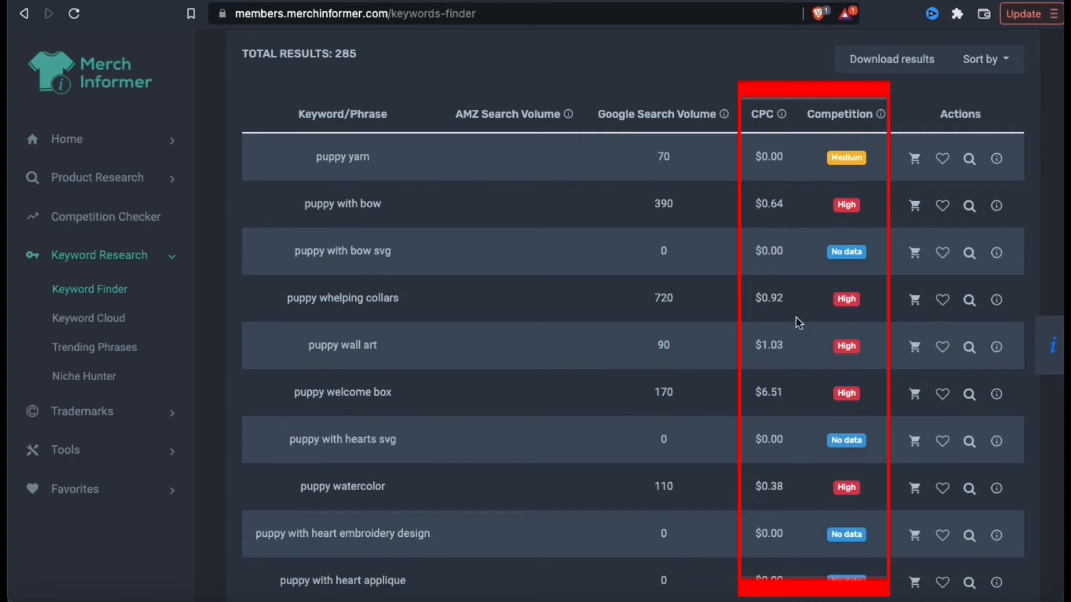
mouse_move(893, 247)
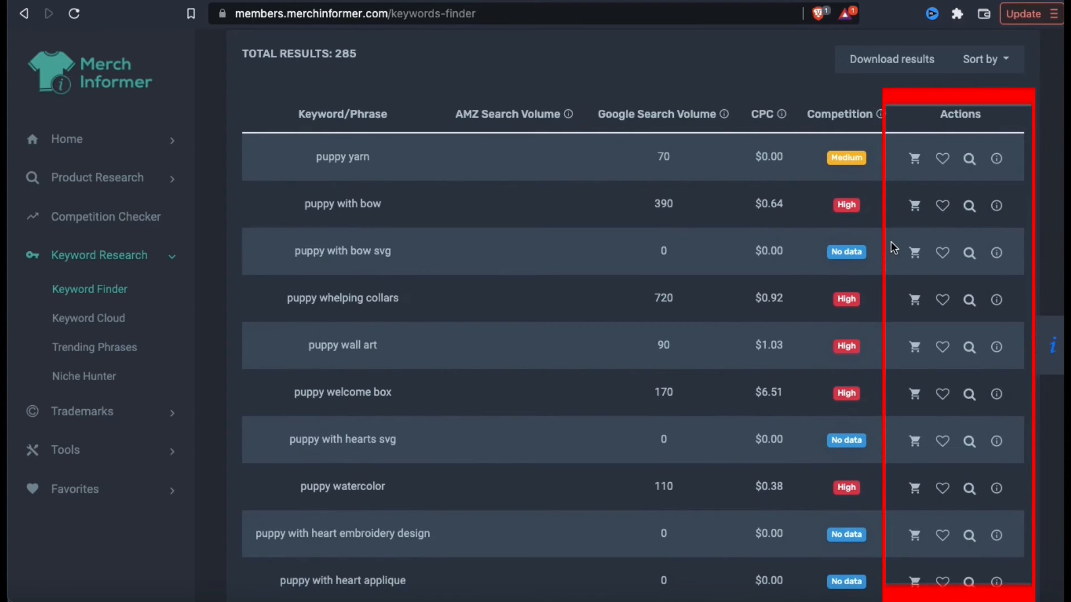
mouse_move(914, 199)
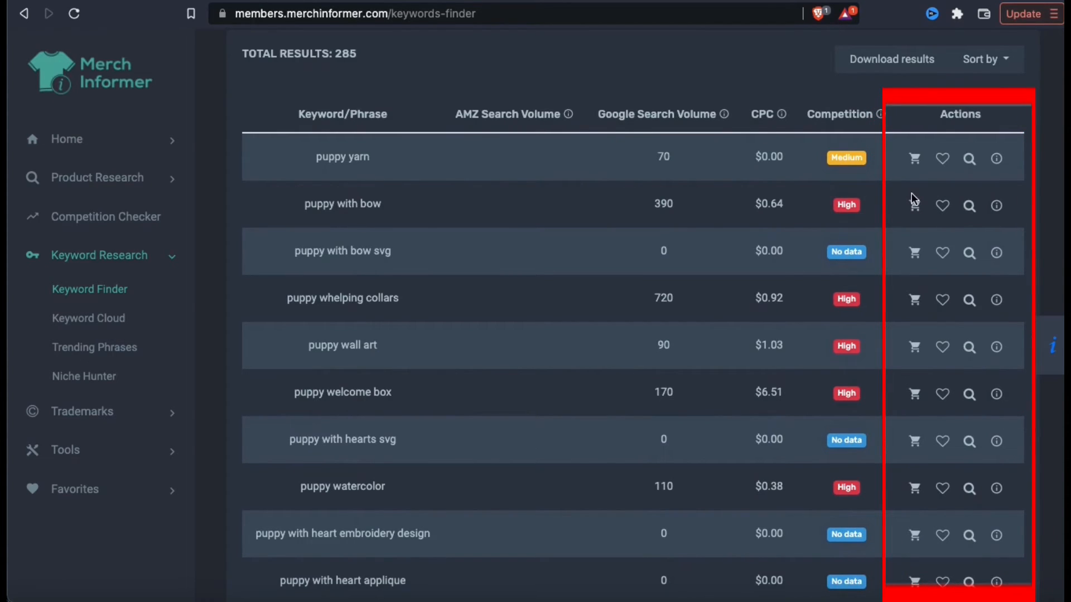
mouse_move(915, 175)
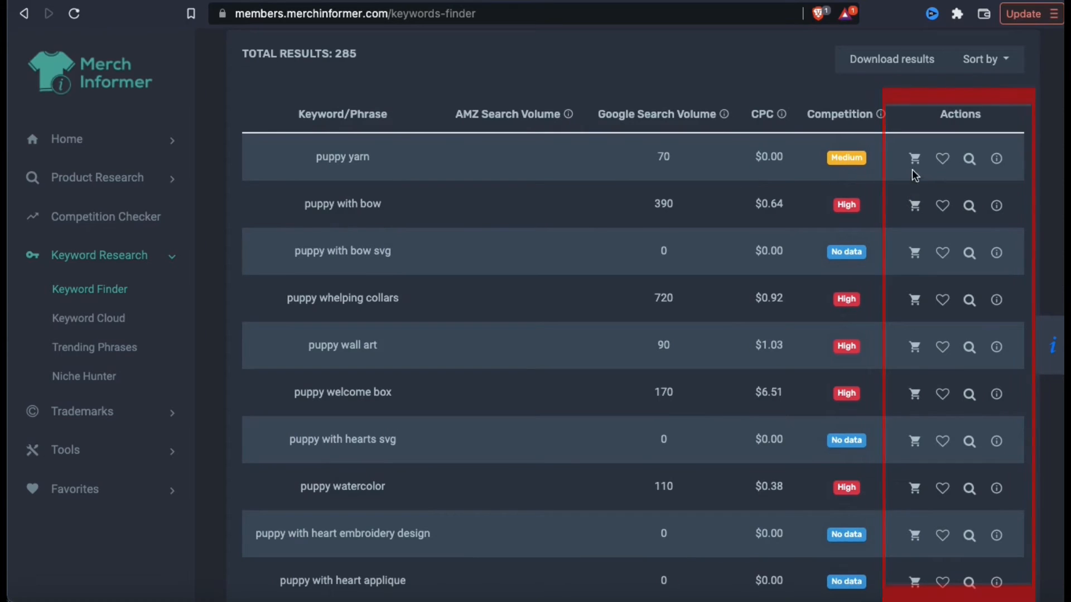
mouse_move(913, 158)
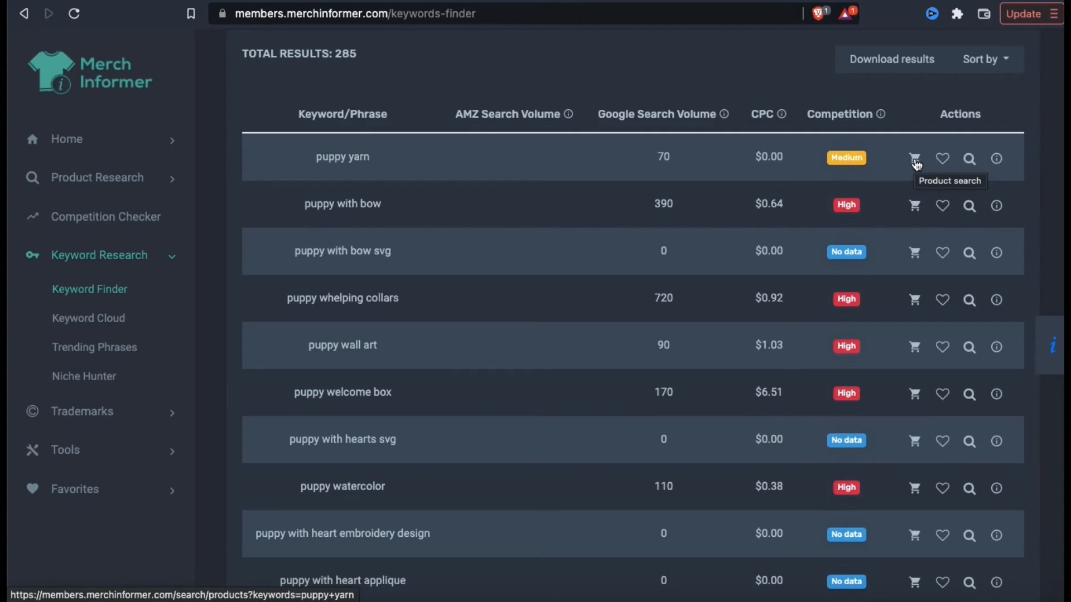
Start a product search from the puppy yarn keyword row
left_click(915, 158)
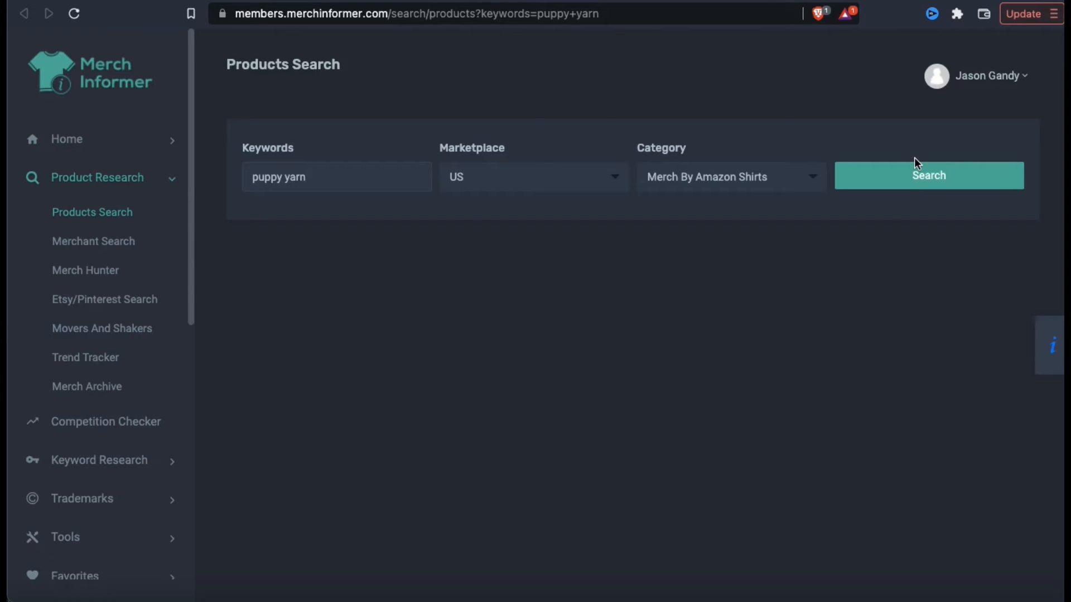
mouse_move(913, 181)
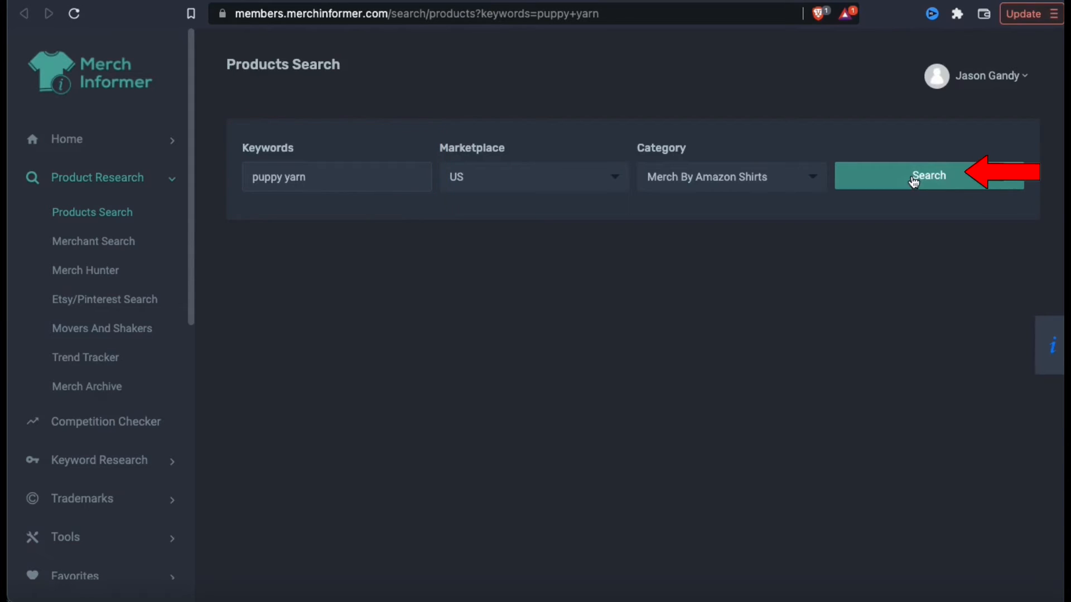
Run the puppy yarn product search and review its 500 results, prices and competition score
left_click(928, 175)
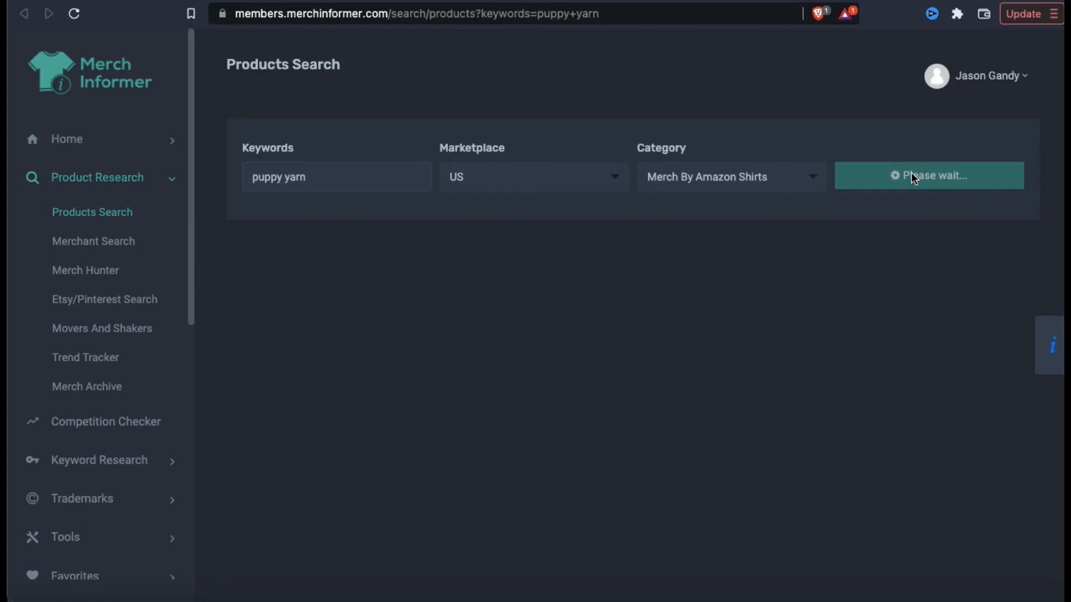
left_click(928, 175)
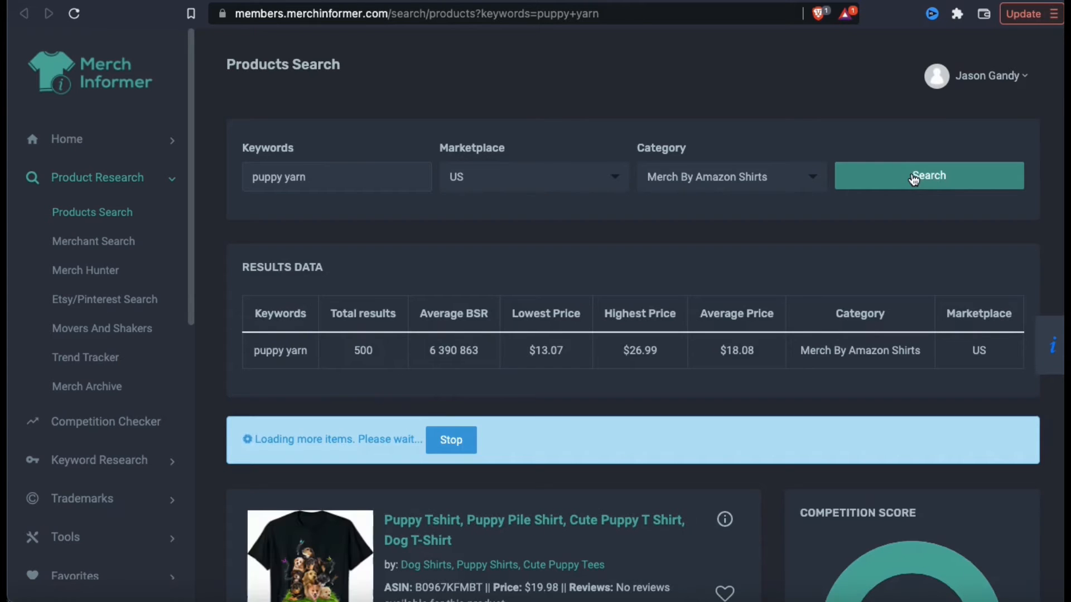
mouse_move(1013, 244)
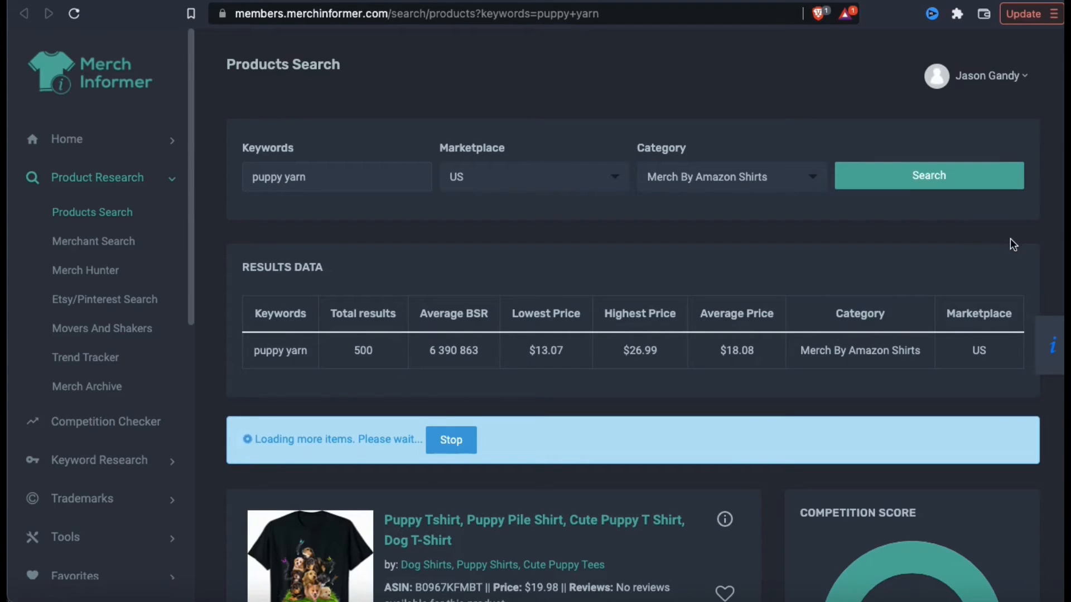
scroll("down", 3)
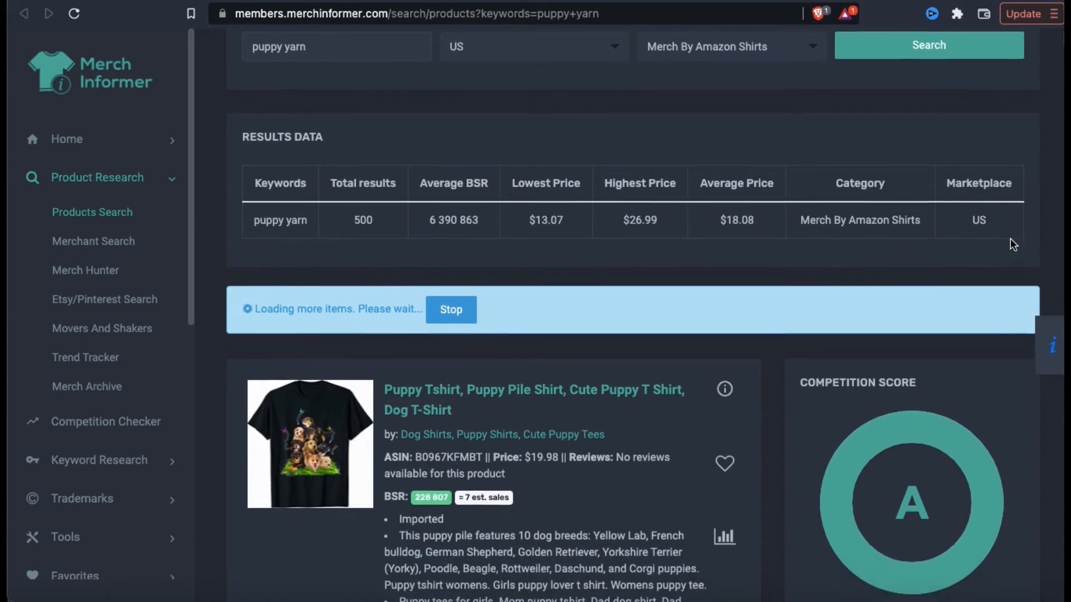
scroll("down", 3)
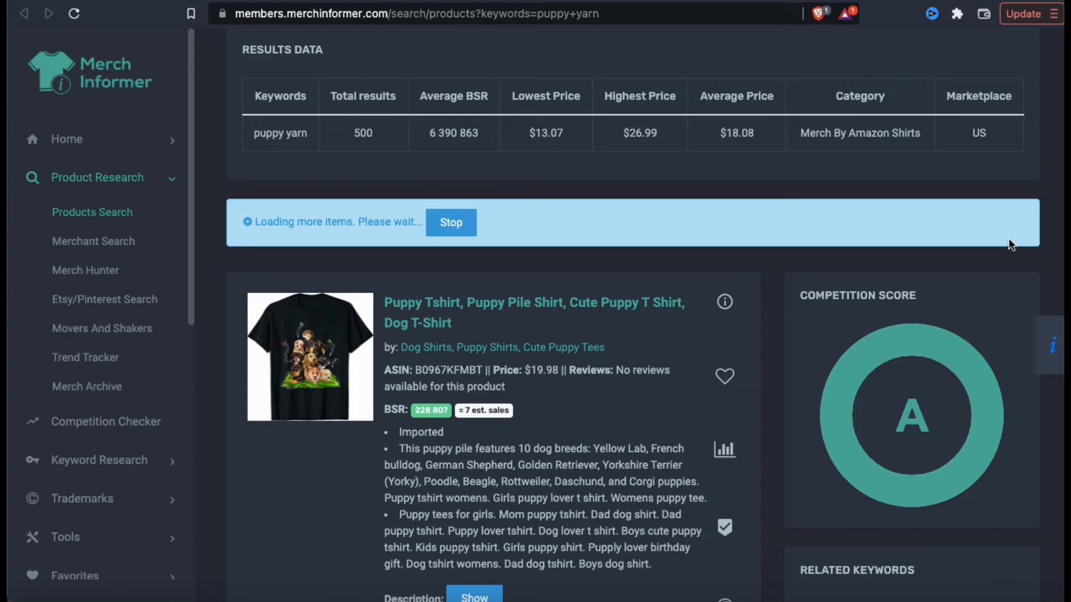
mouse_move(778, 16)
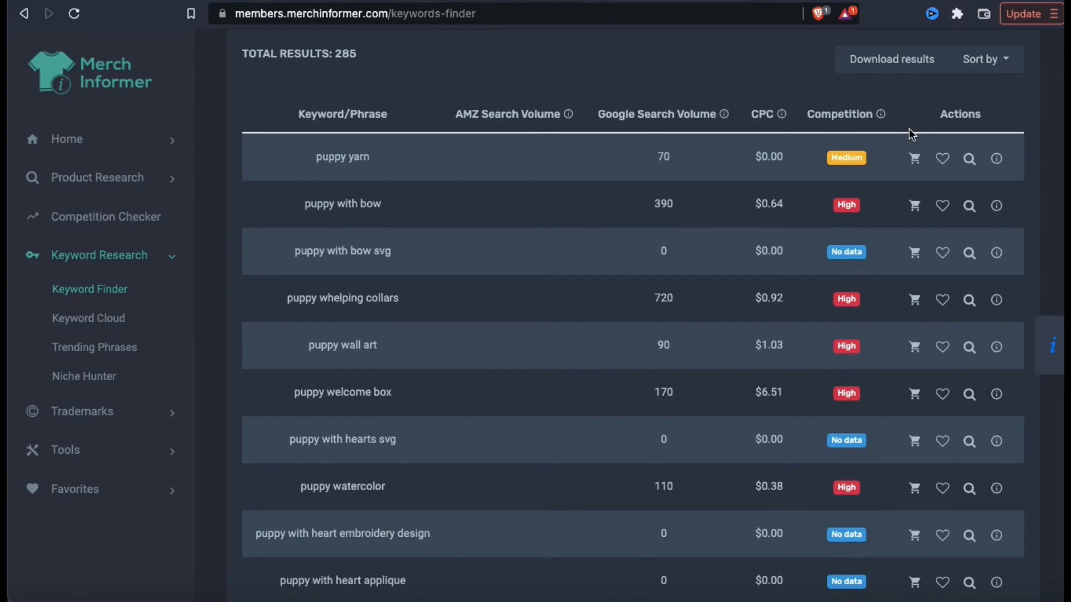
mouse_move(941, 159)
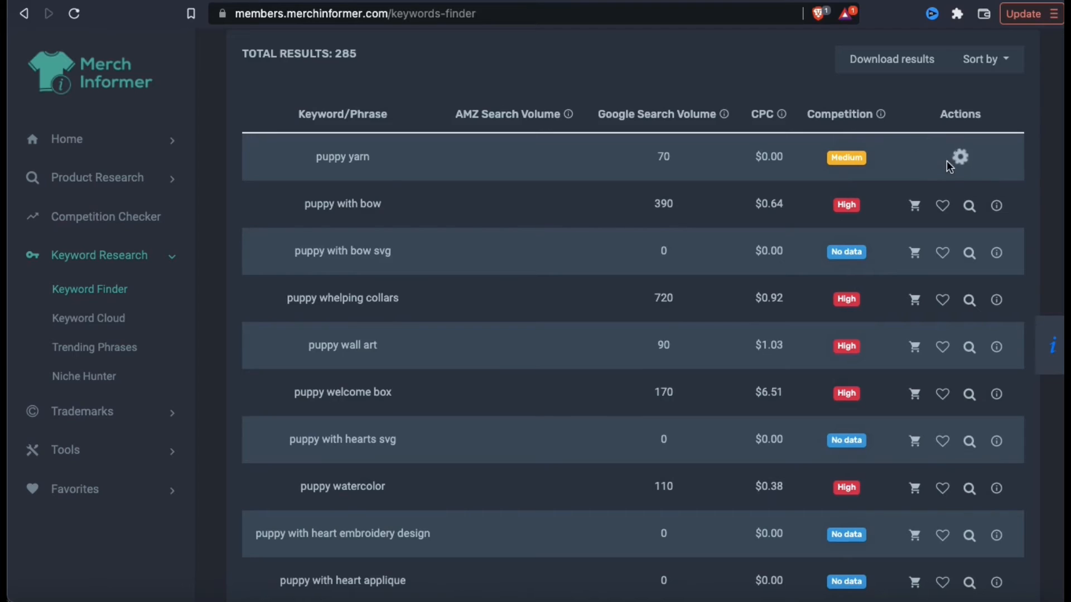
mouse_move(942, 158)
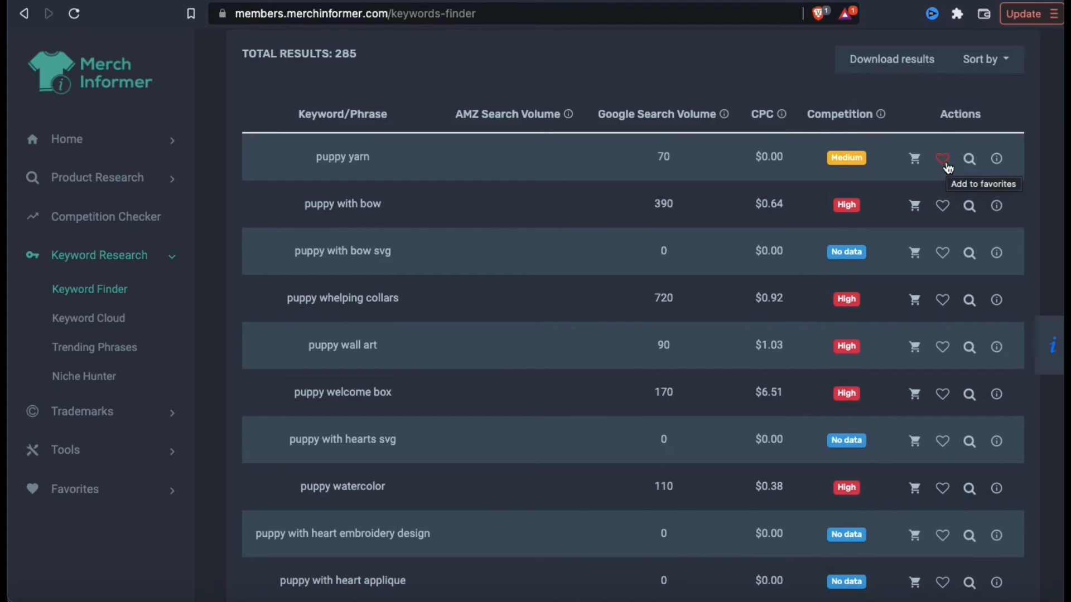
mouse_move(968, 158)
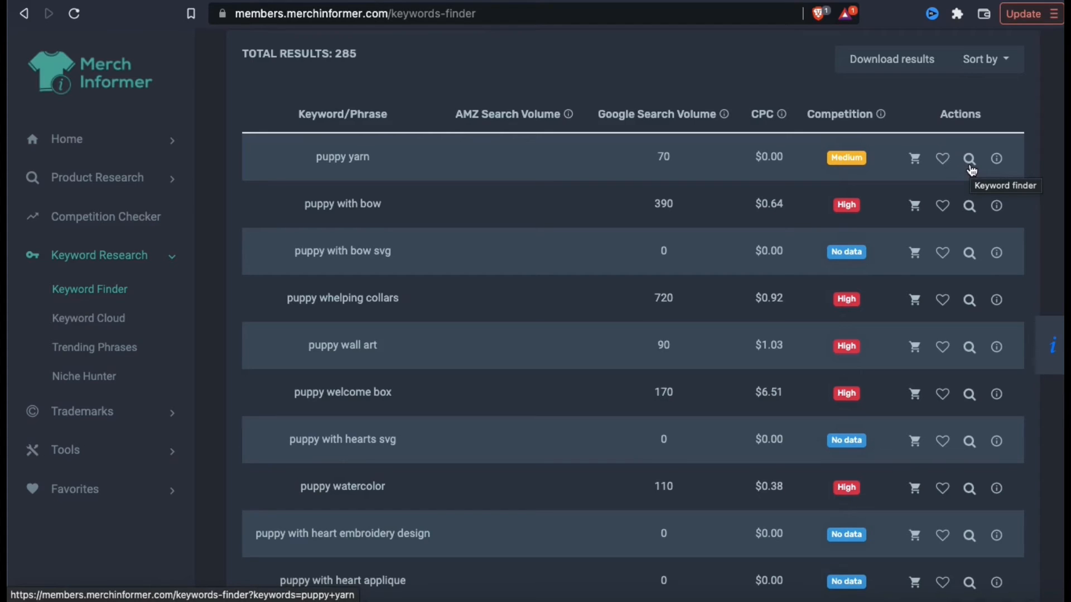
mouse_move(997, 158)
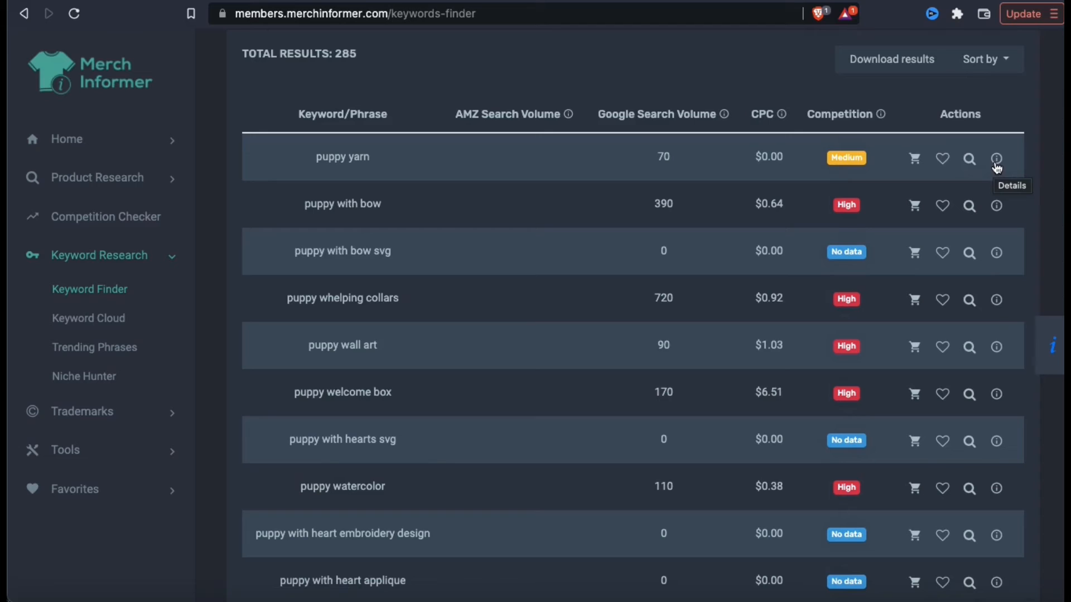
mouse_move(942, 82)
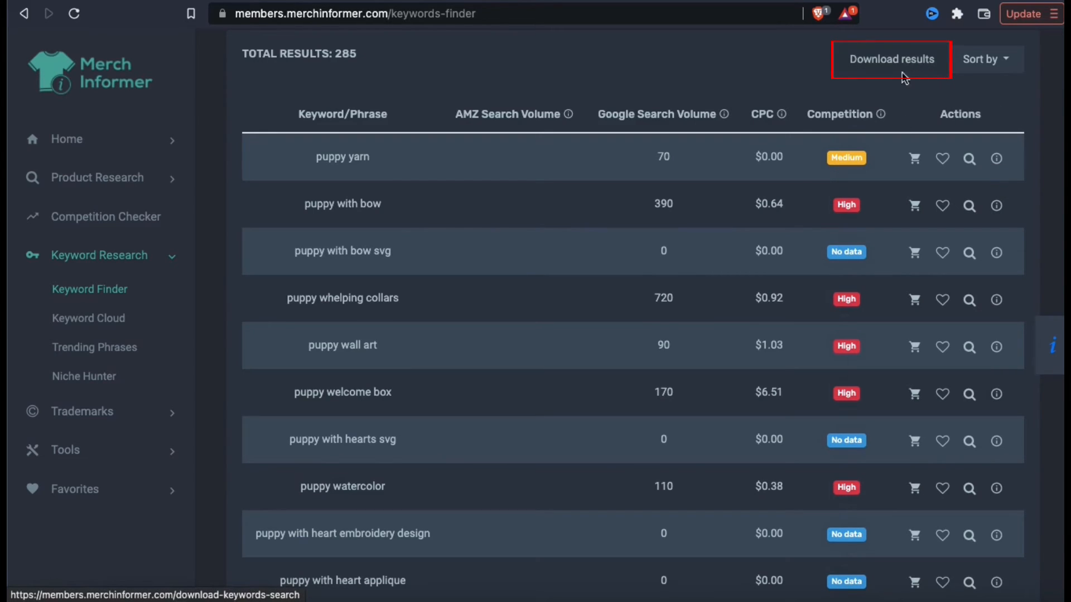
mouse_move(900, 71)
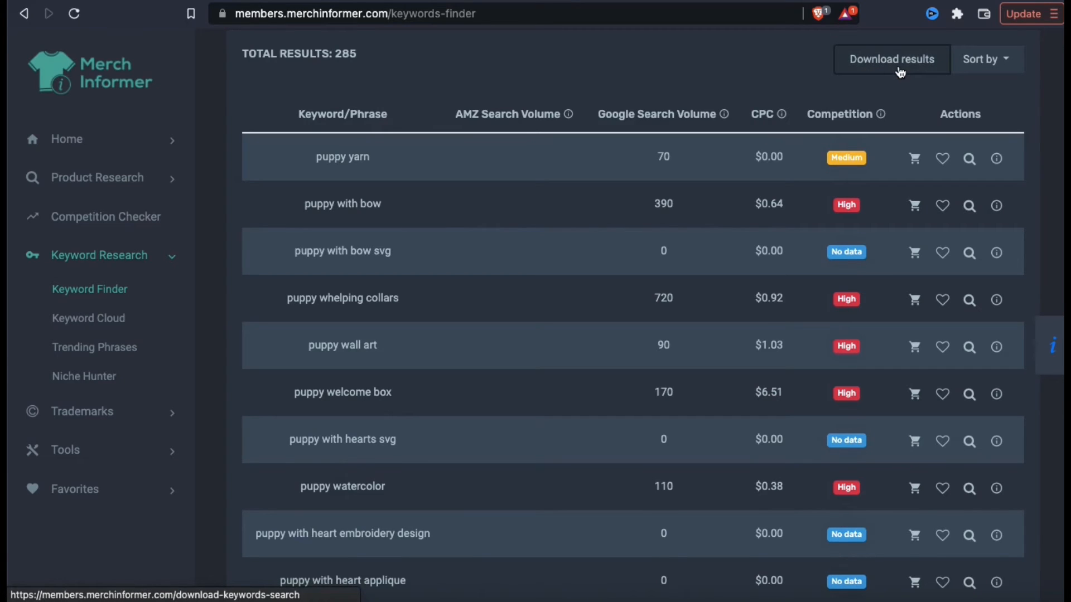
Download the puppy keyword results file to the Downloads folder
left_click(891, 59)
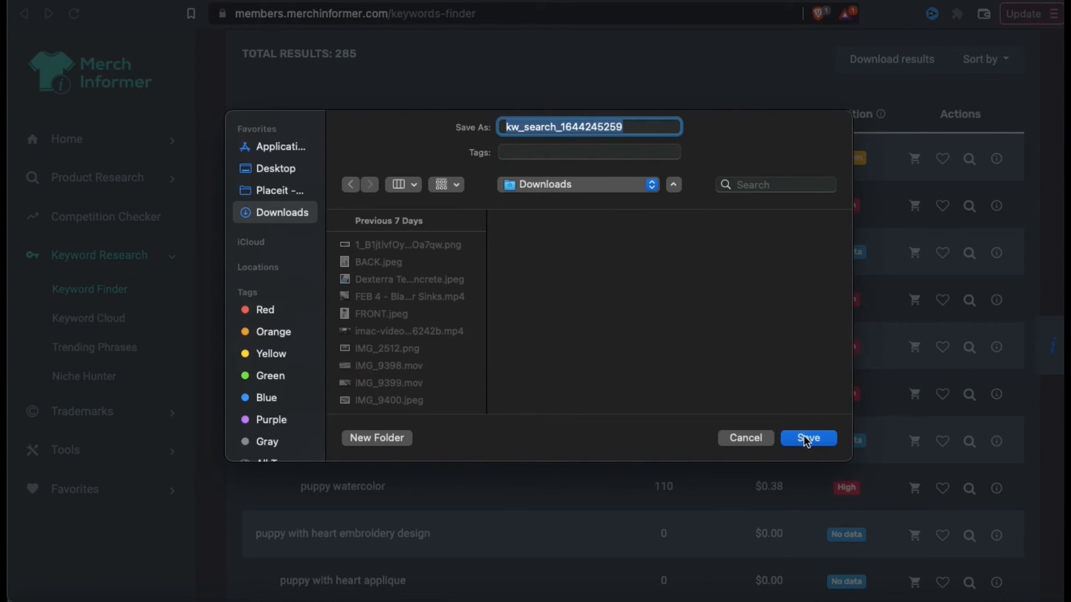
left_click(807, 437)
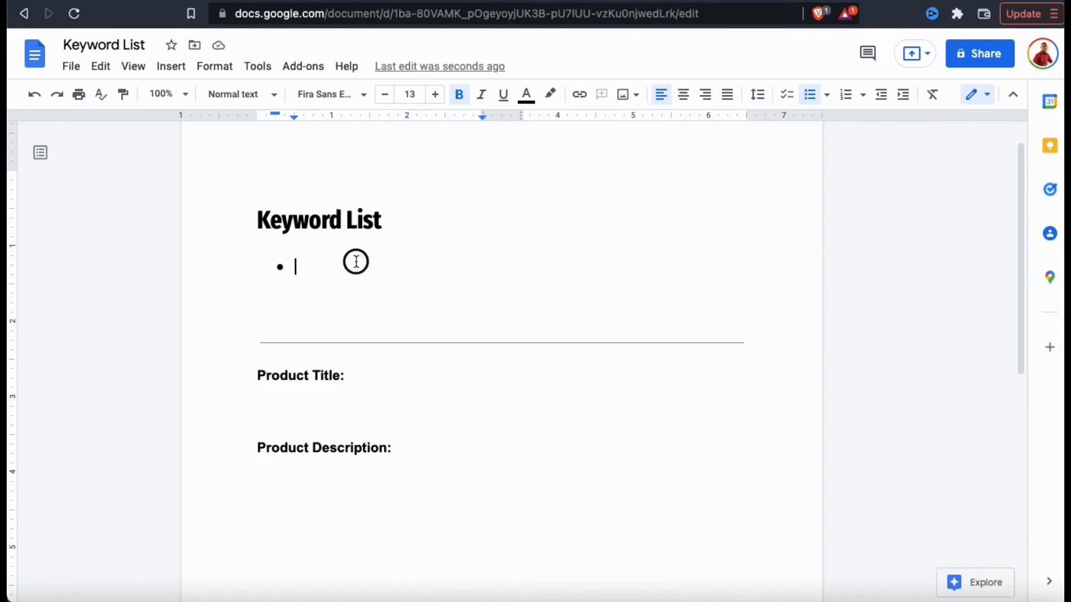
Enter fourteen bulleted puppy keywords, from Puppy to Puppy Party Decorations
type("Puppy Party Decorat")
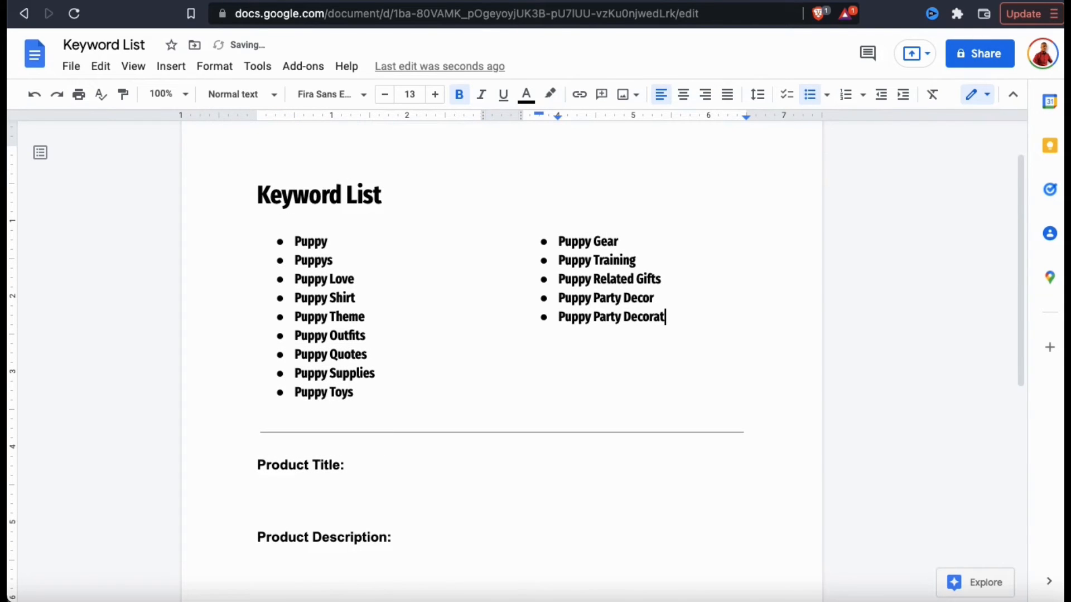
type("ions")
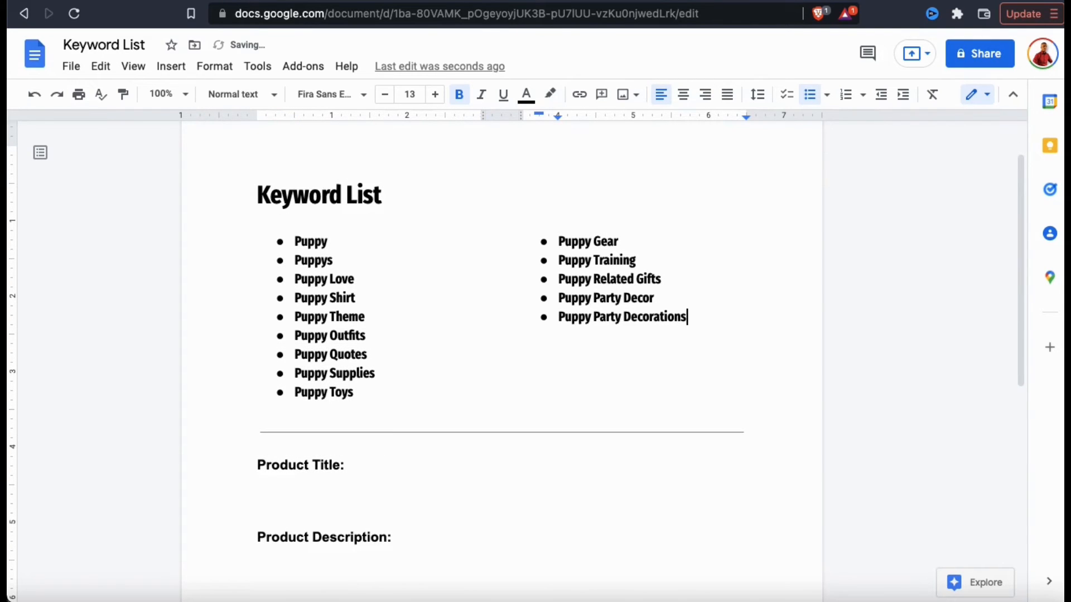
left_click(521, 373)
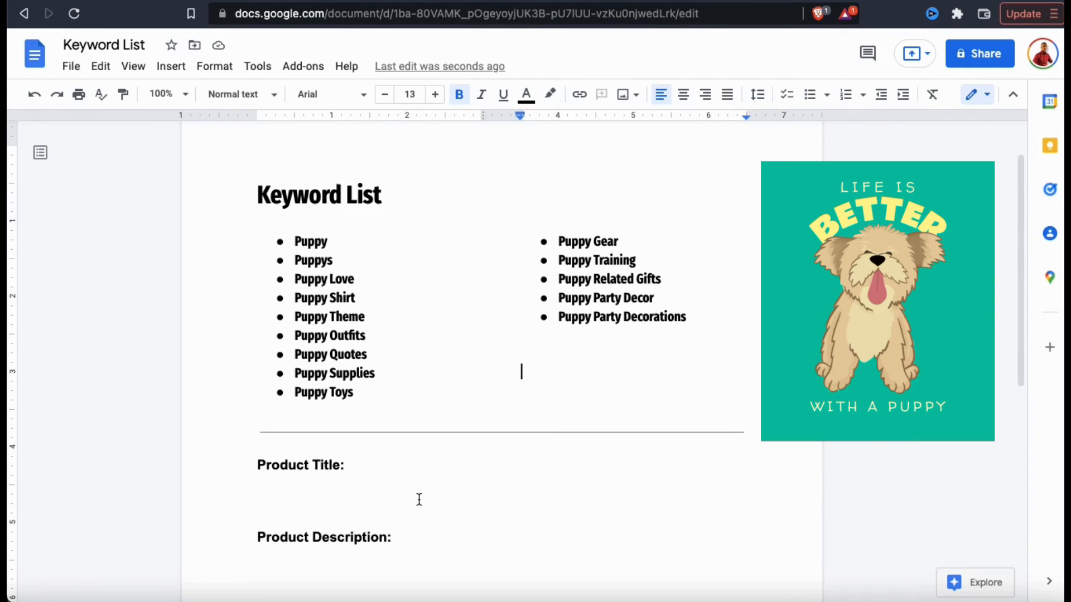
Write the product title Life Is Better With A Puppy under the Product Title heading
left_click(274, 501)
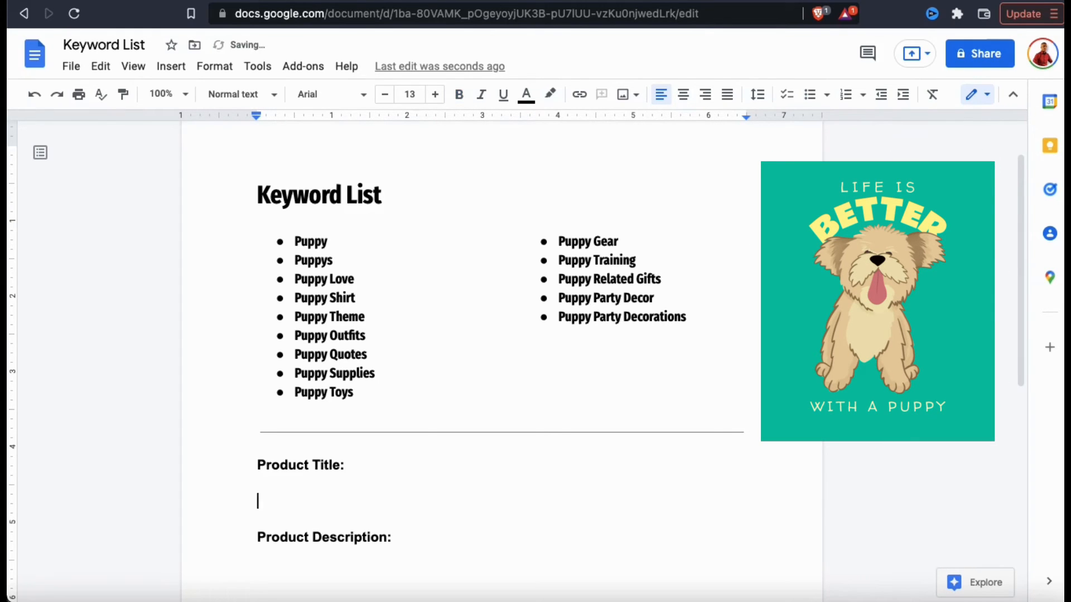
type("Life Is Be")
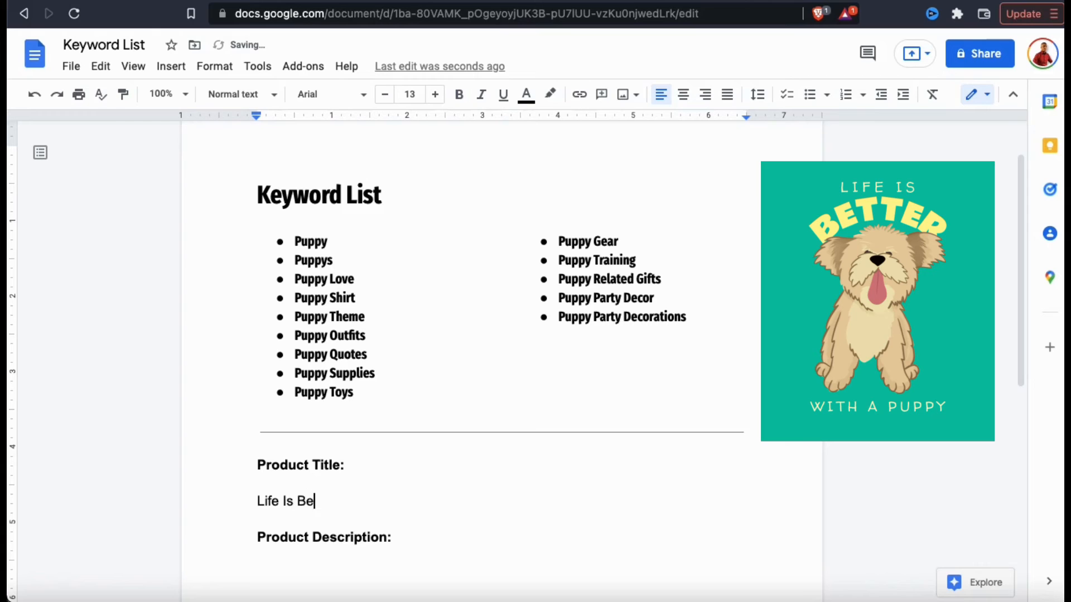
type("tter With A")
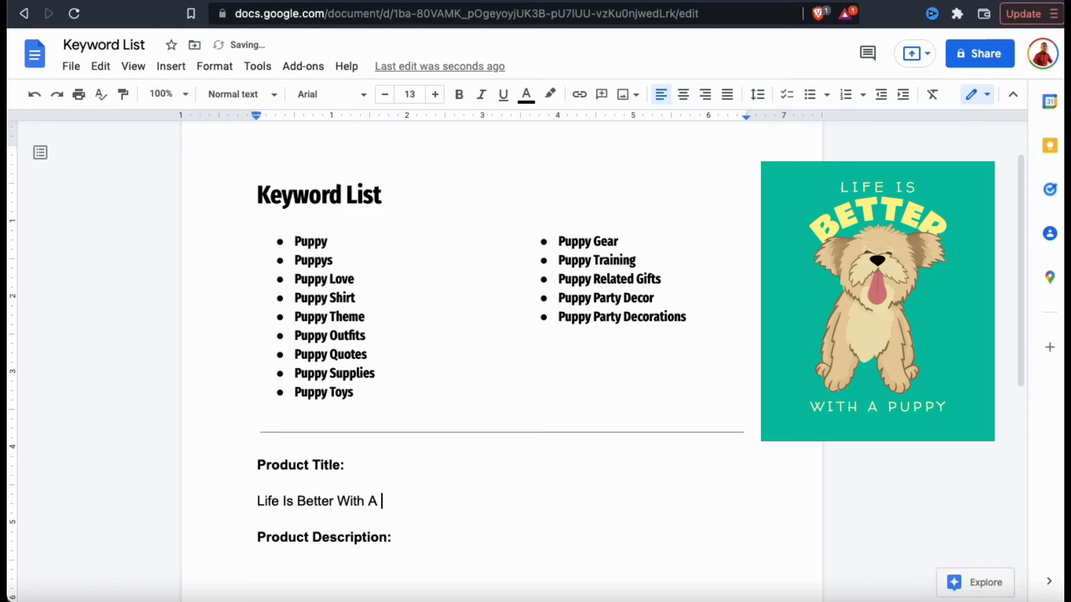
type("Puppy")
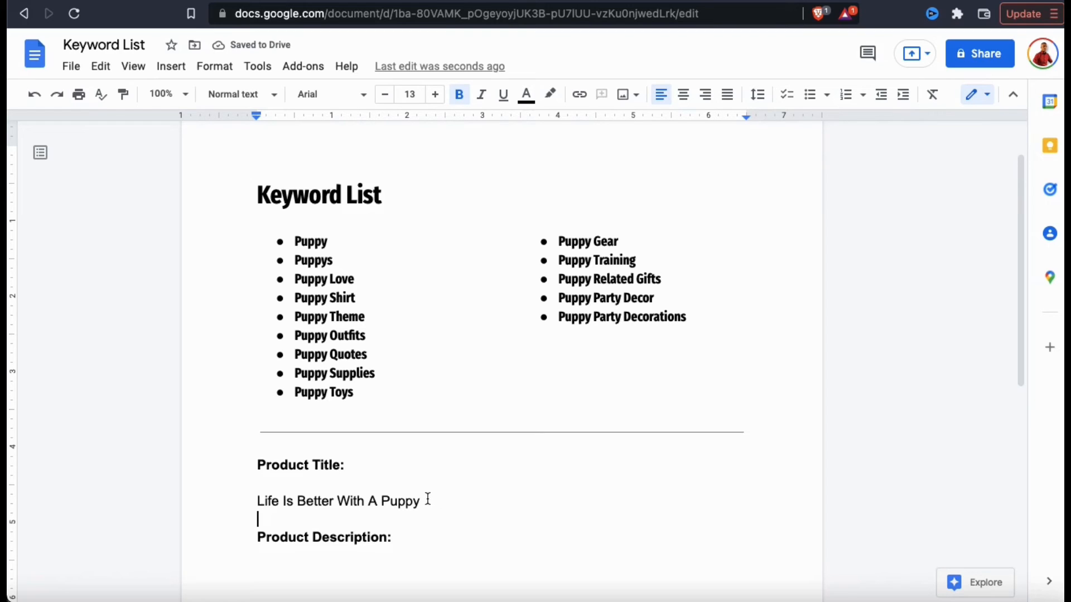
double_click(400, 501)
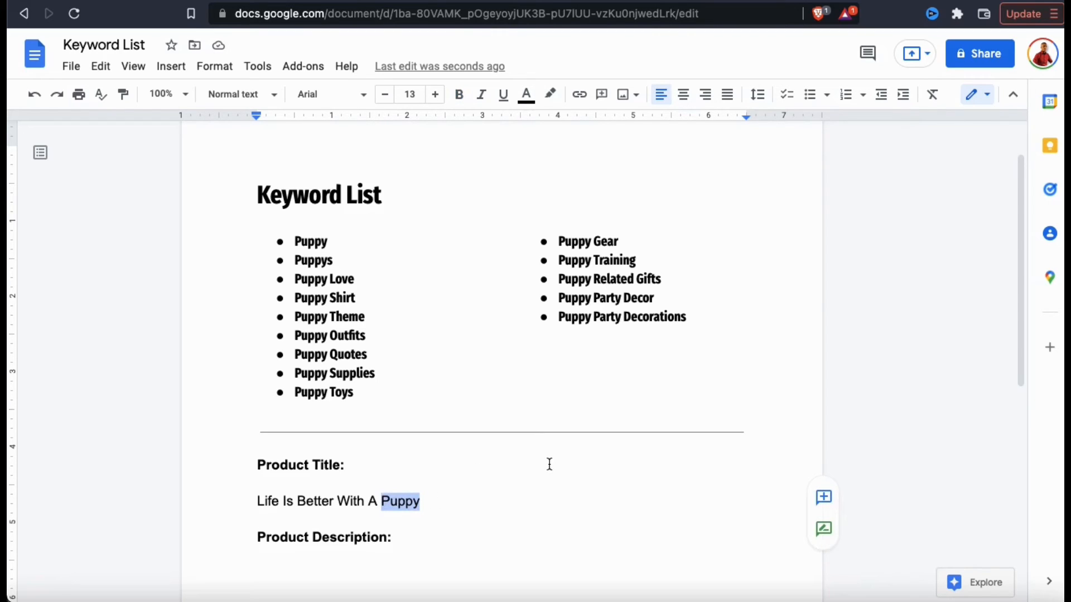
left_click(348, 465)
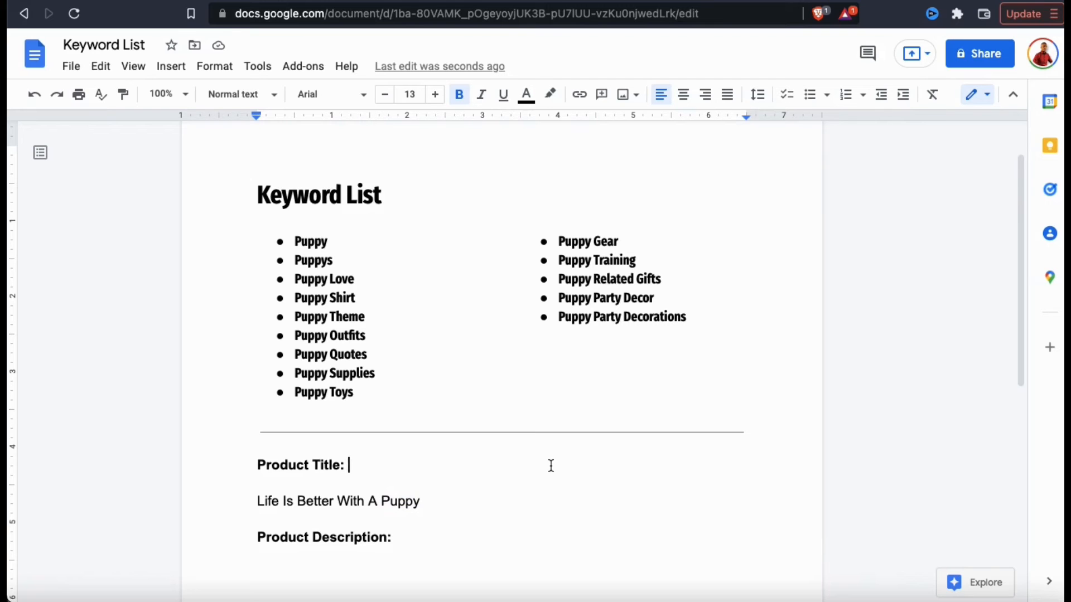
scroll("down", 3)
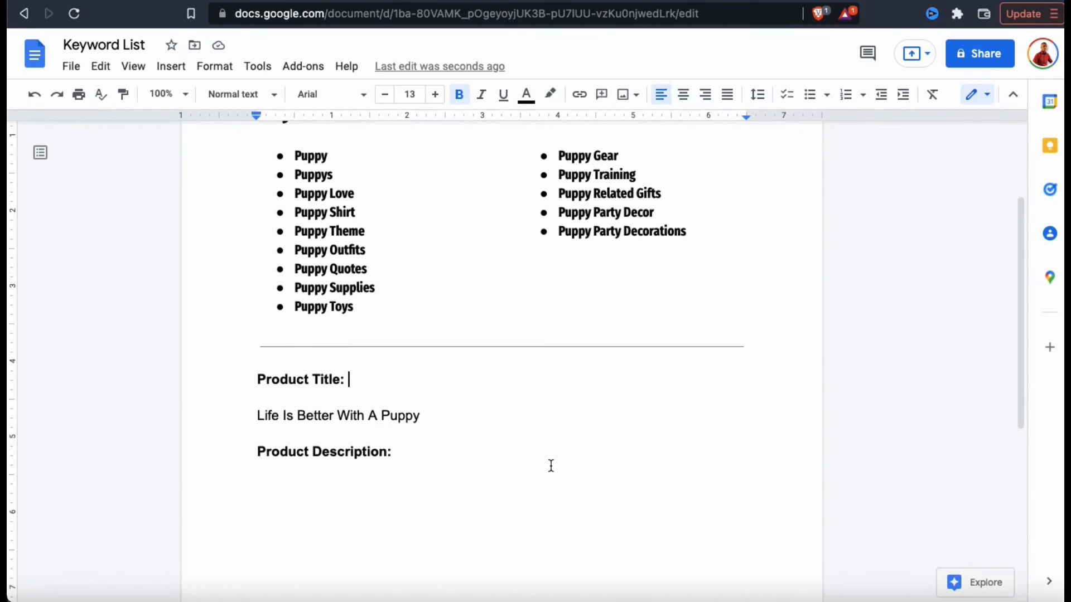
scroll("down", 3)
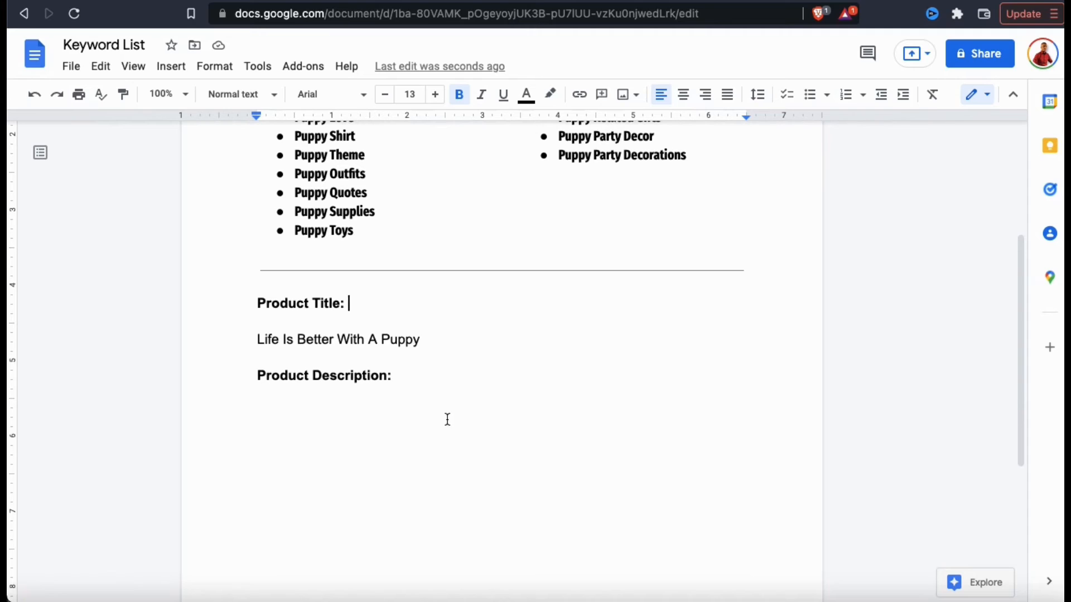
scroll("up", 3)
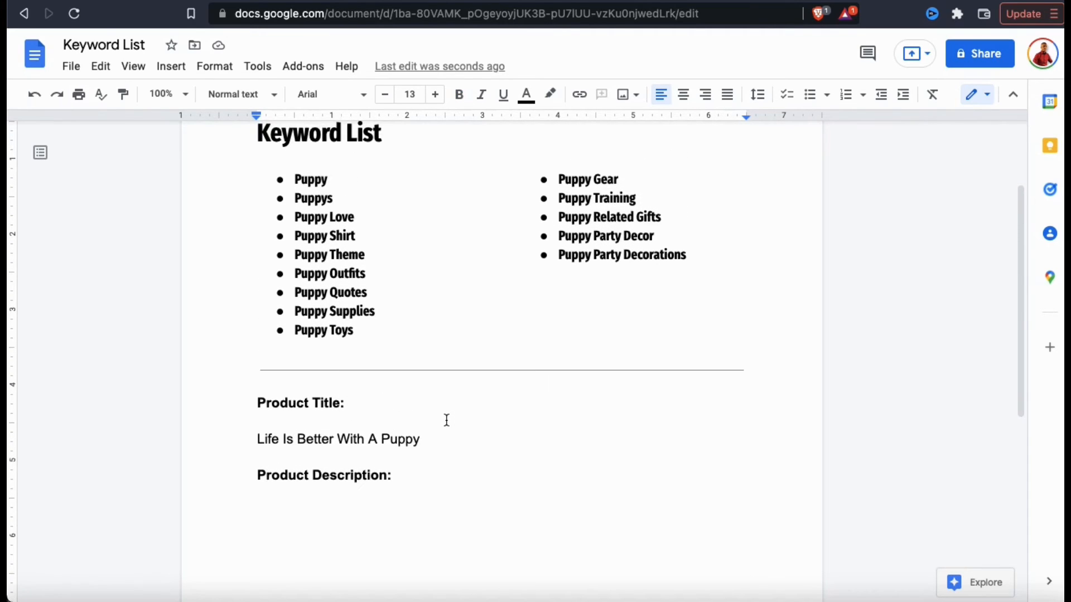
Finish the Product Description paragraph, ending with 'gear today!'
left_click(257, 513)
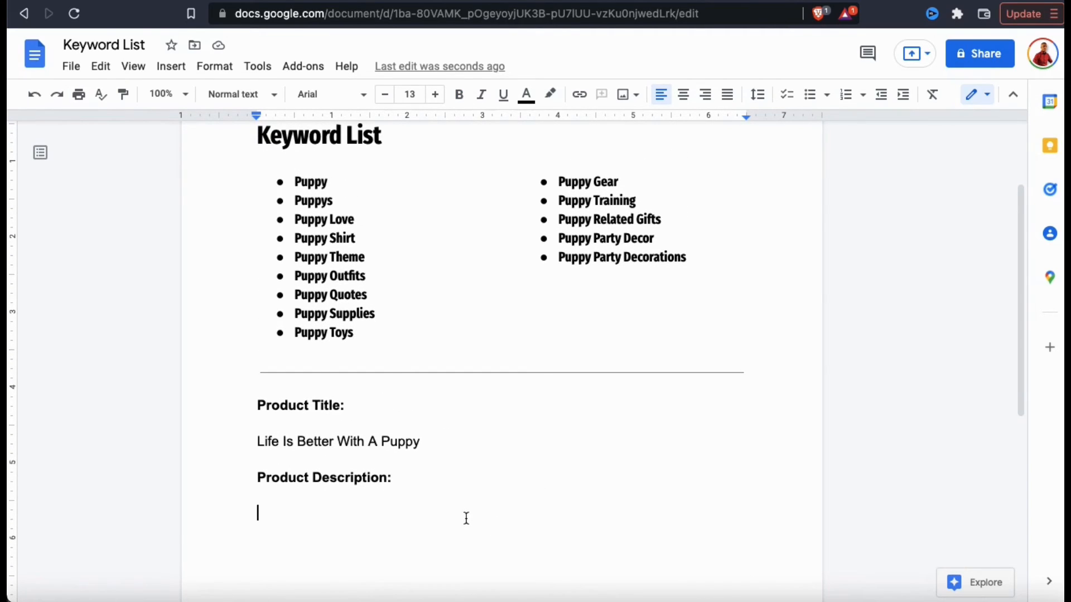
type("Does your day get better when you’re with your puppy? Well this ‘Life Is Better")
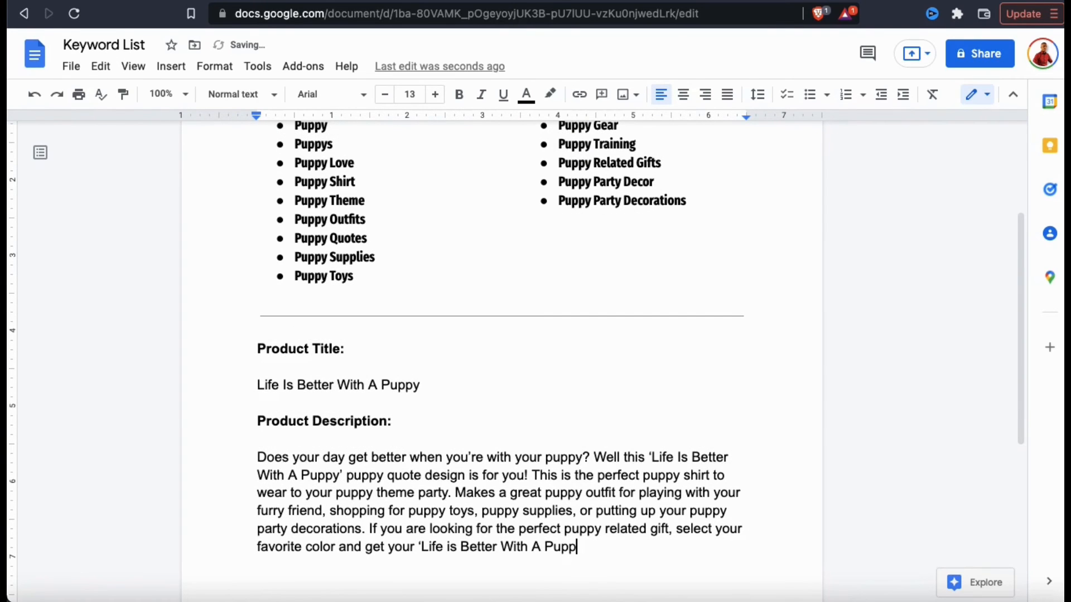
type("y' g")
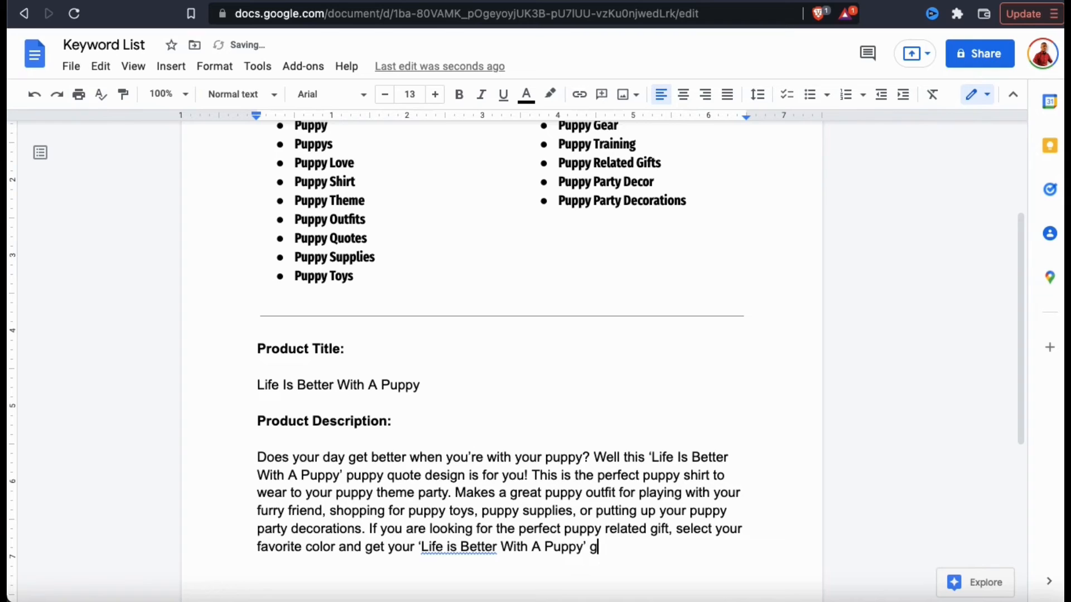
type("ear today")
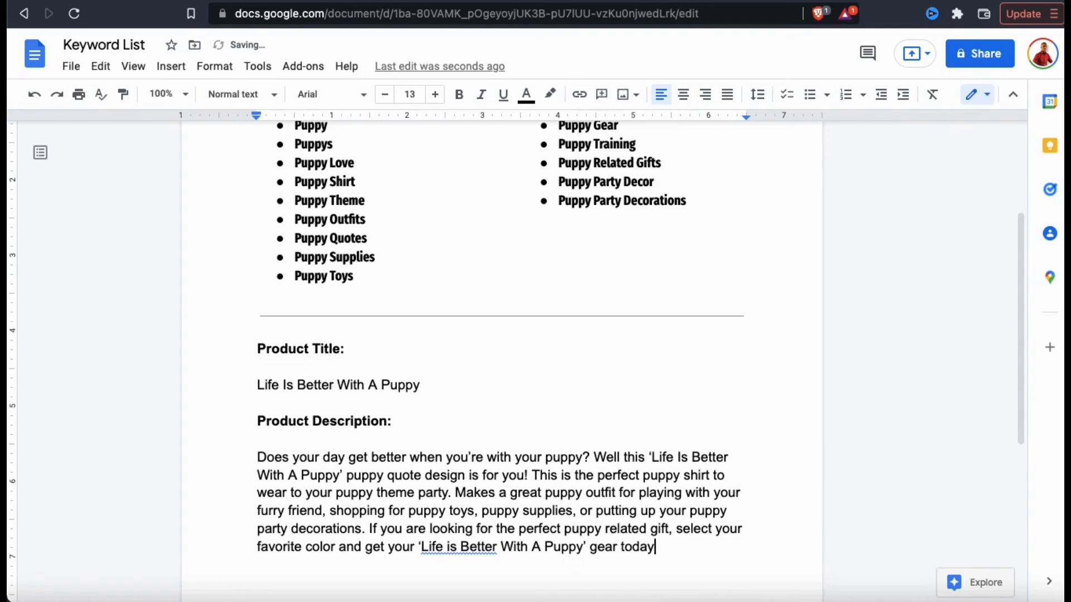
type("!")
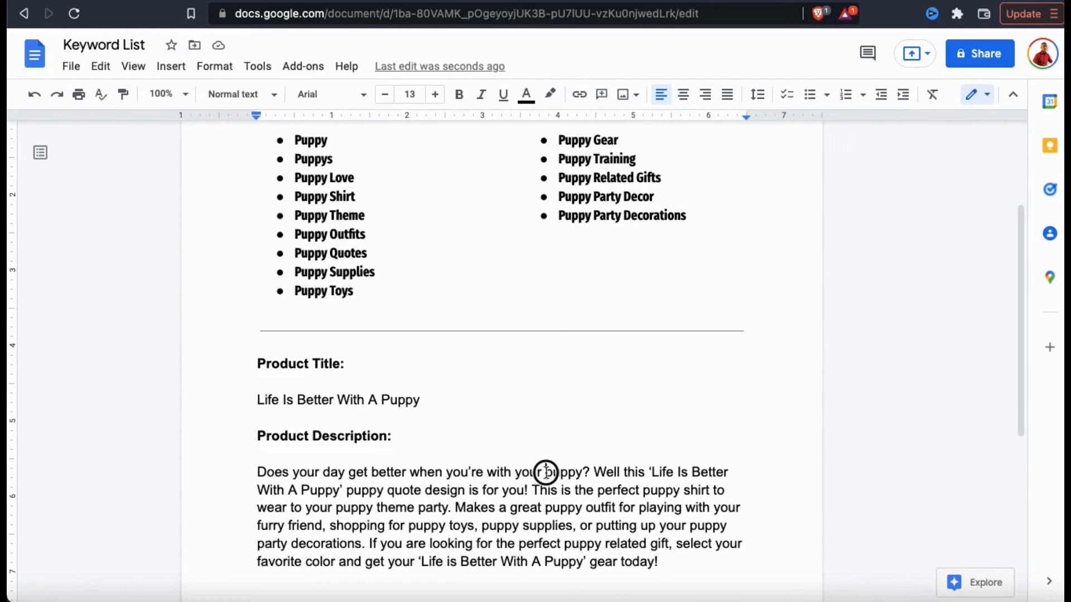
Highlight the keyword phrases 'puppy', 'puppy quote', 'puppy theme party' and the party decorations gift phrases
double_click(563, 472)
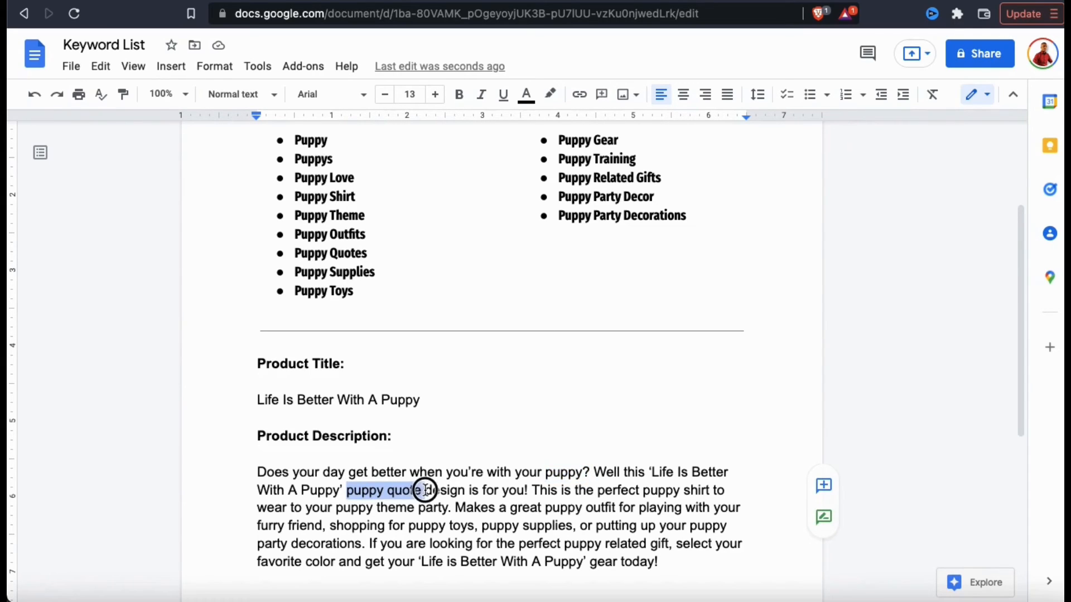
left_click(662, 491)
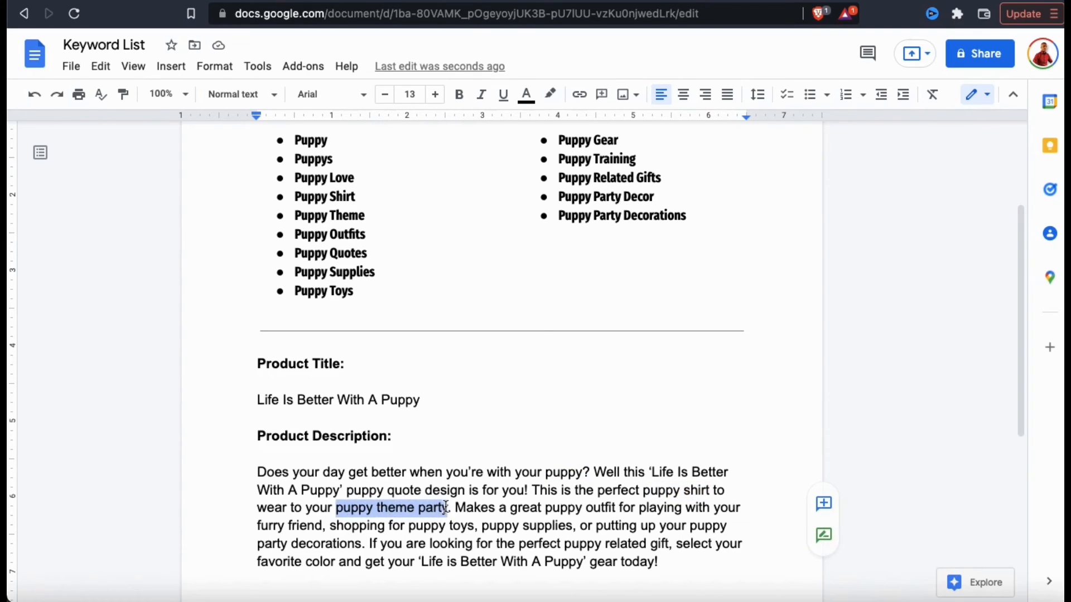
double_click(579, 507)
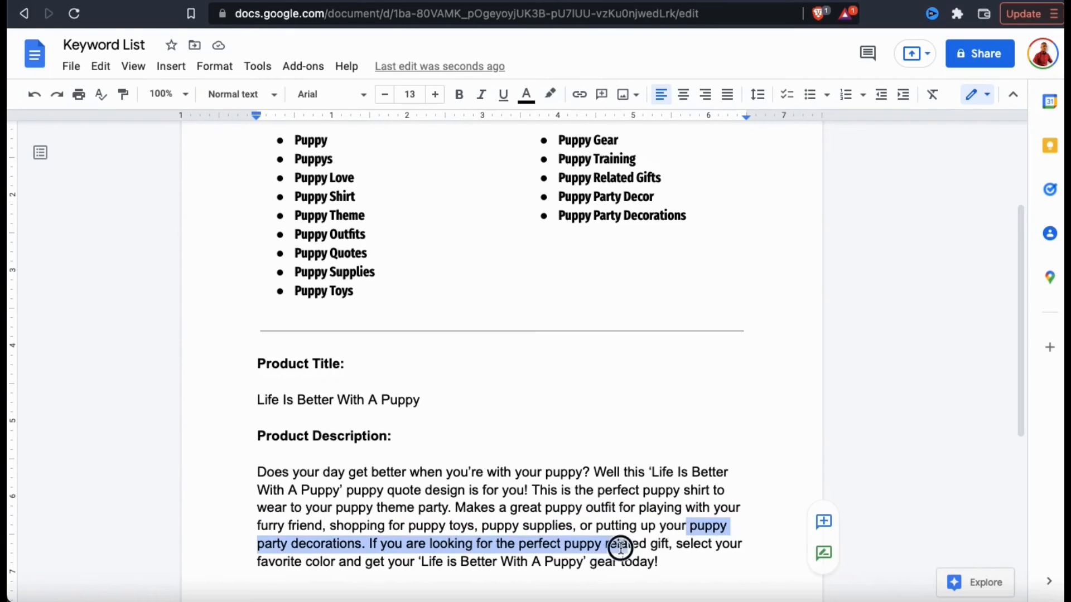
left_click(401, 543)
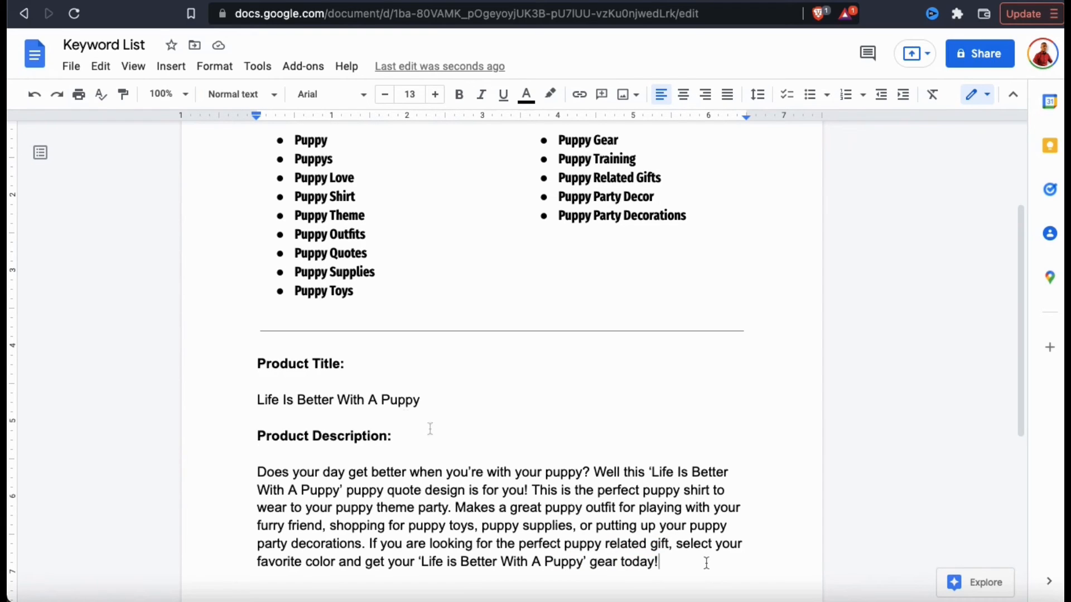
Copy the product title 'Life Is Better With A Puppy' for reuse
right_click(337, 399)
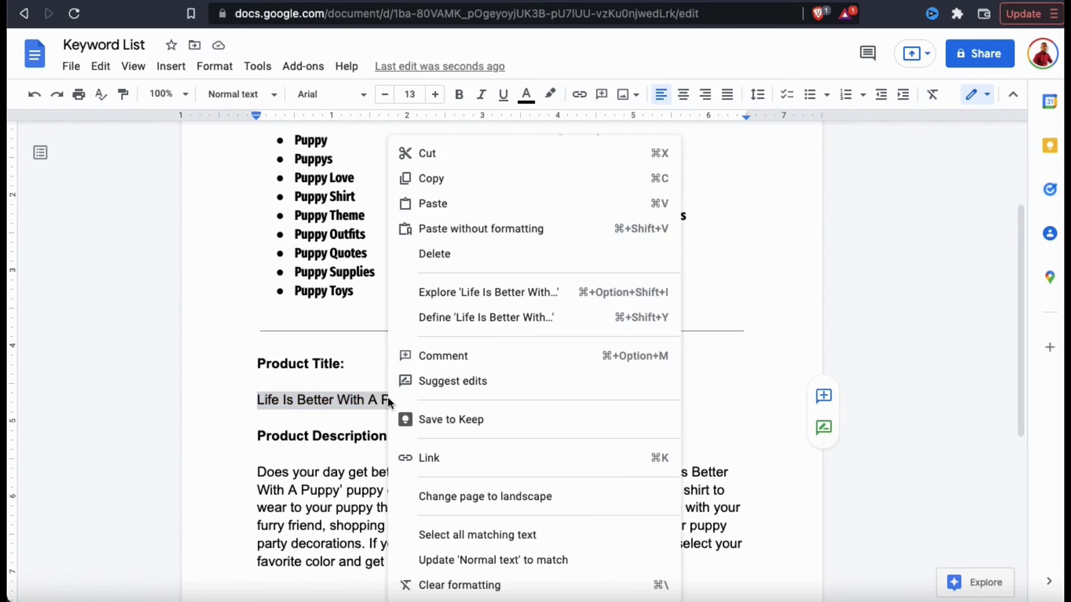
left_click(443, 179)
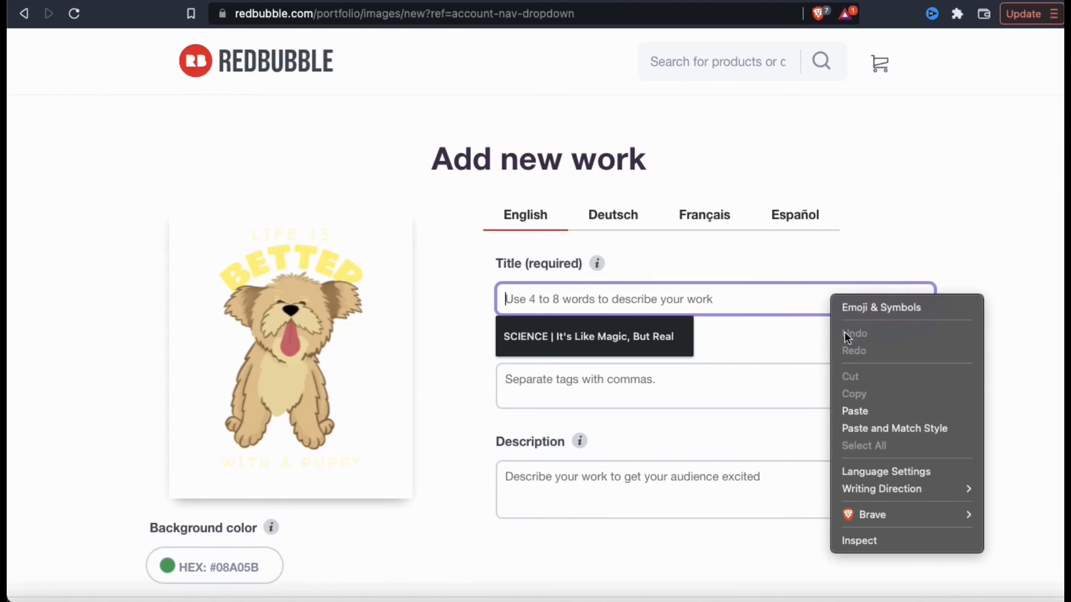
Paste the title into the Redbubble Title field and fill Tags with 'Puppy, Puppys, Puppy Love, Puppy Shirt...' keywords
left_click(855, 410)
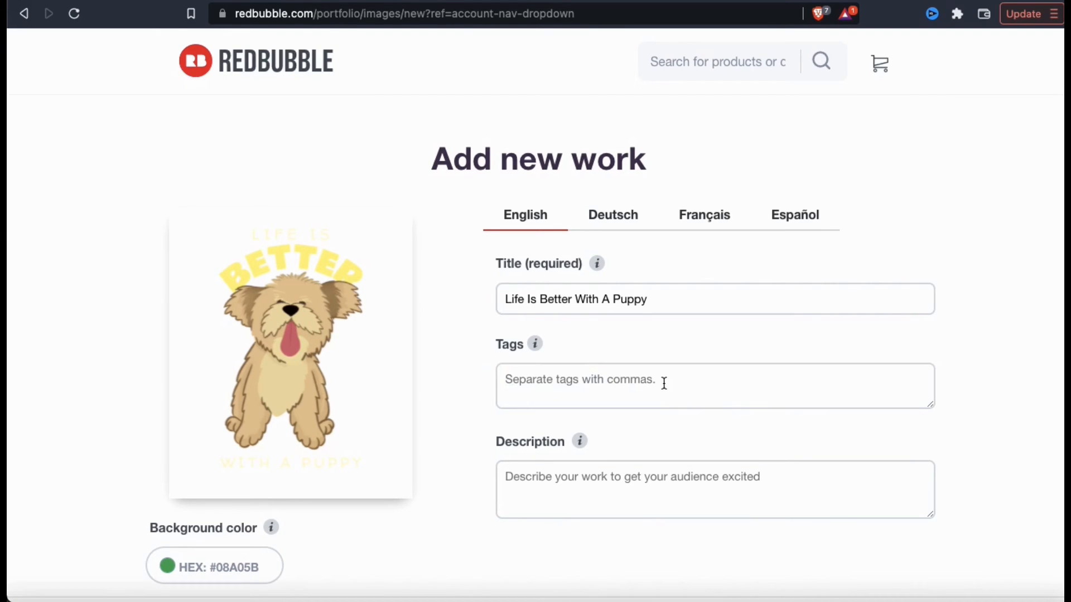
left_click(683, 386)
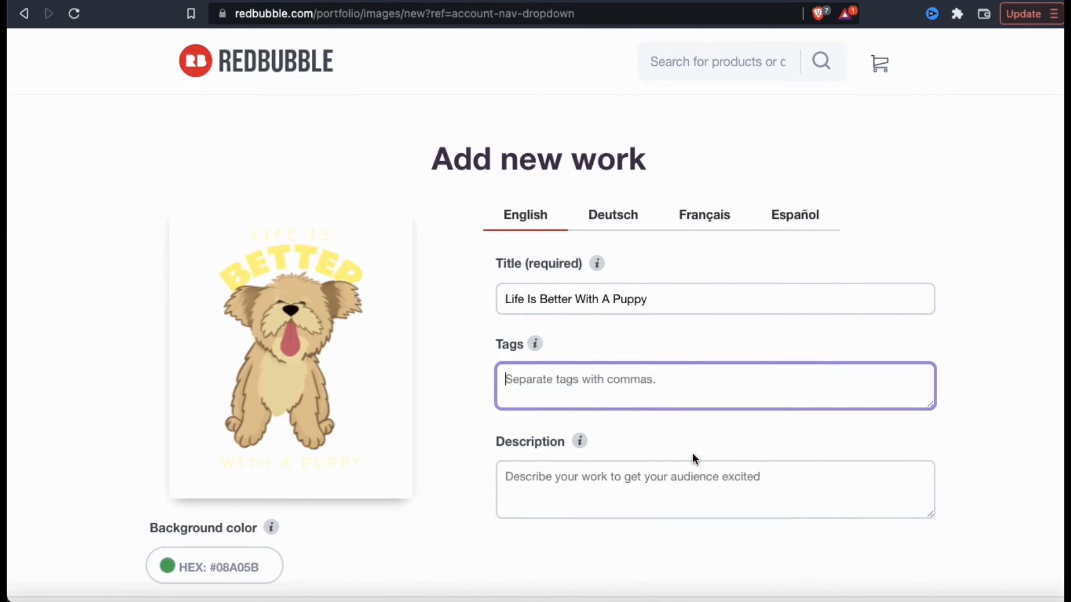
type("Puppy, Puppys, Puppy Love, Puppy Shirt, Puppy Theme, Puppy Outfits, Puppy Quotes, Puppy Supplies, Puppy Toys, Puppy Gear")
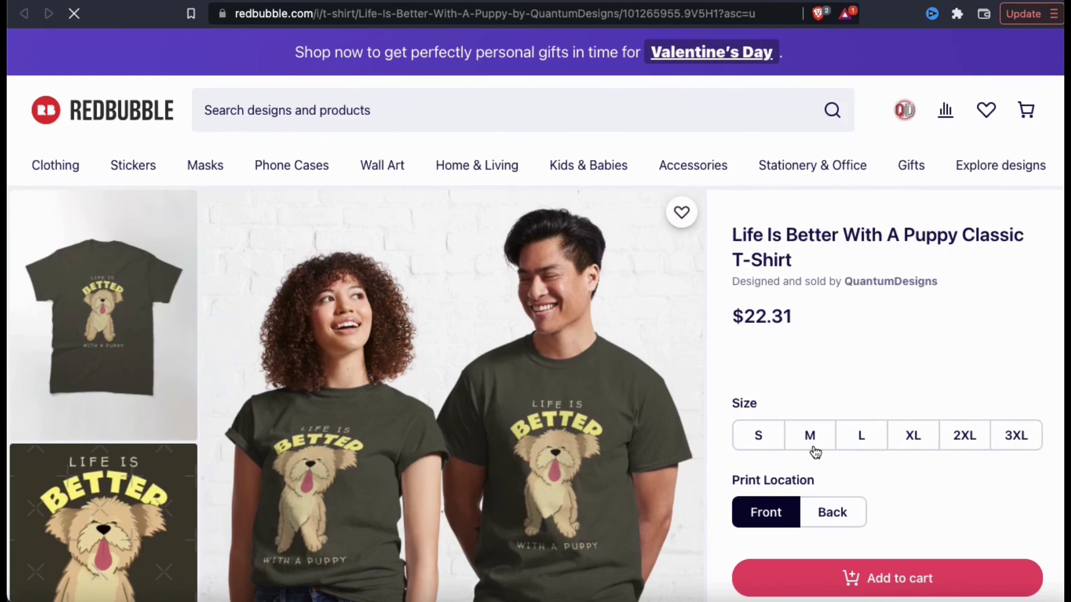
mouse_move(871, 382)
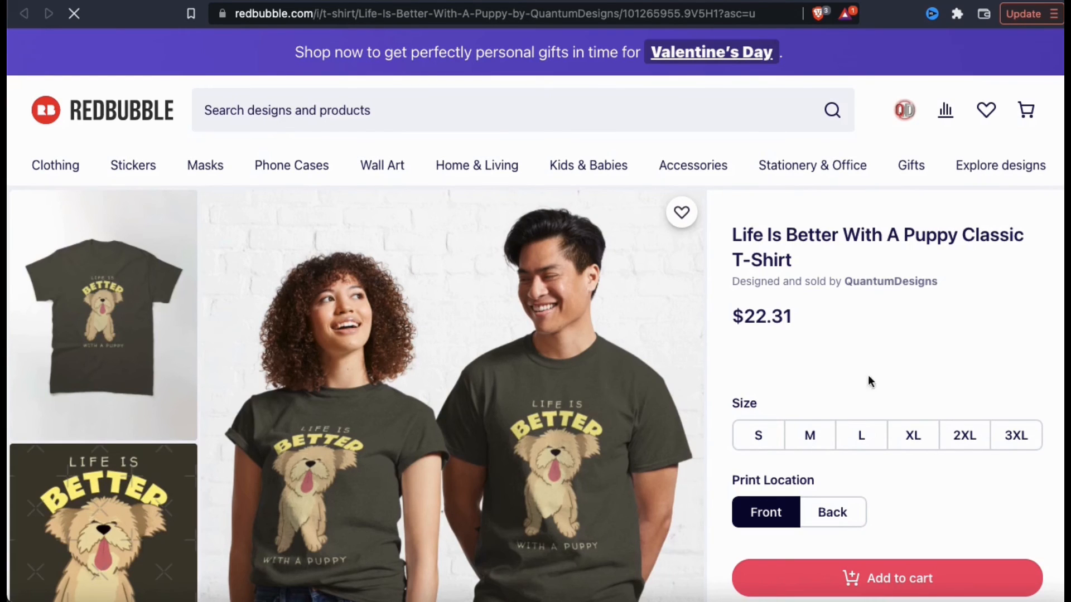
mouse_move(1004, 315)
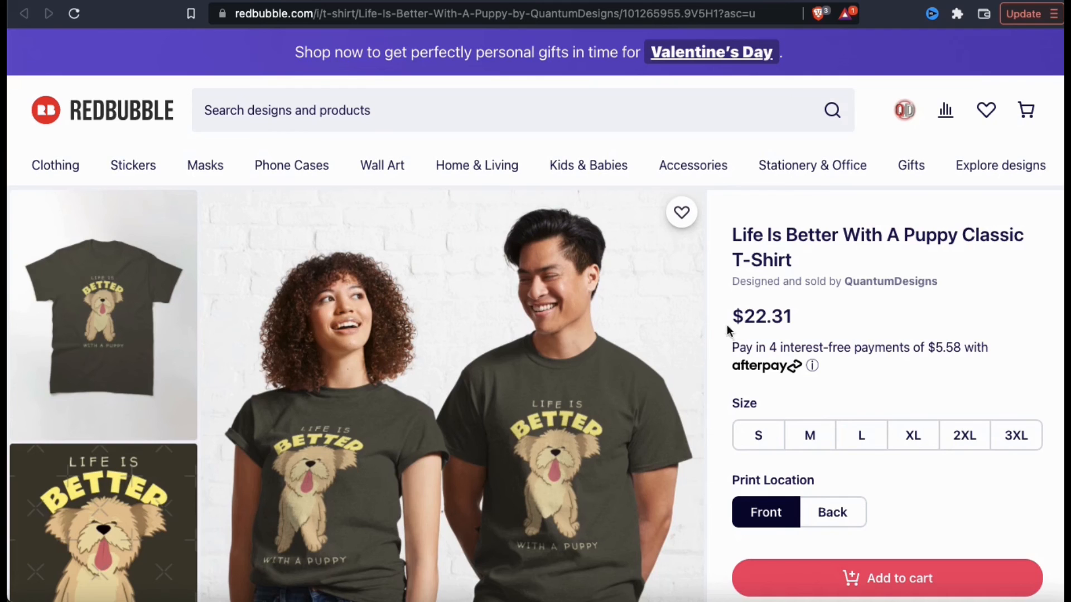
Start a new site search from the live Classic T-Shirt product page
left_click(479, 110)
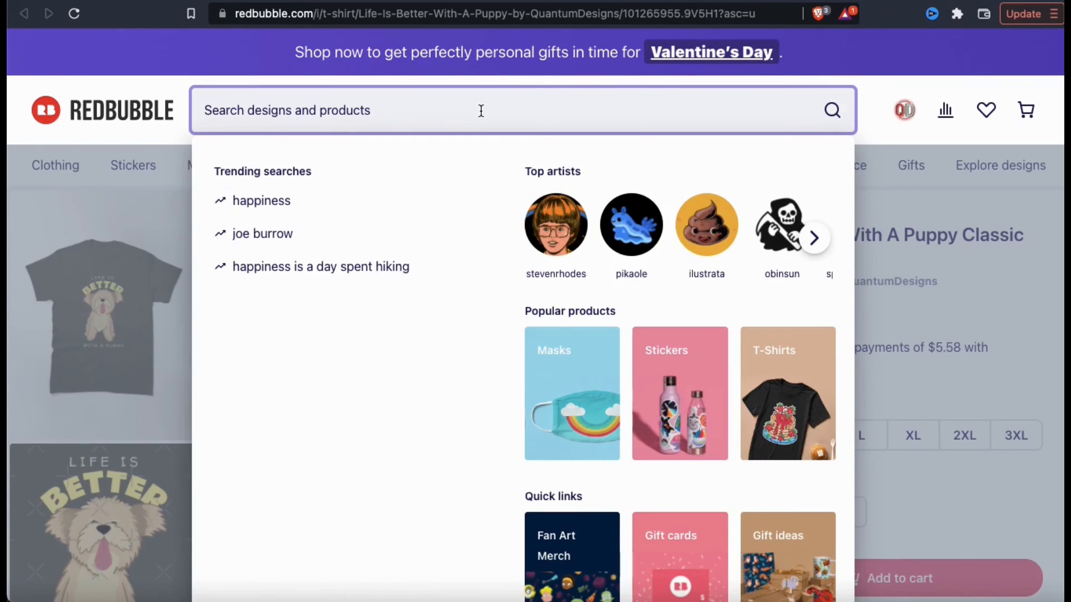
Search Redbubble for 'martial arts lifestyle', returning 1,321 results
type("martial arts")
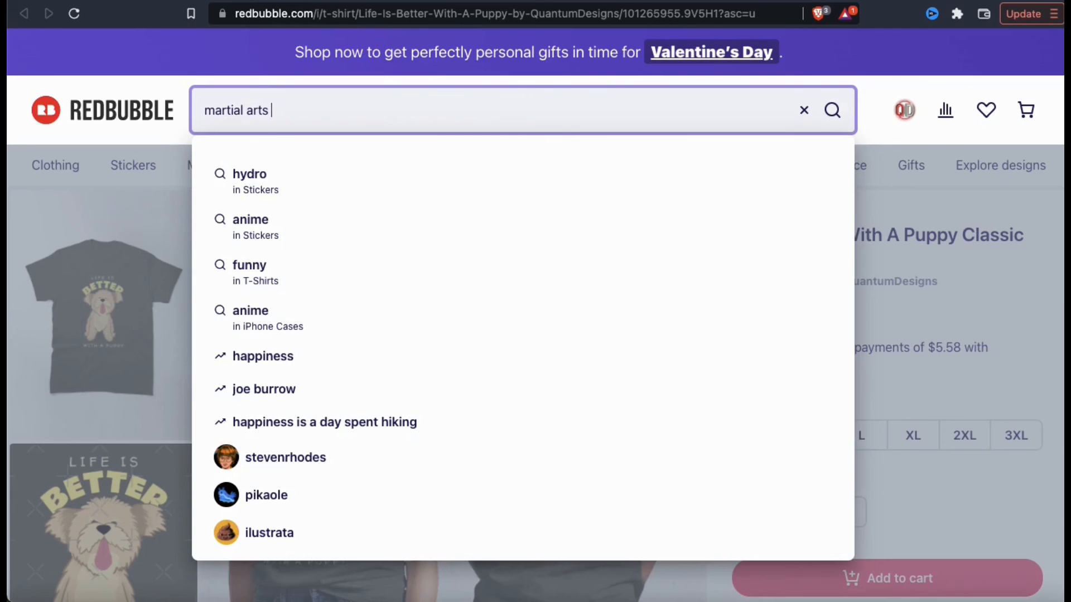
type("lifestyle")
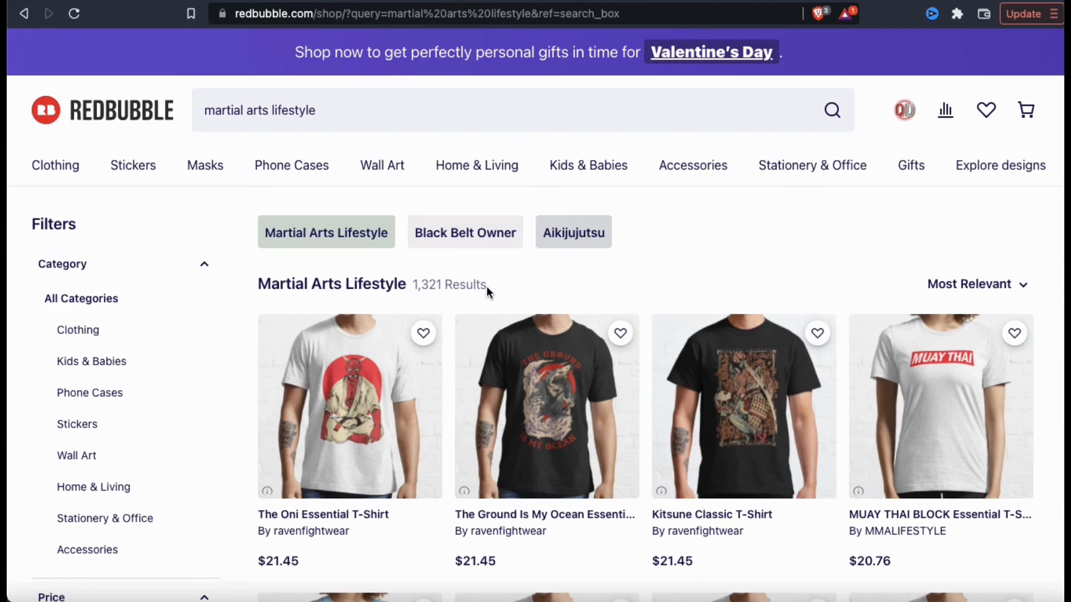
mouse_move(1048, 270)
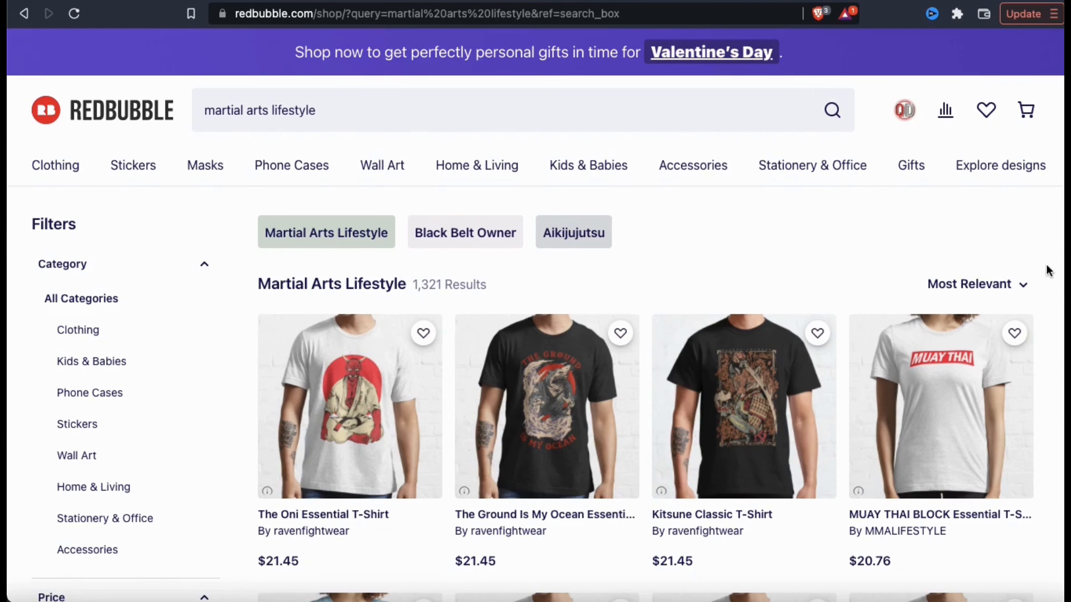
scroll("down", 3)
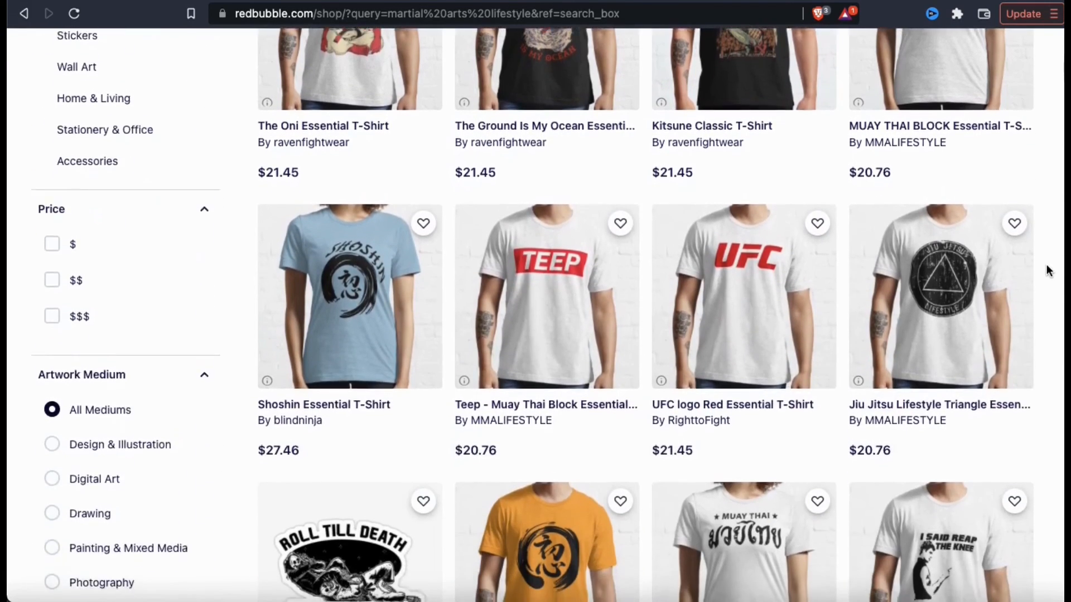
scroll("down", 3)
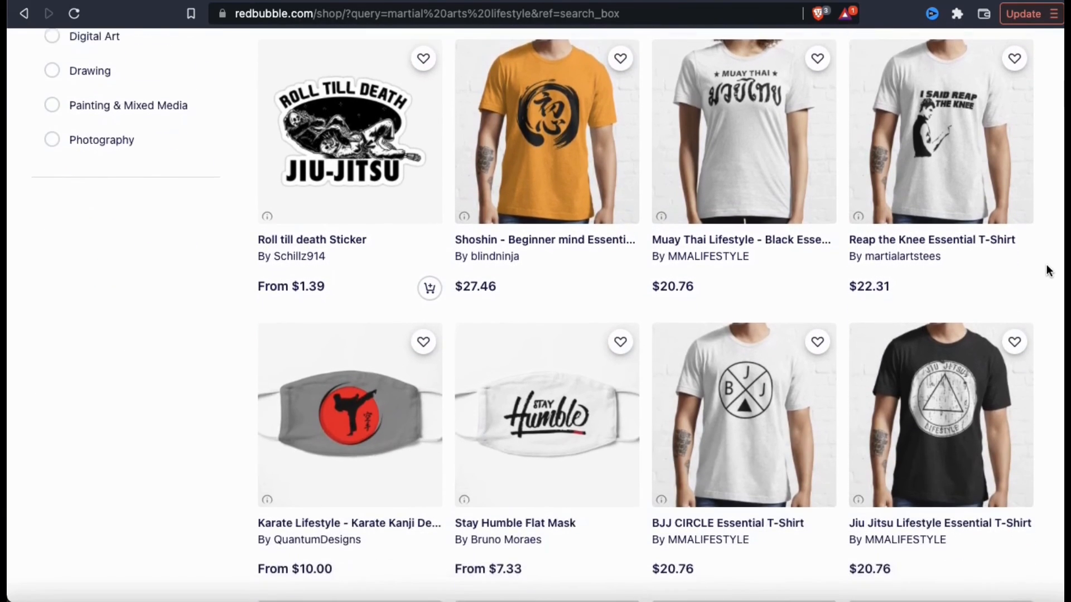
scroll("down", 3)
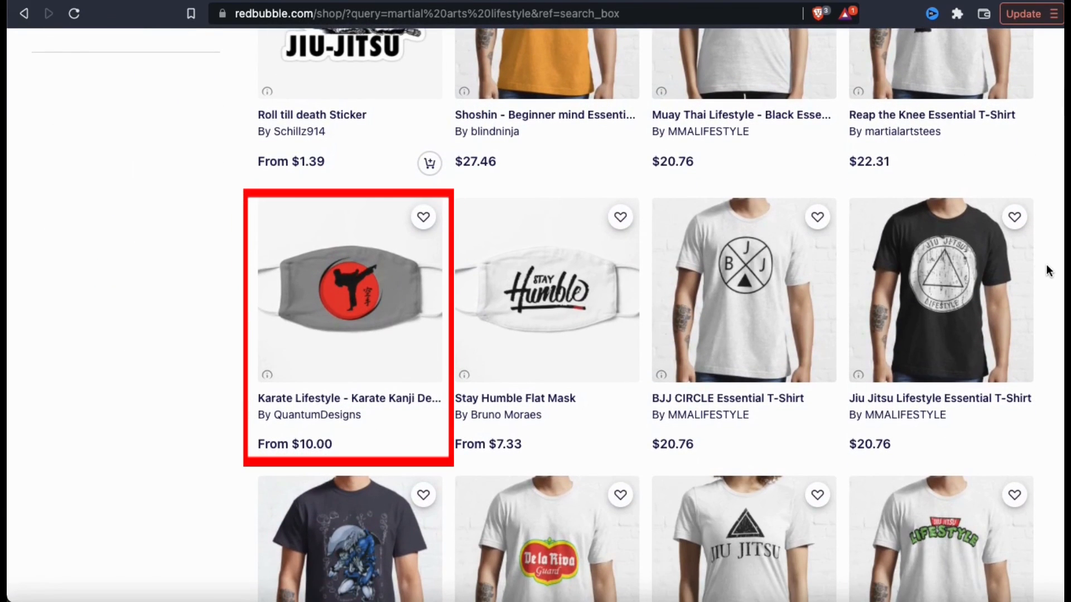
mouse_move(385, 324)
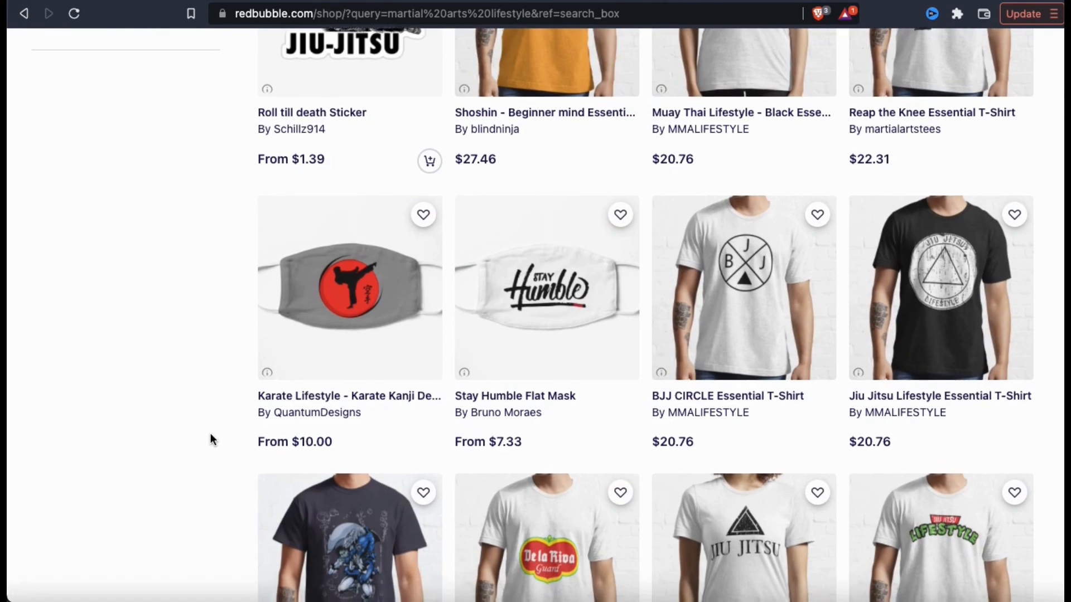
scroll("down", 3)
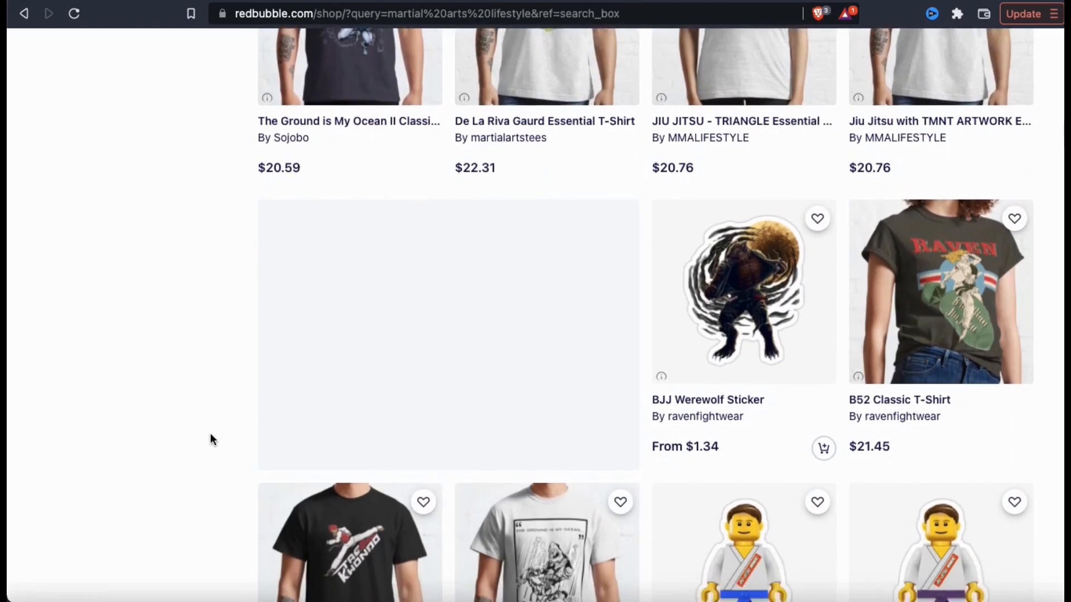
scroll("down", 3)
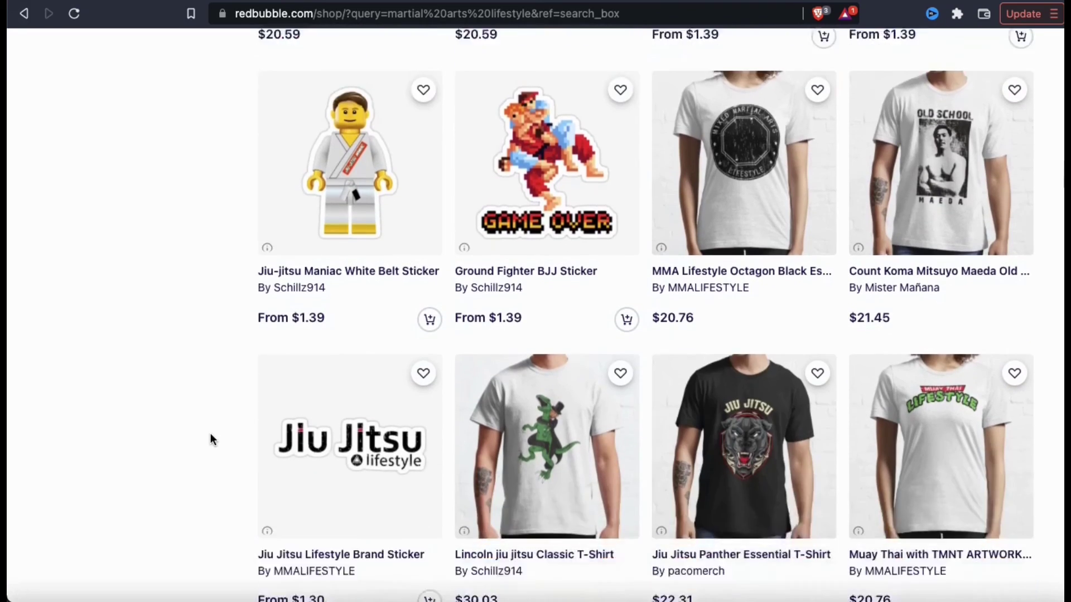
scroll("down", 3)
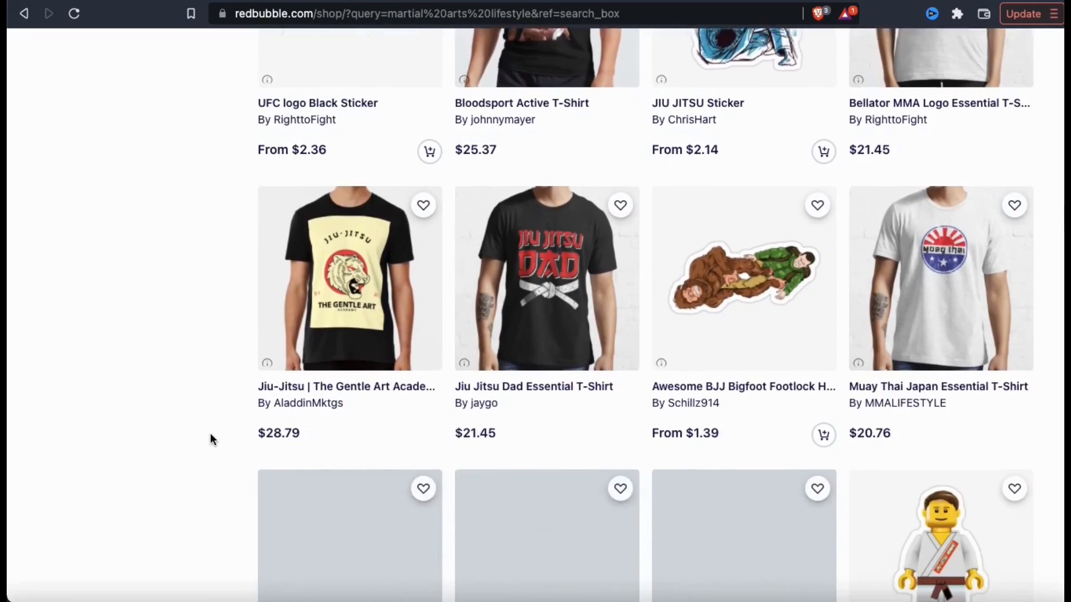
scroll("down", 3)
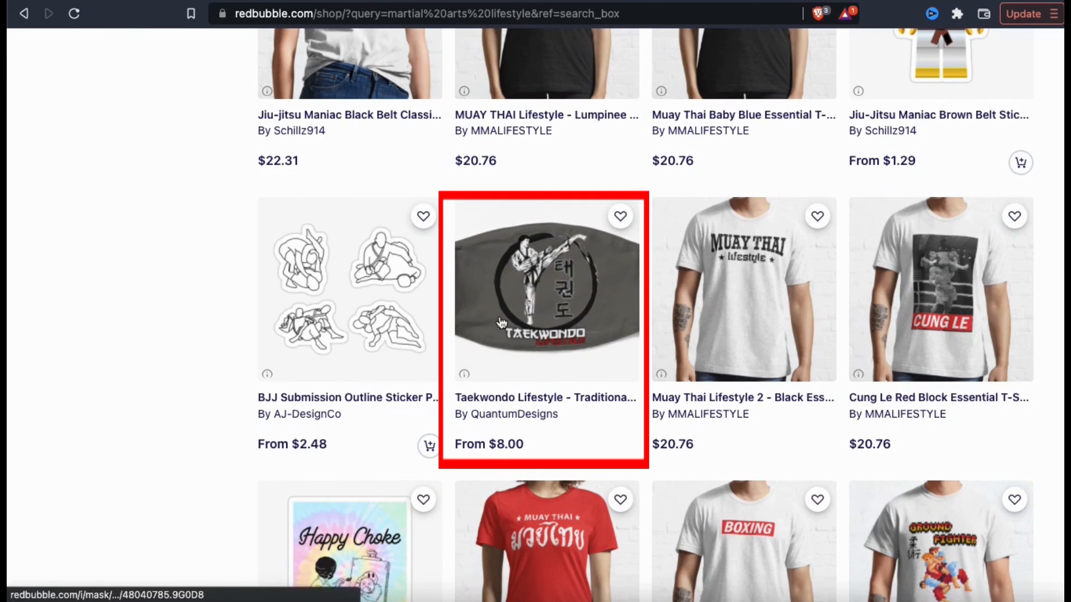
mouse_move(542, 430)
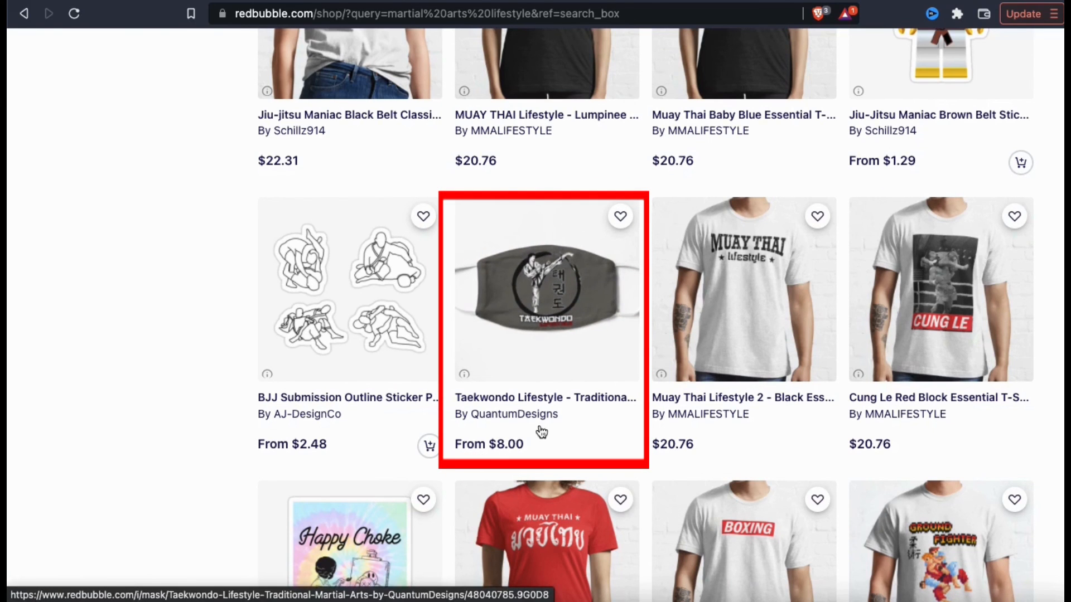
scroll("down", 3)
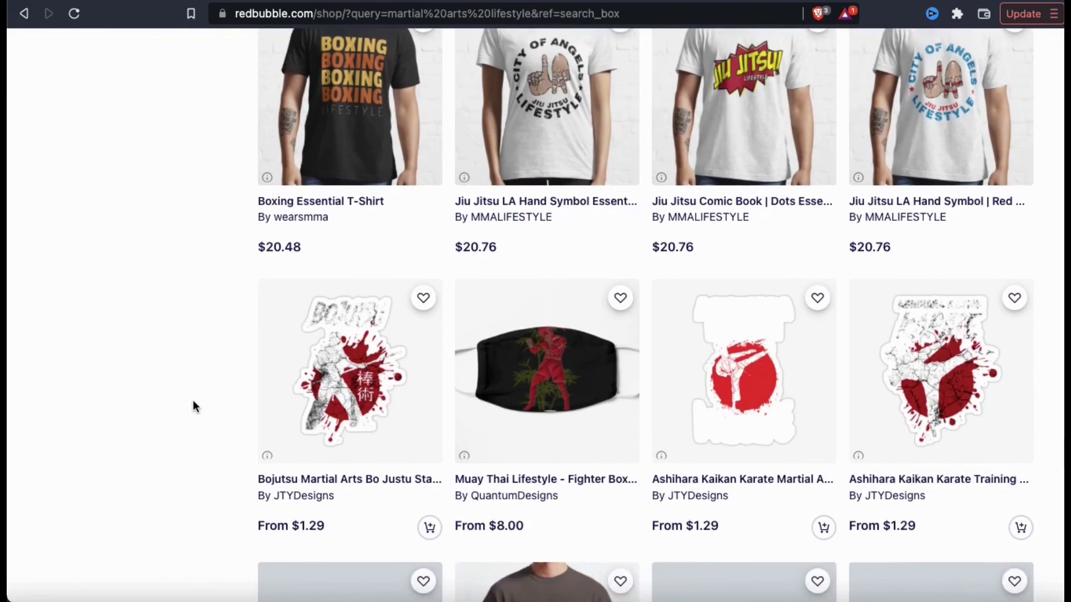
scroll("down", 3)
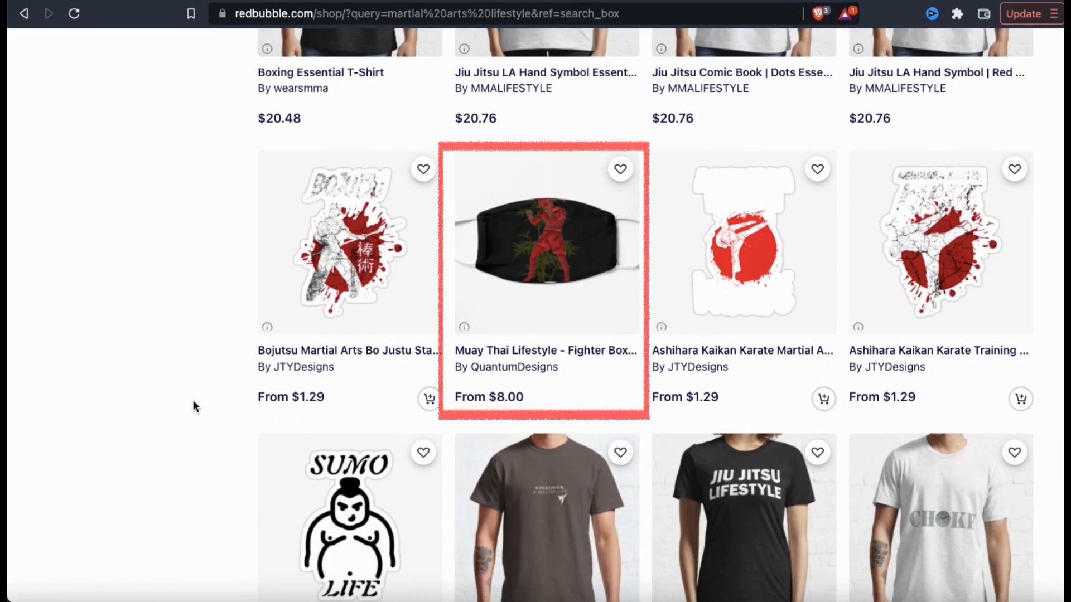
mouse_move(546, 308)
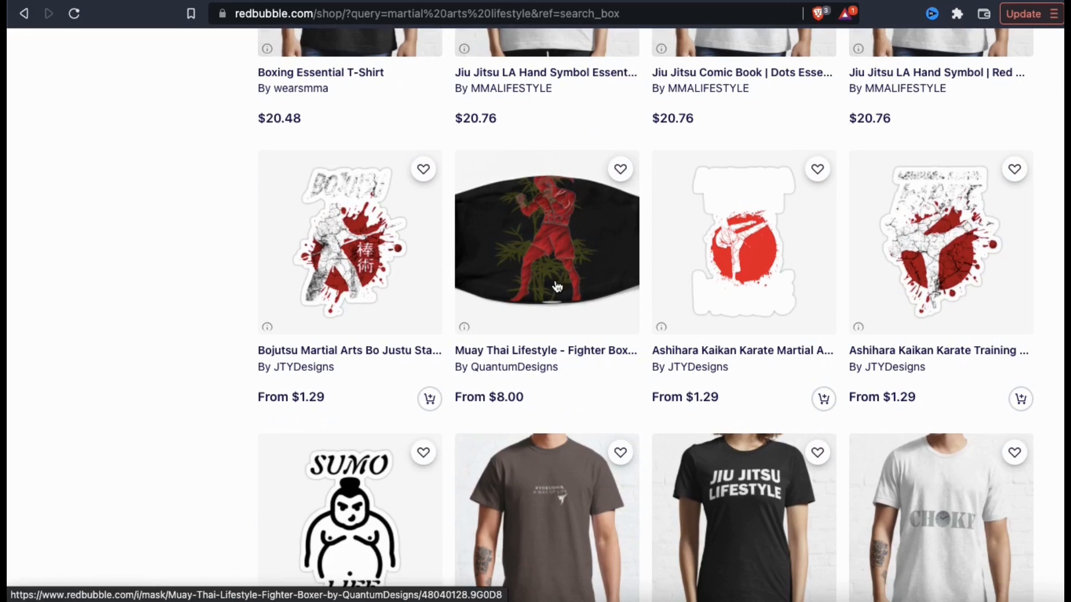
mouse_move(521, 380)
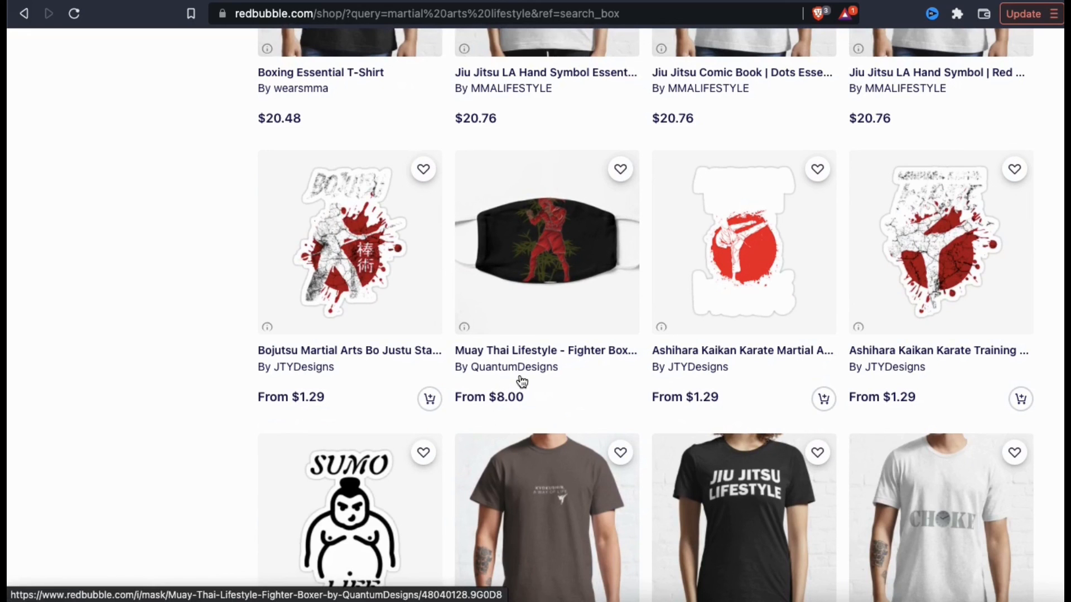